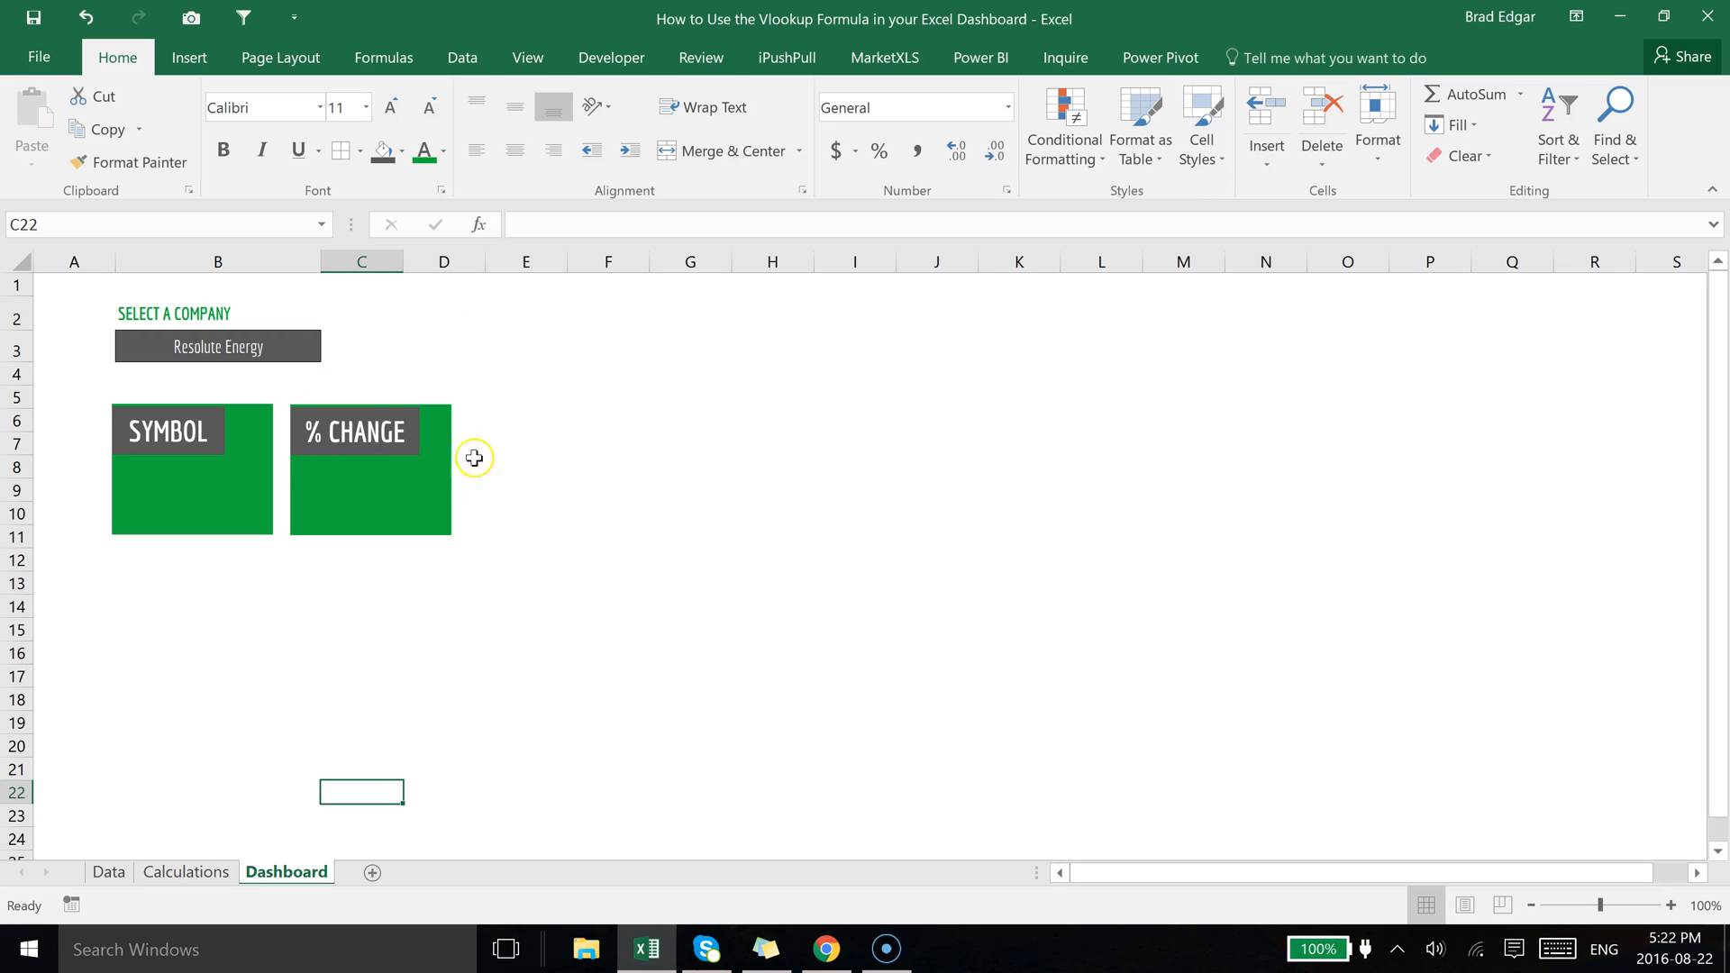
mouse_move(303, 483)
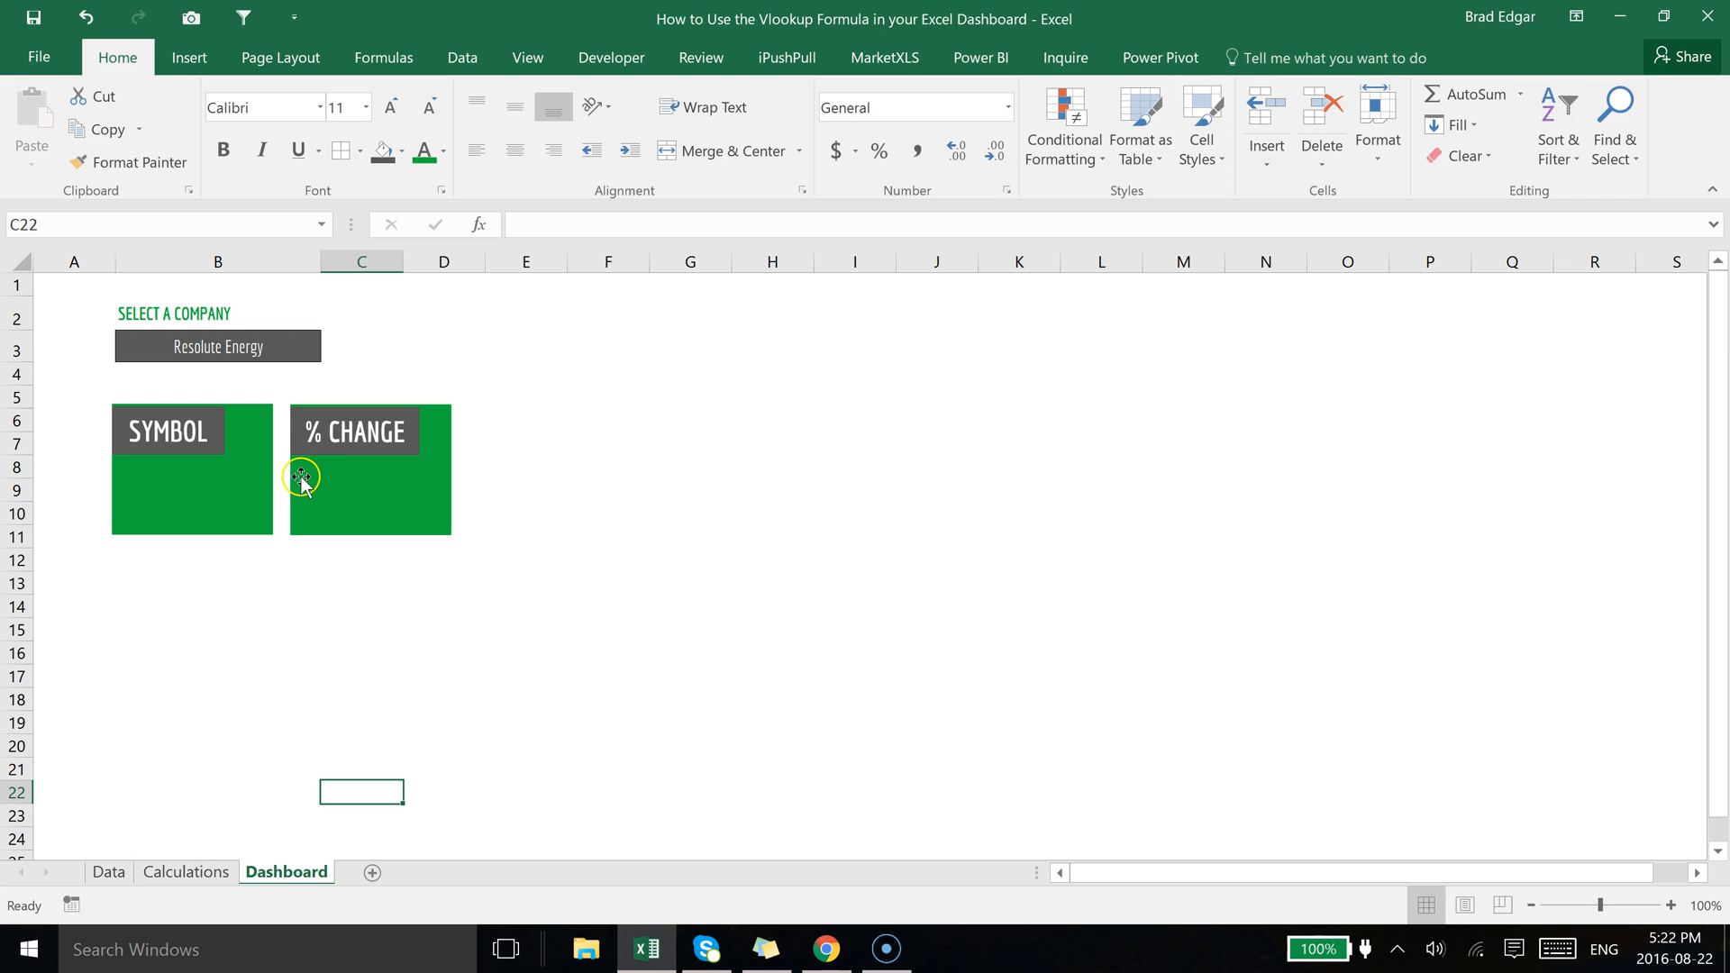
mouse_move(317, 479)
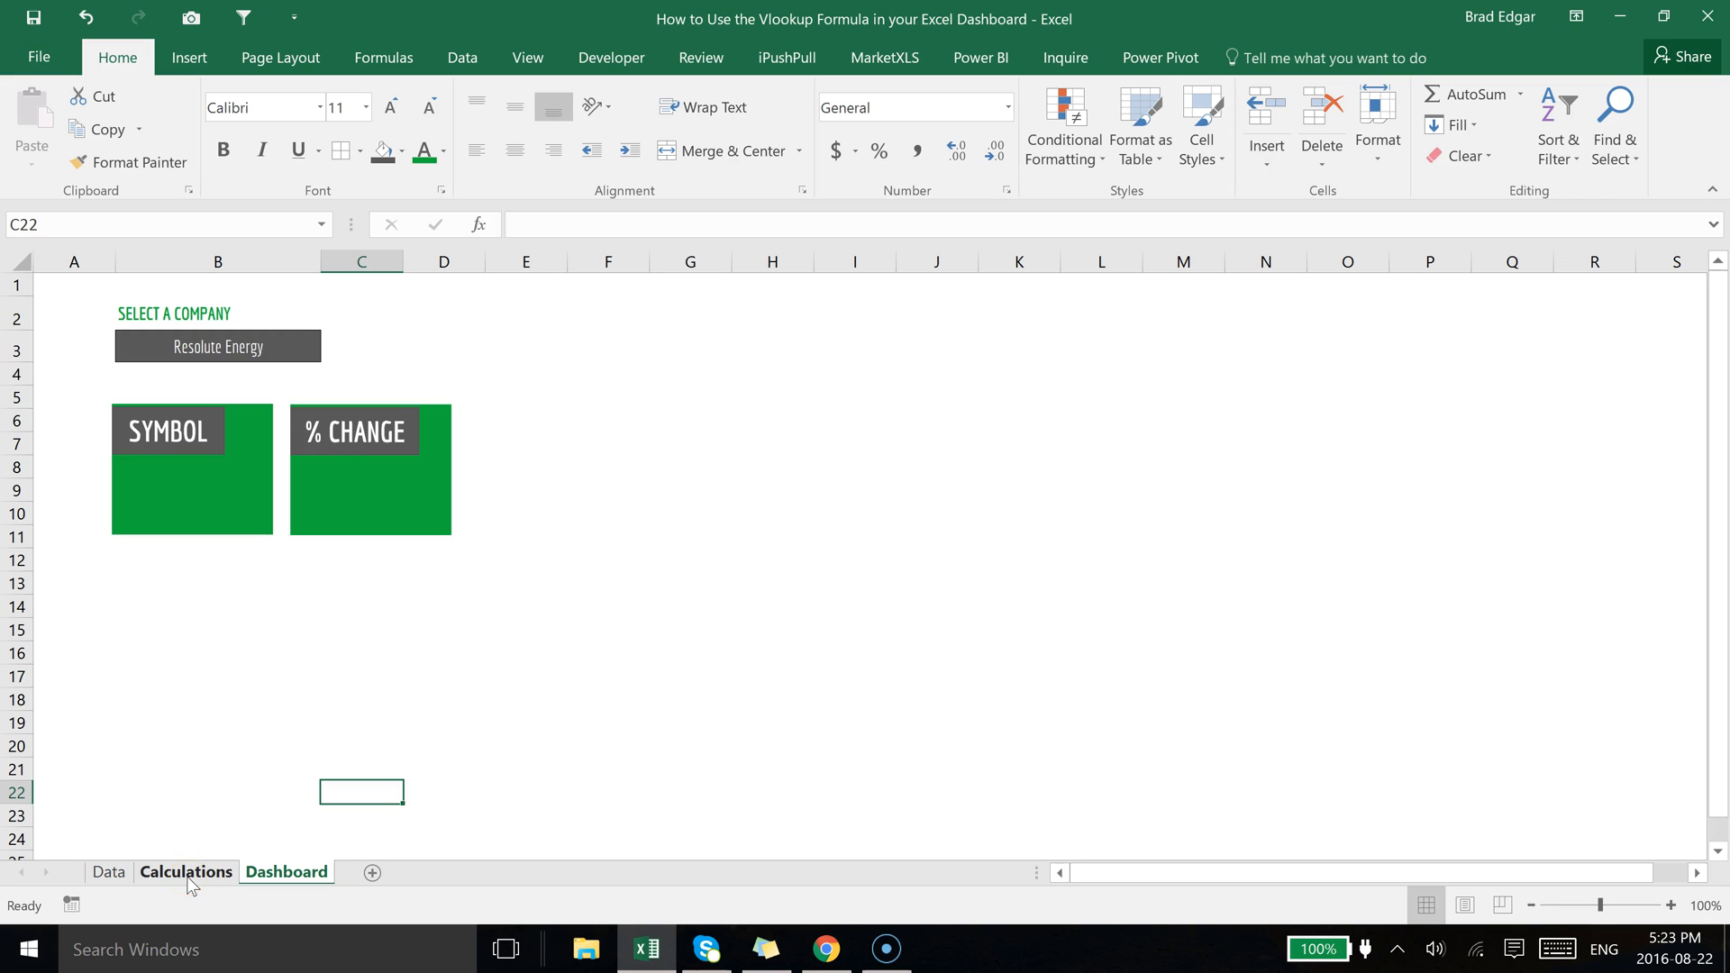
Select the Stock Symbol value cell C4 on the Calculations sheet and begin a formula.
left_click(185, 873)
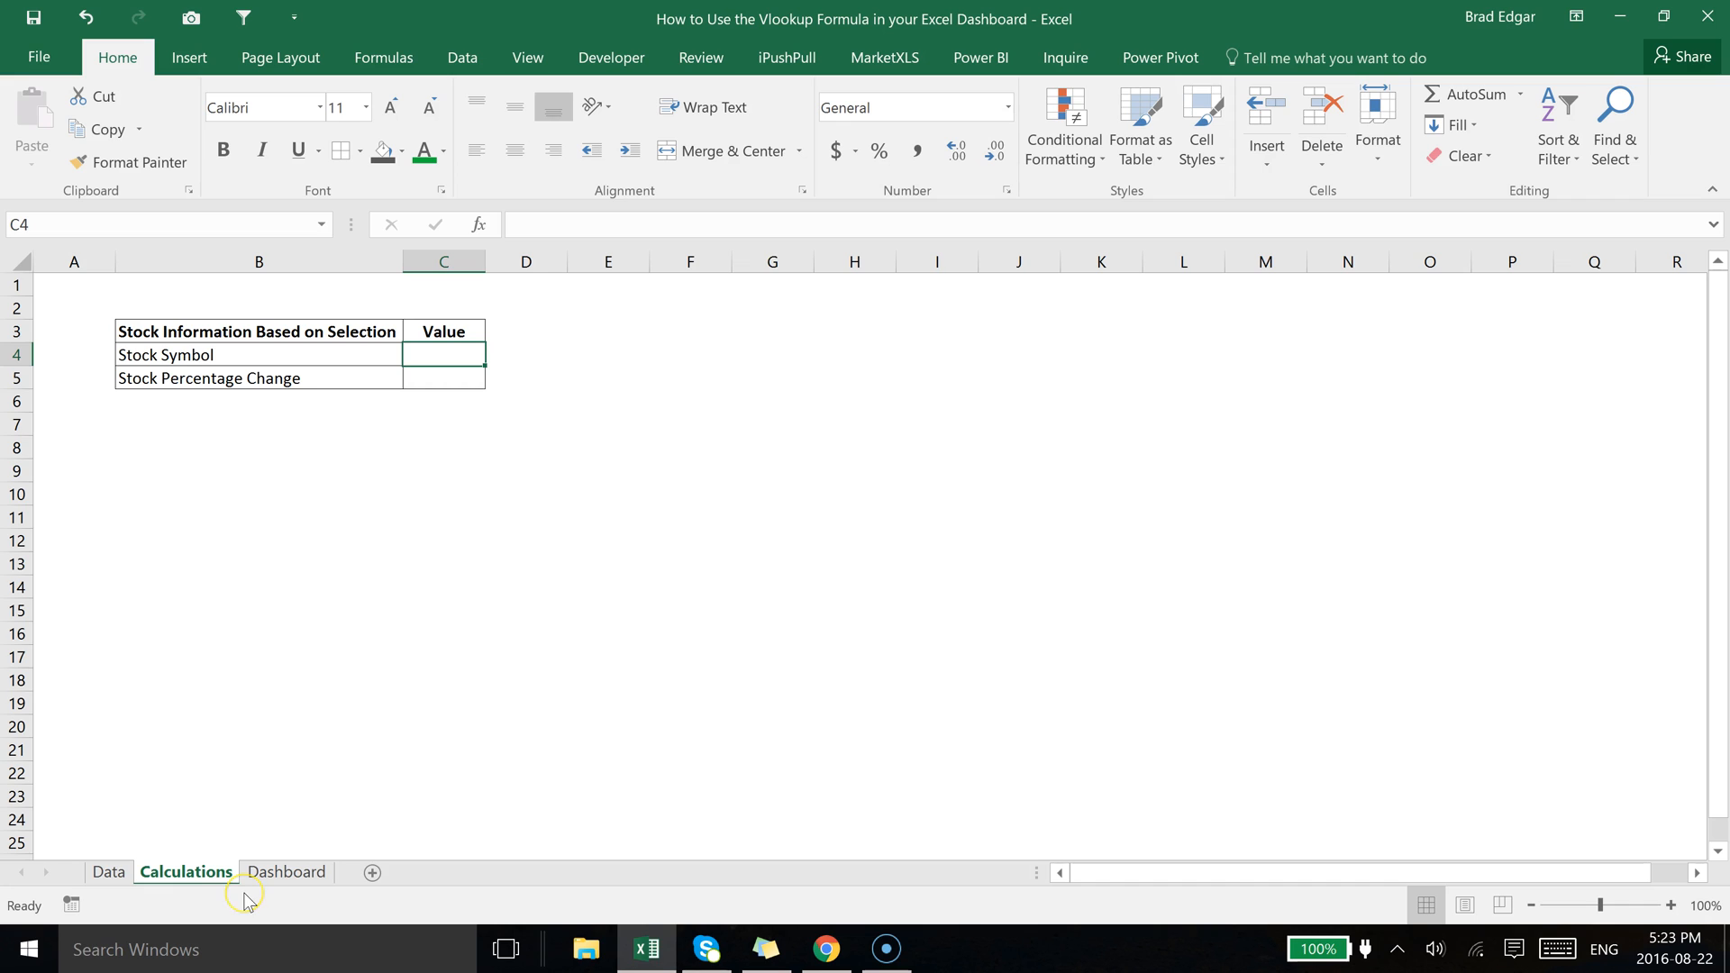
mouse_move(498, 454)
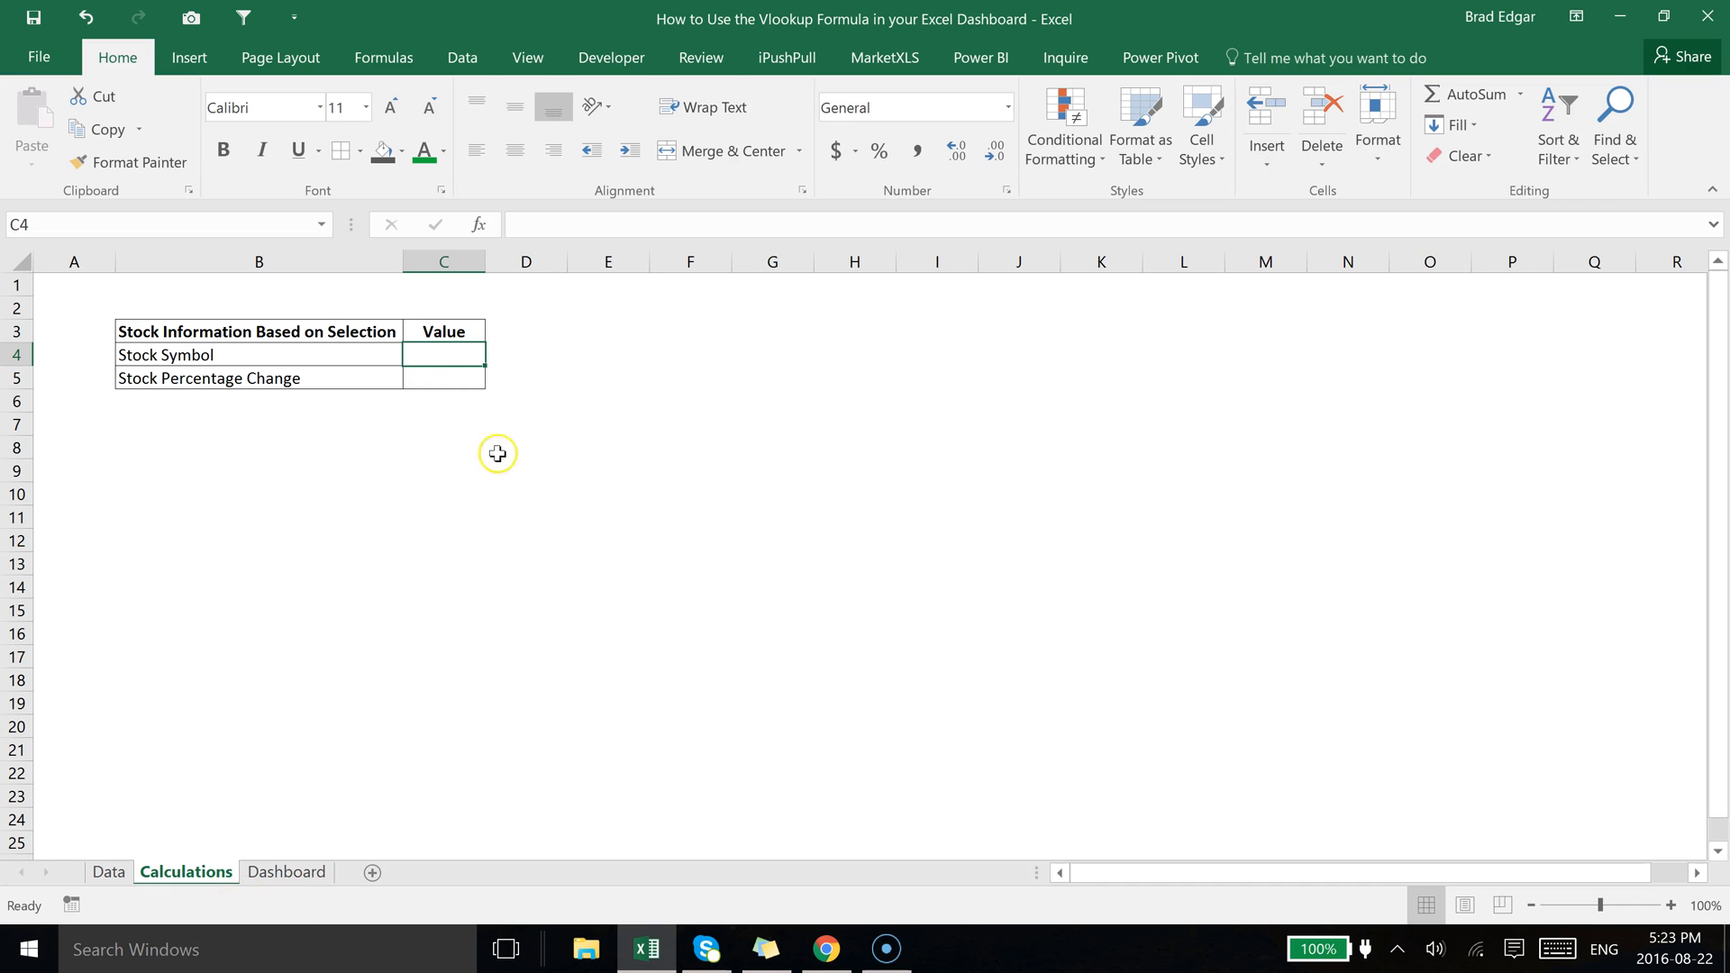
left_click(257, 356)
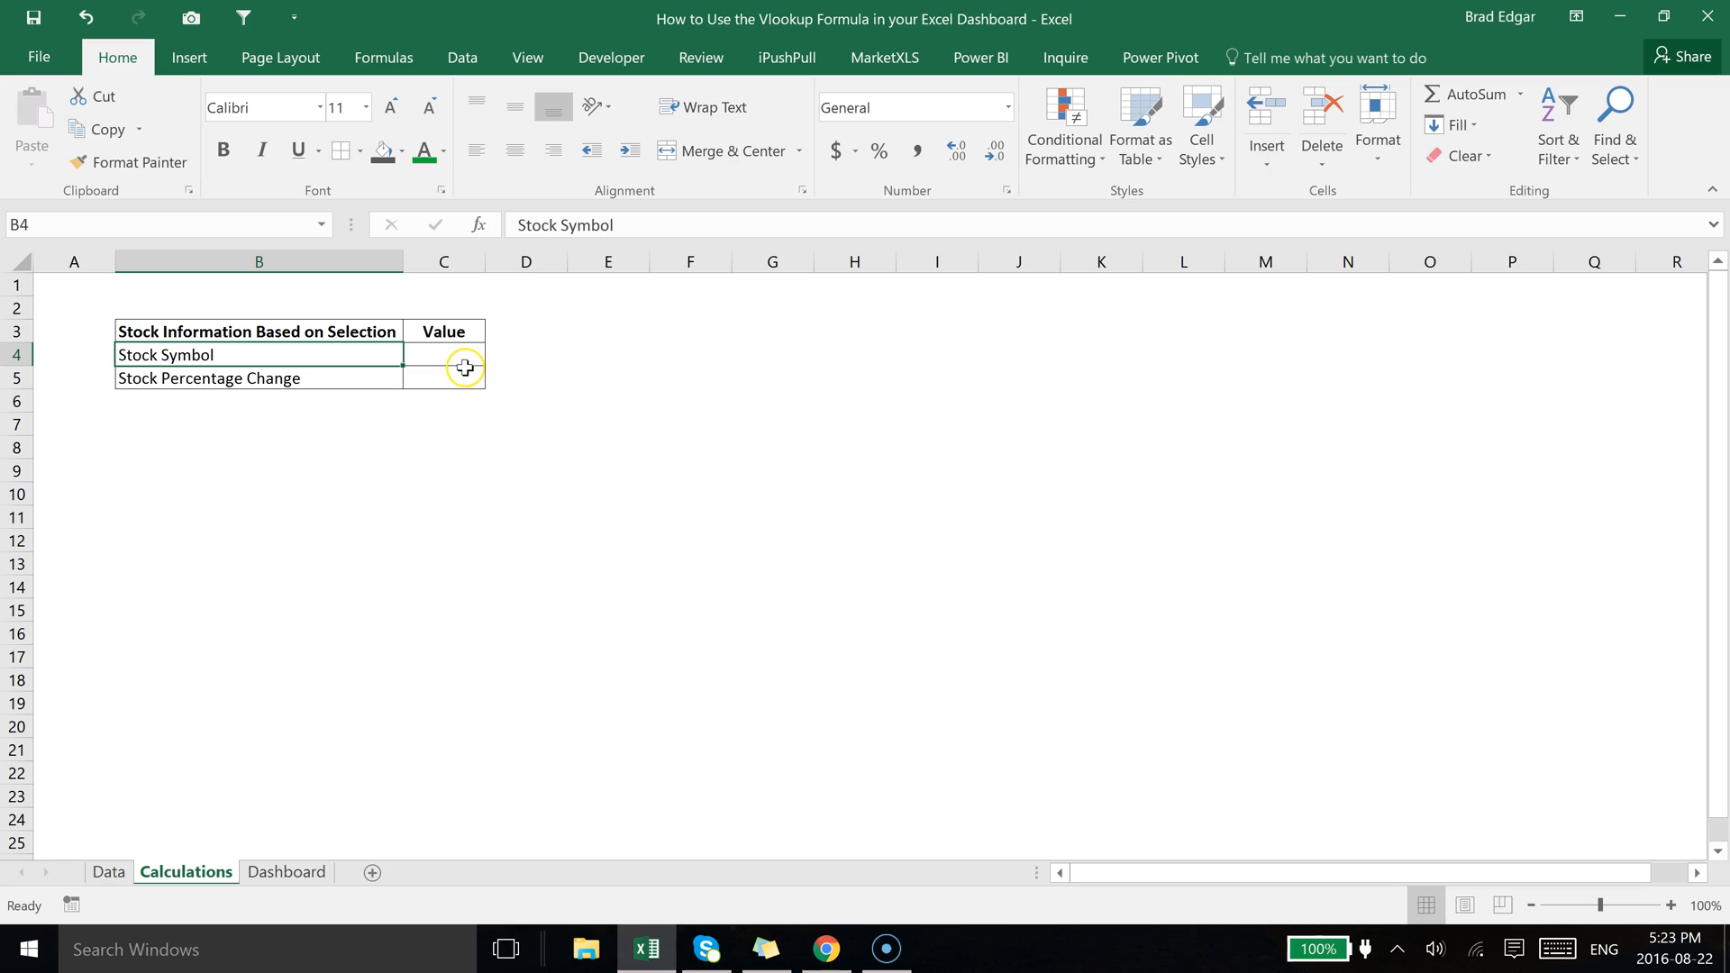
left_click(287, 872)
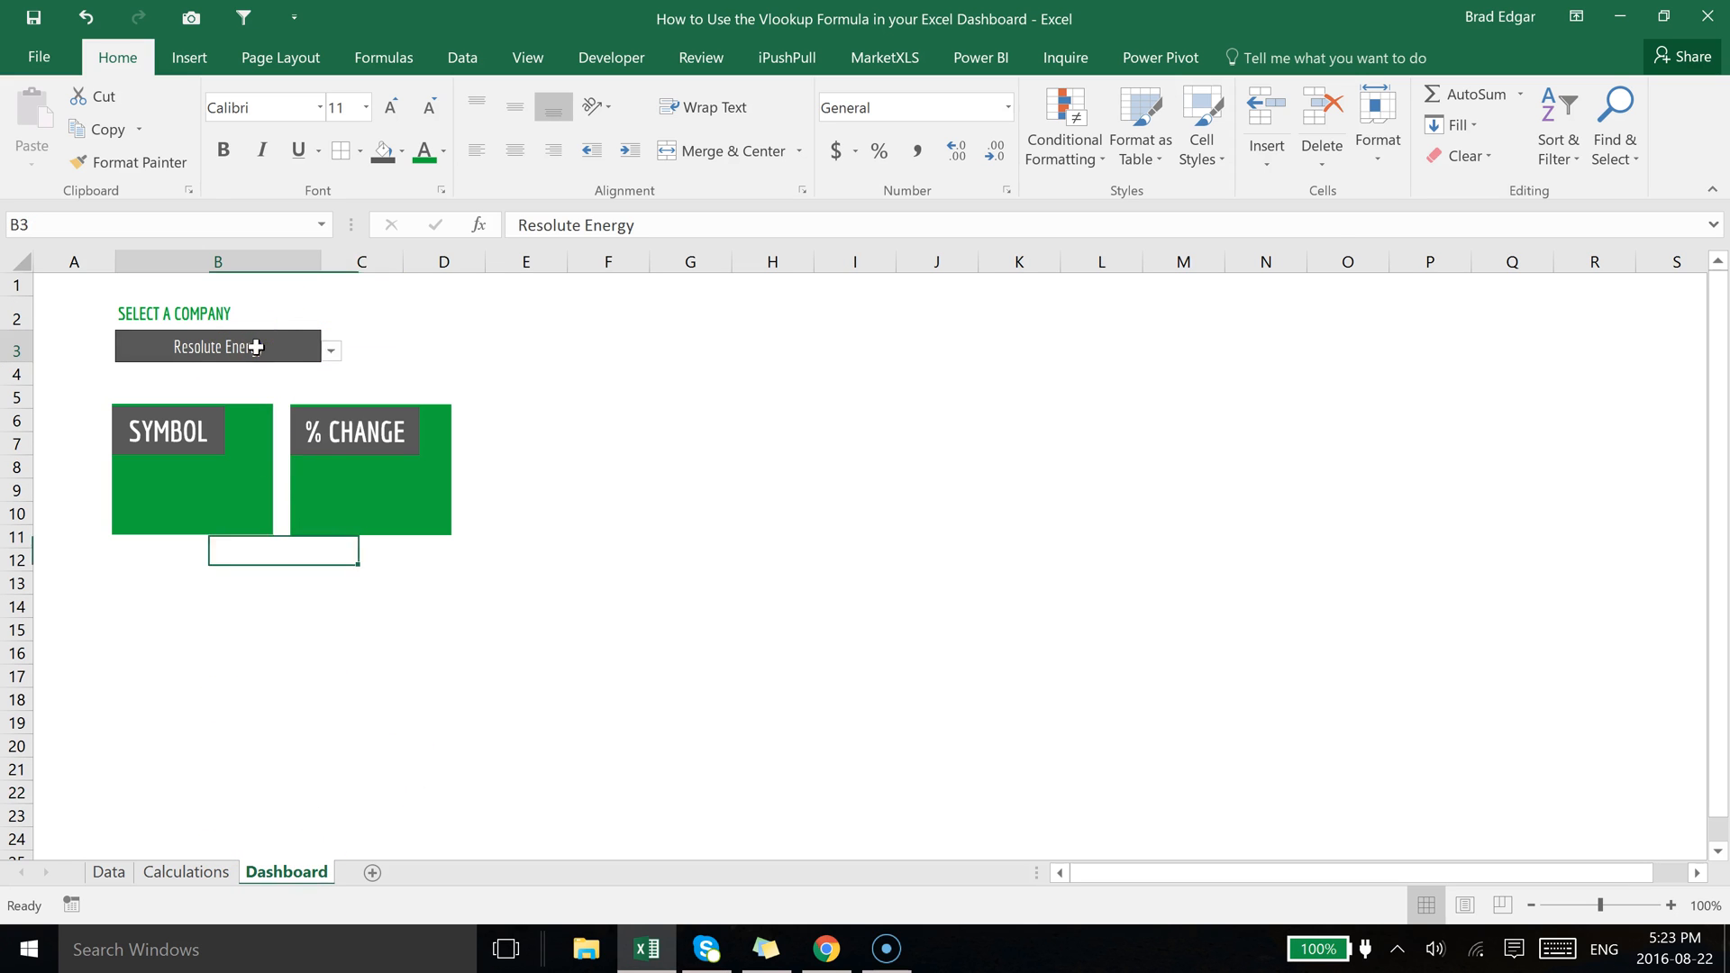
left_click(186, 873)
type("=")
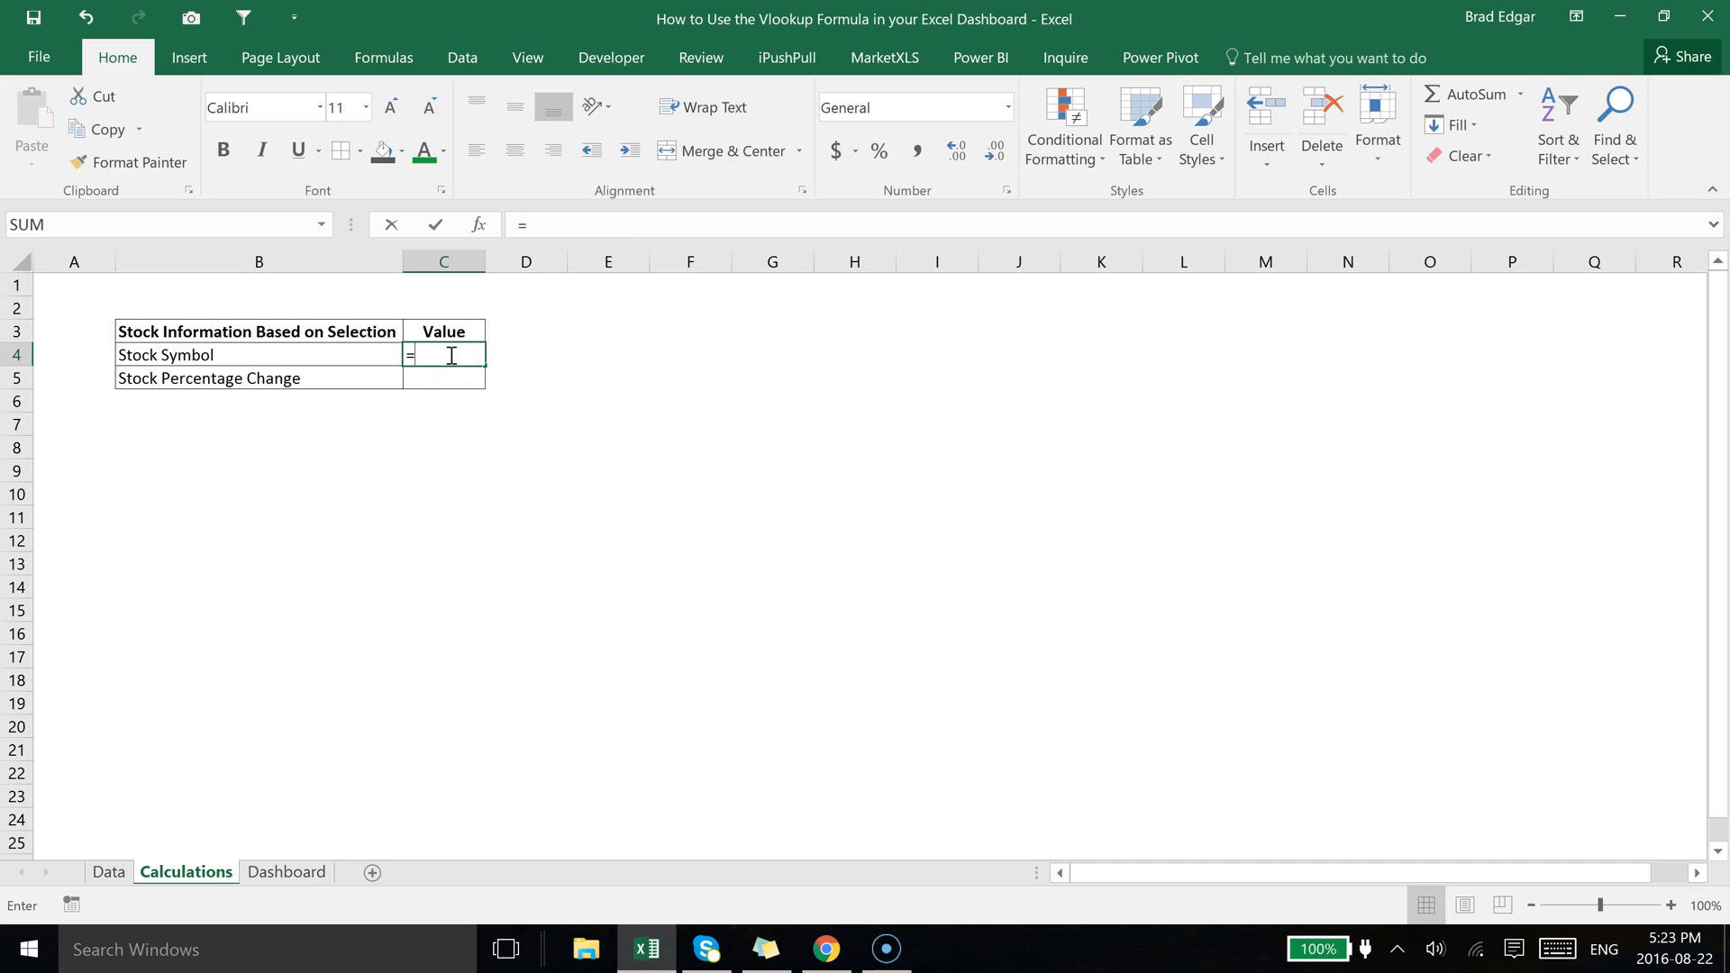
Begin =VLOOKUP( with Dashboard $B$3, the selected company, as absolute lookup value, then head to Data.
type("vlookj")
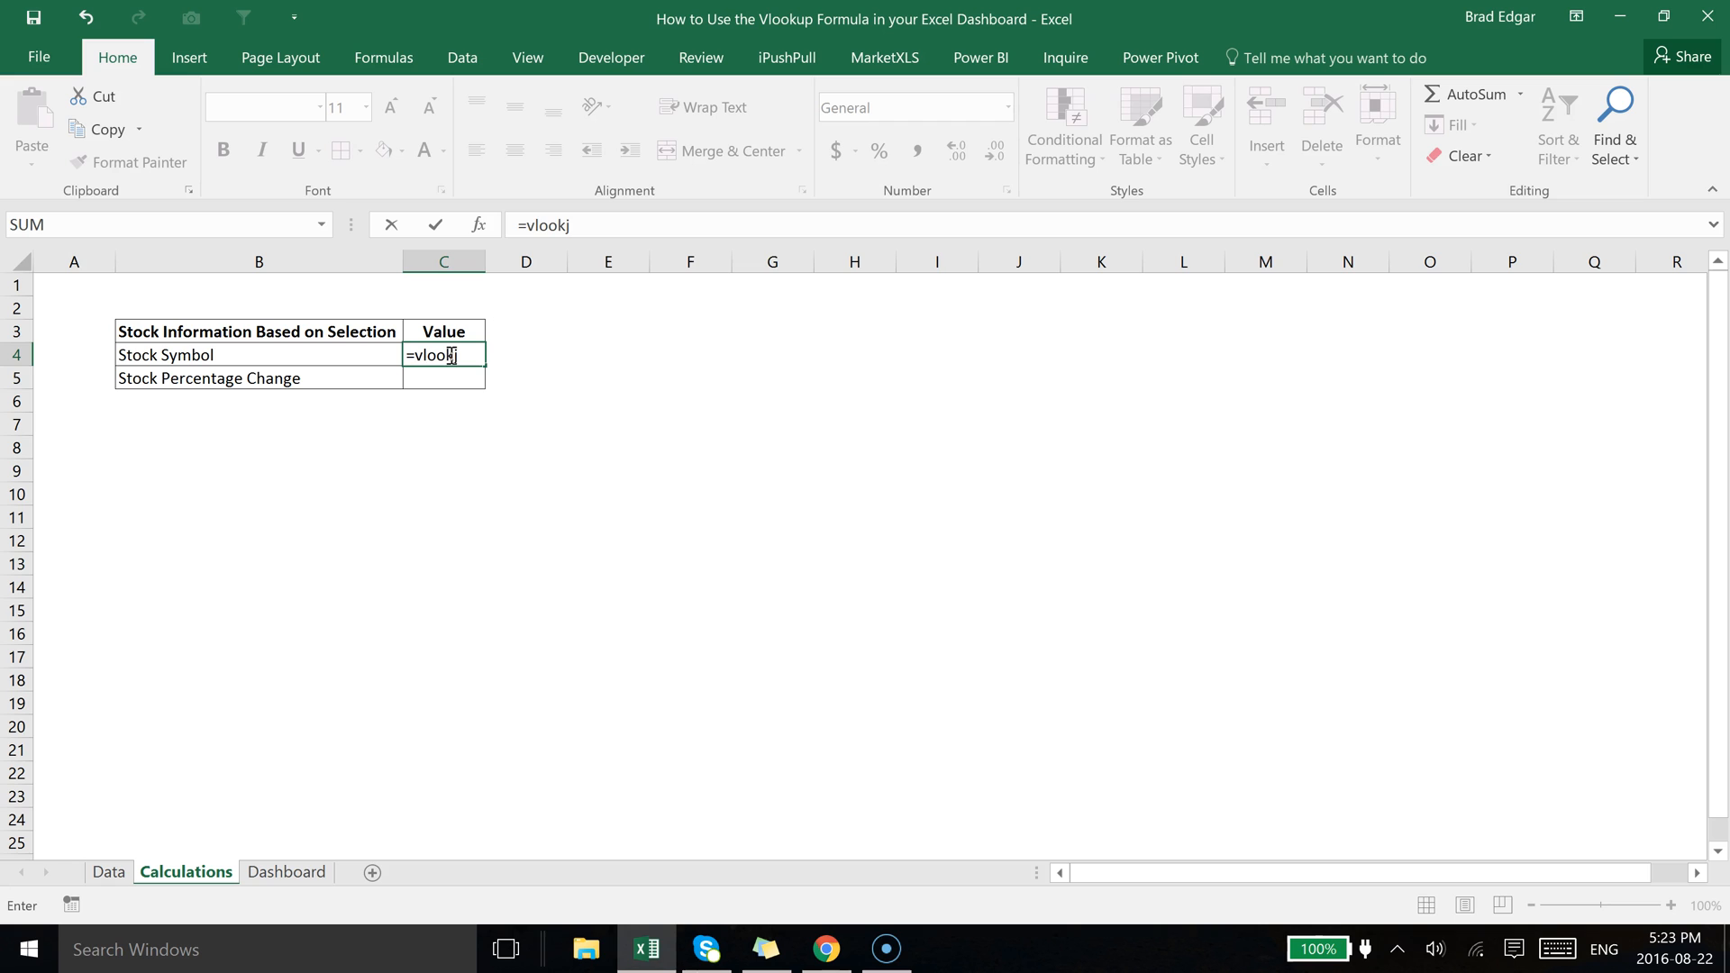
type("up(Dashboard!")
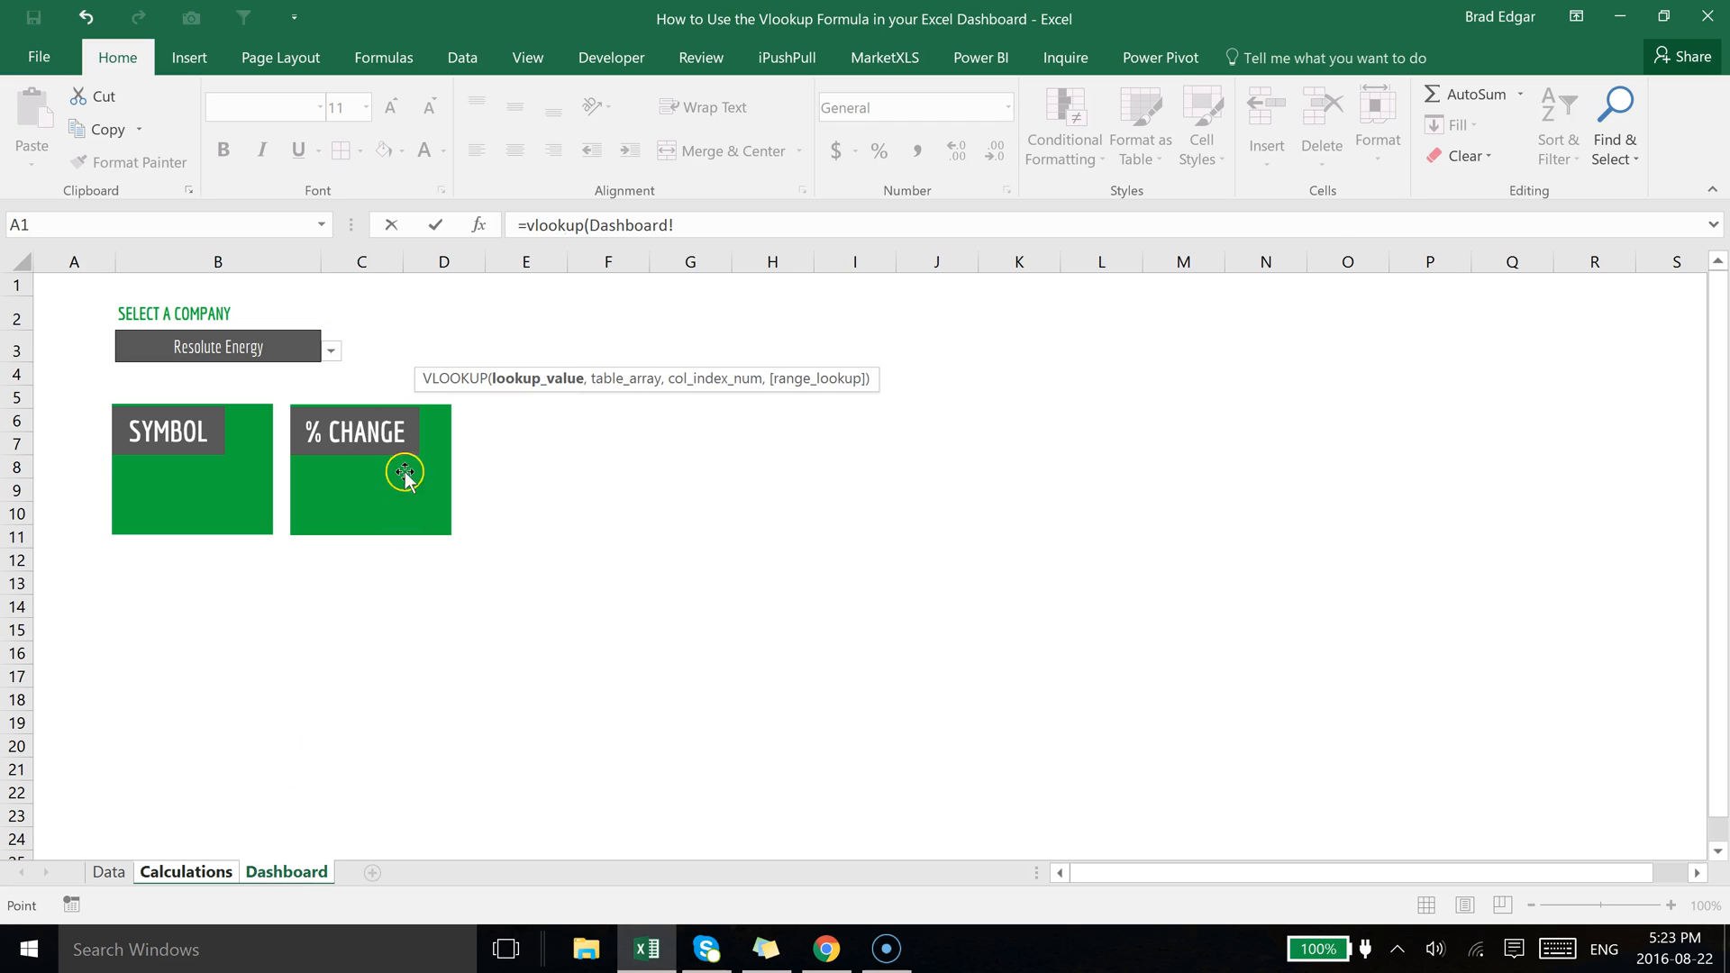
left_click(370, 344)
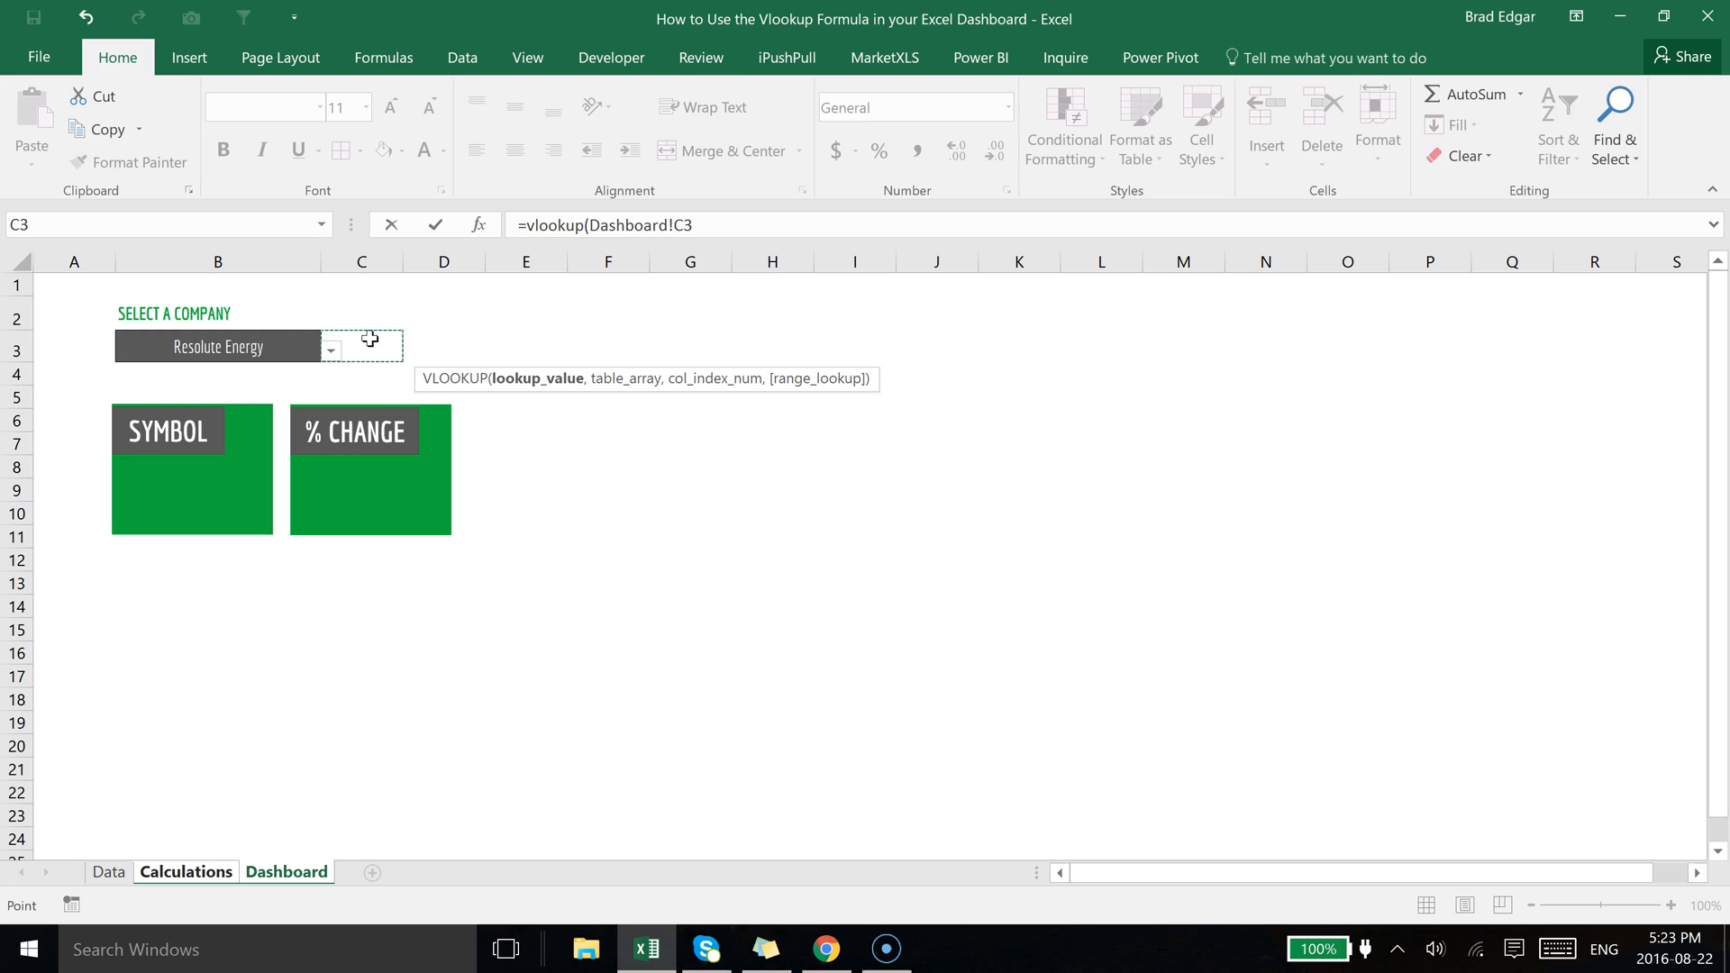
left_click(218, 346)
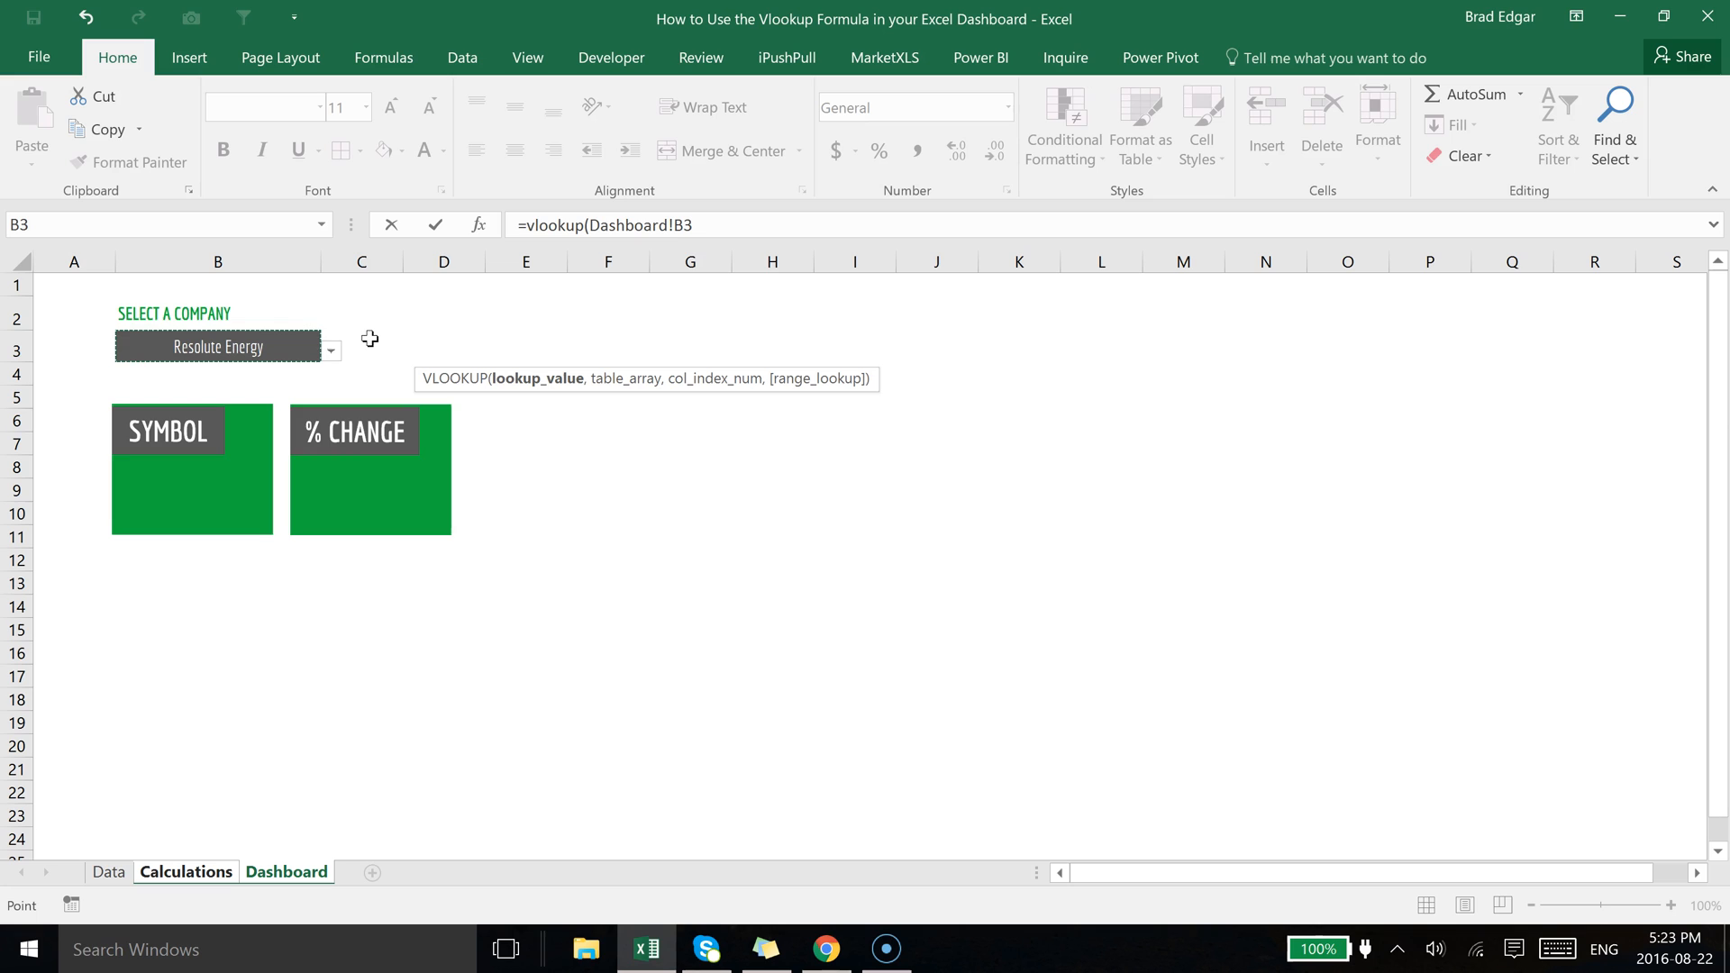
key("f4")
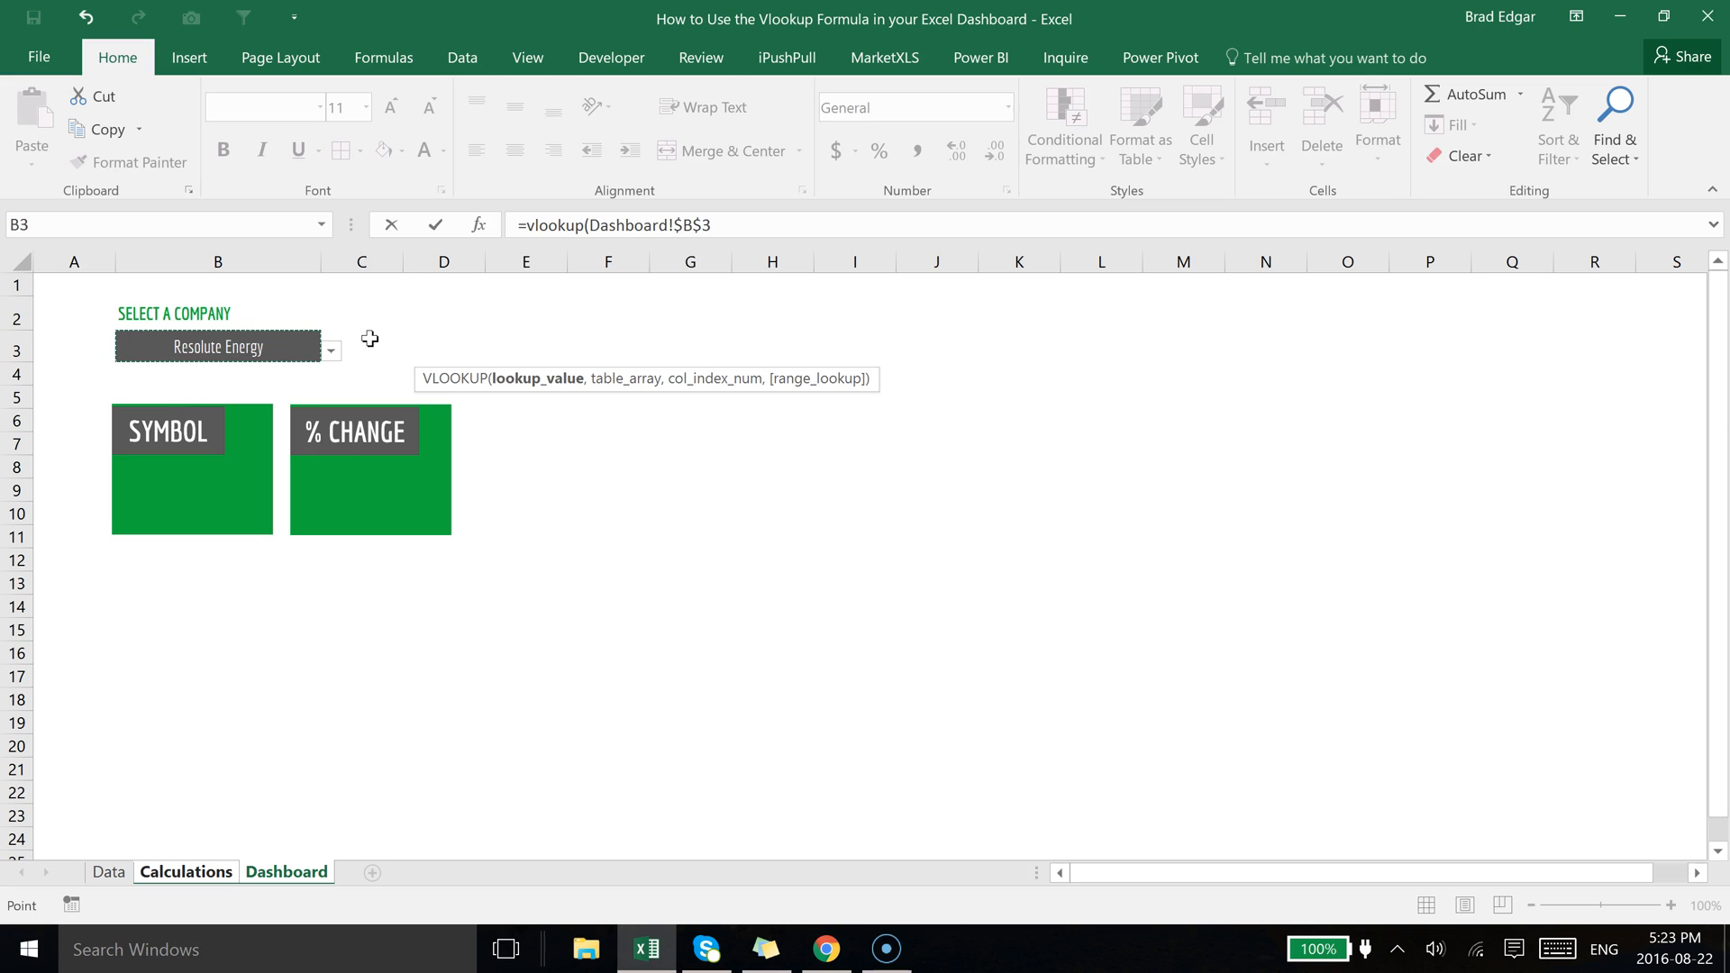
type(",")
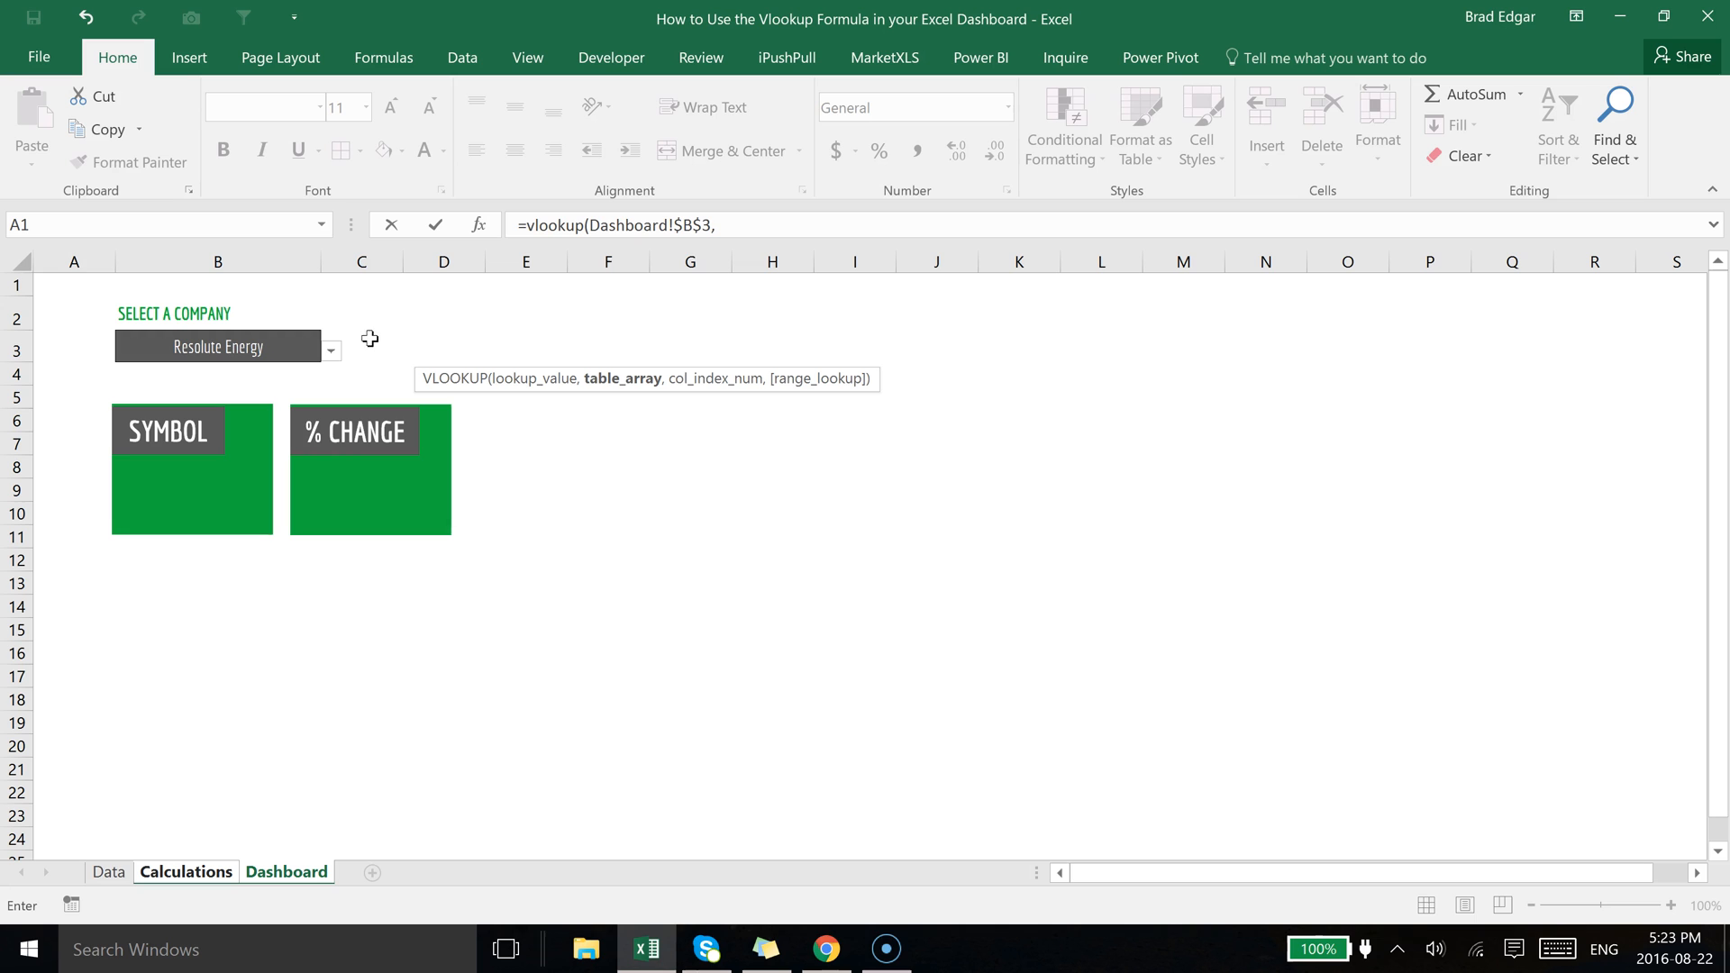
left_click(107, 873)
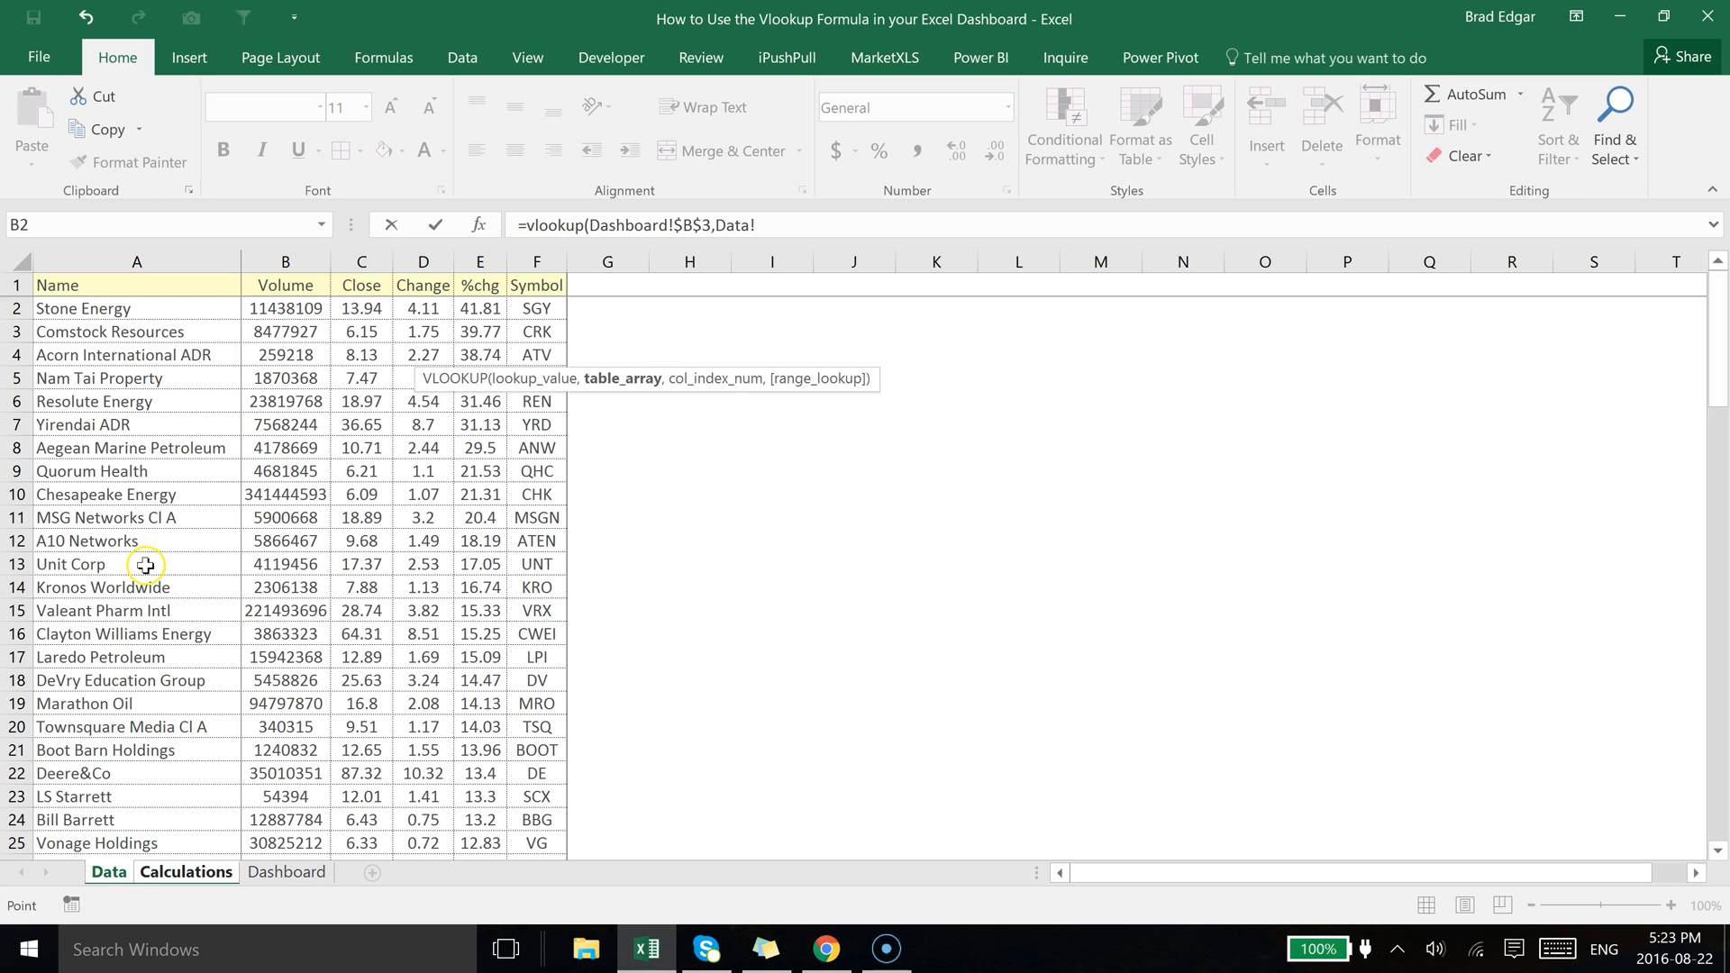
Finish the VLOOKUP over Data columns A:F, column 6, exact match FALSE, returning REN.
left_click(135, 260)
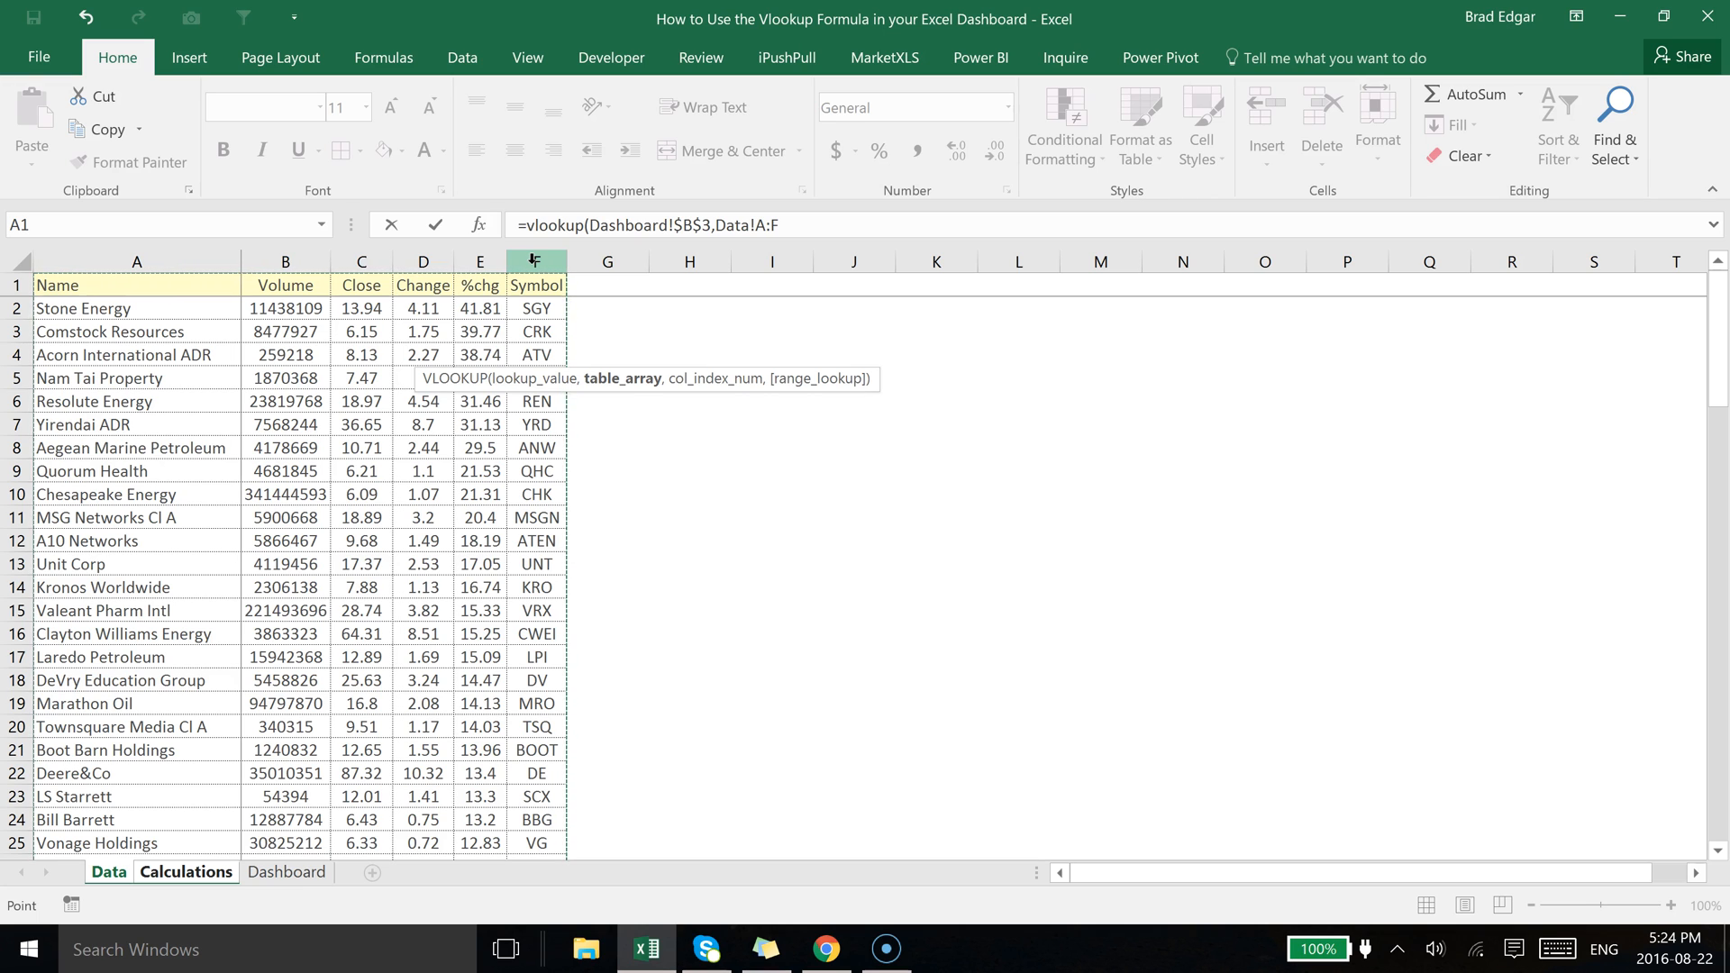
type(",")
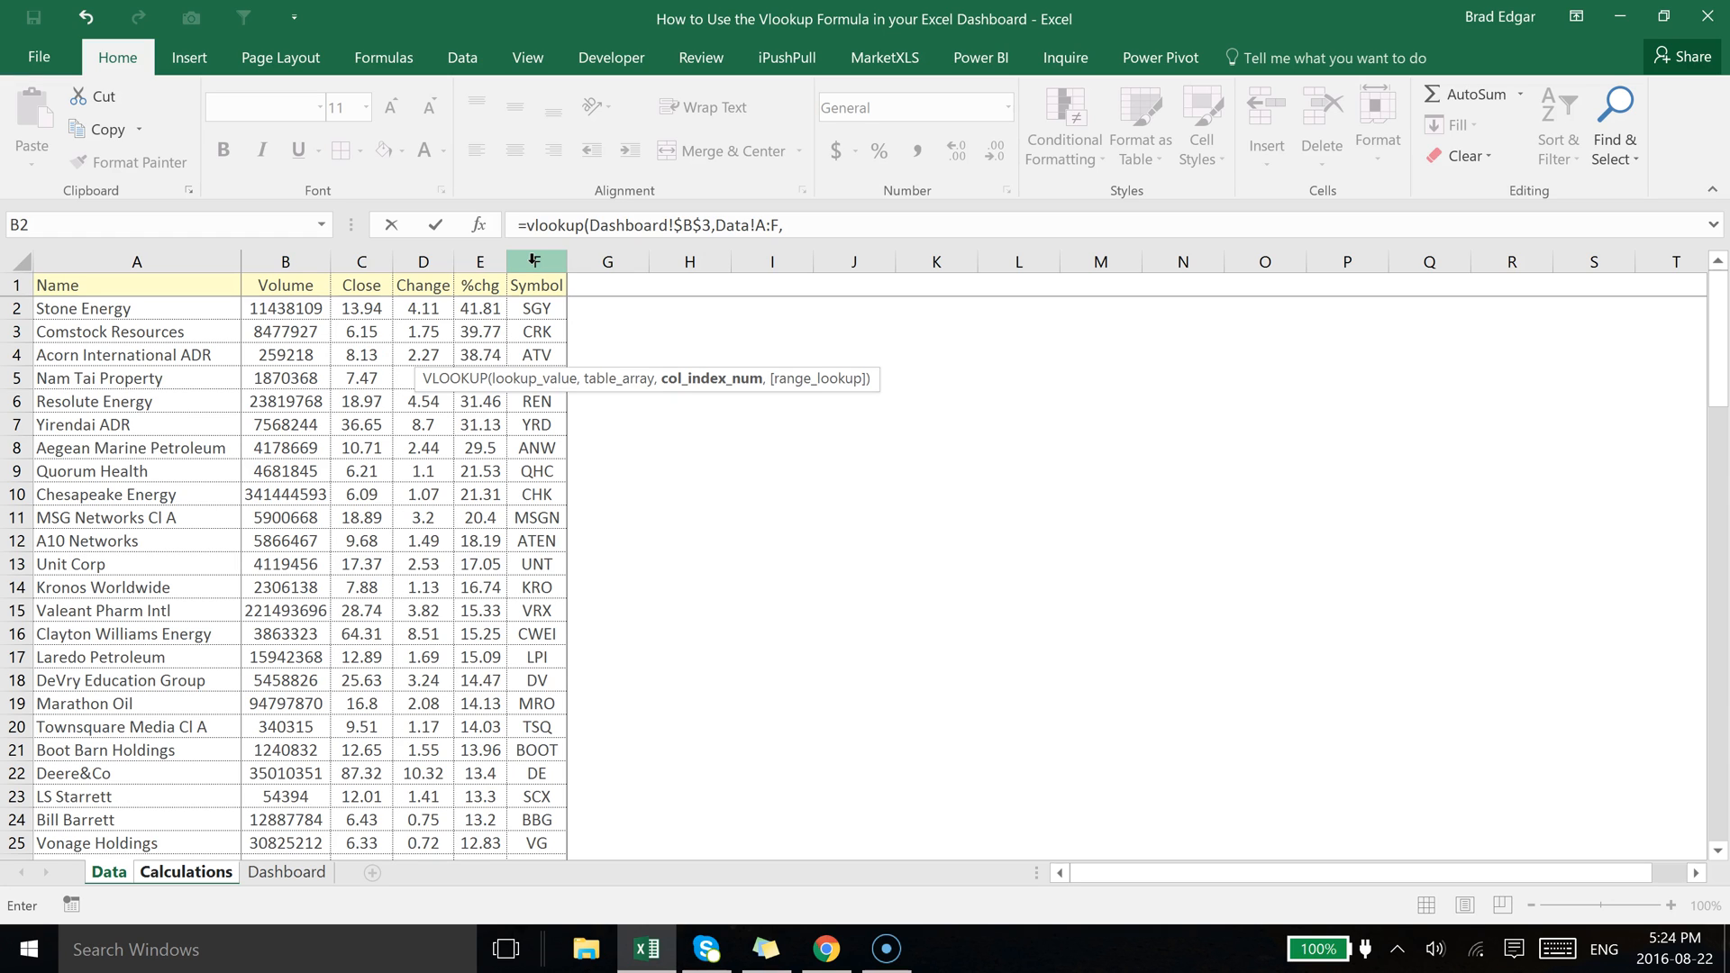
type("6")
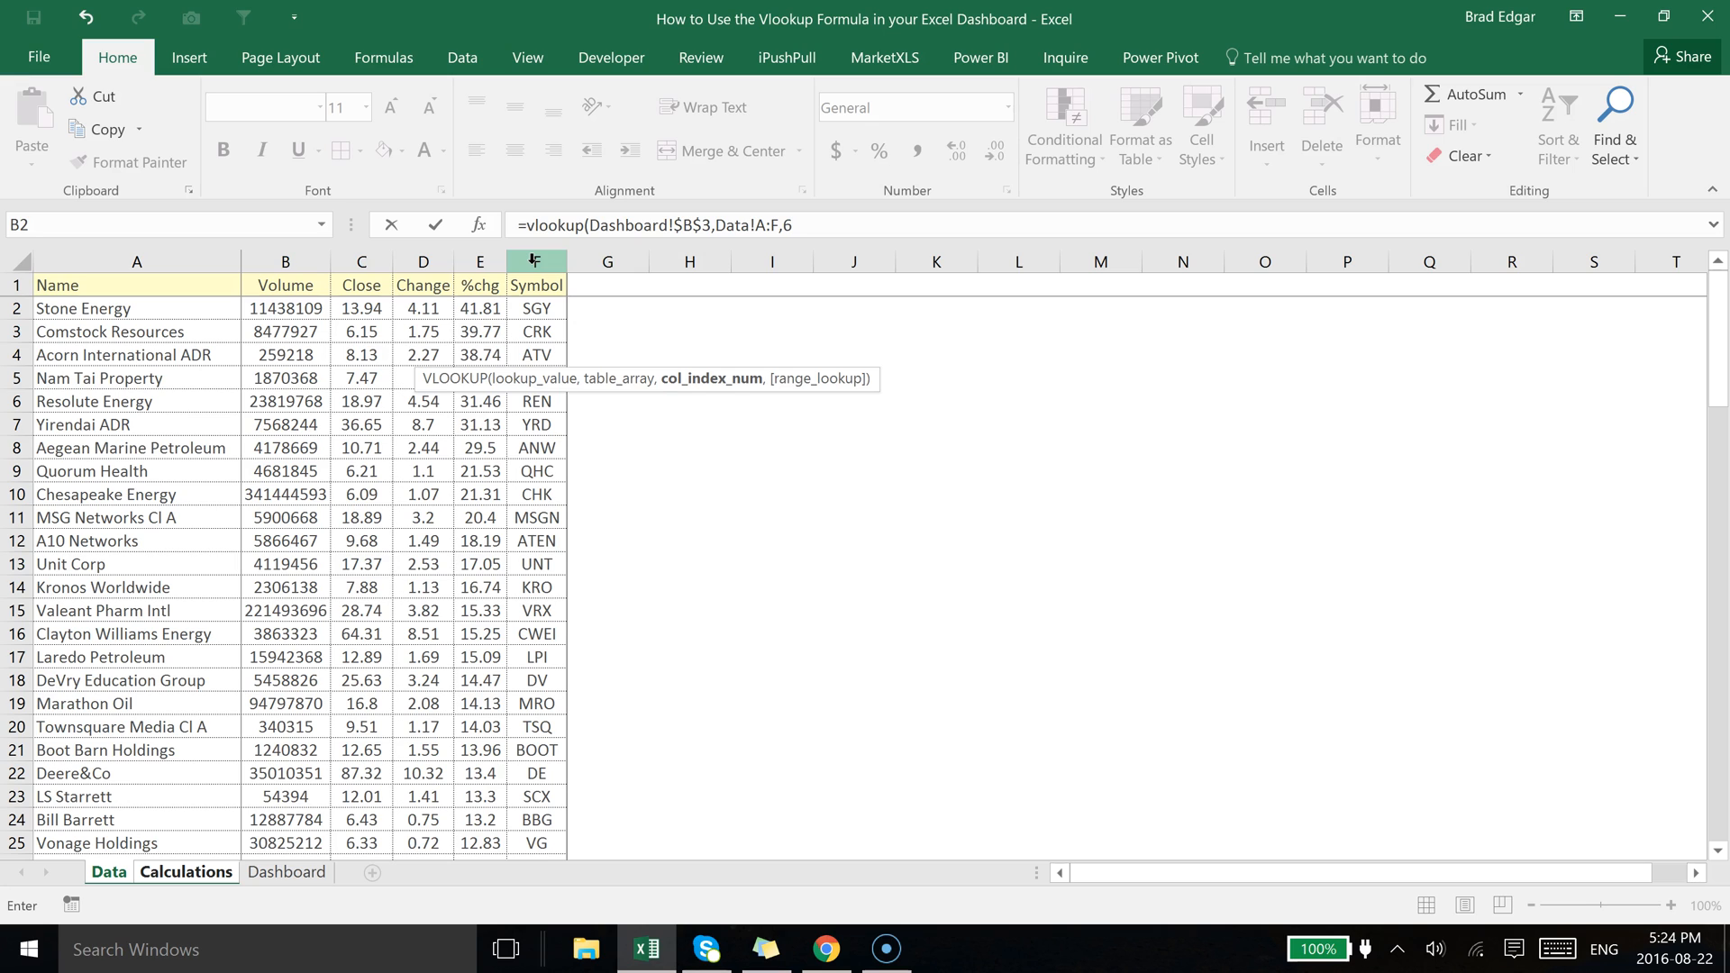
type(",false)")
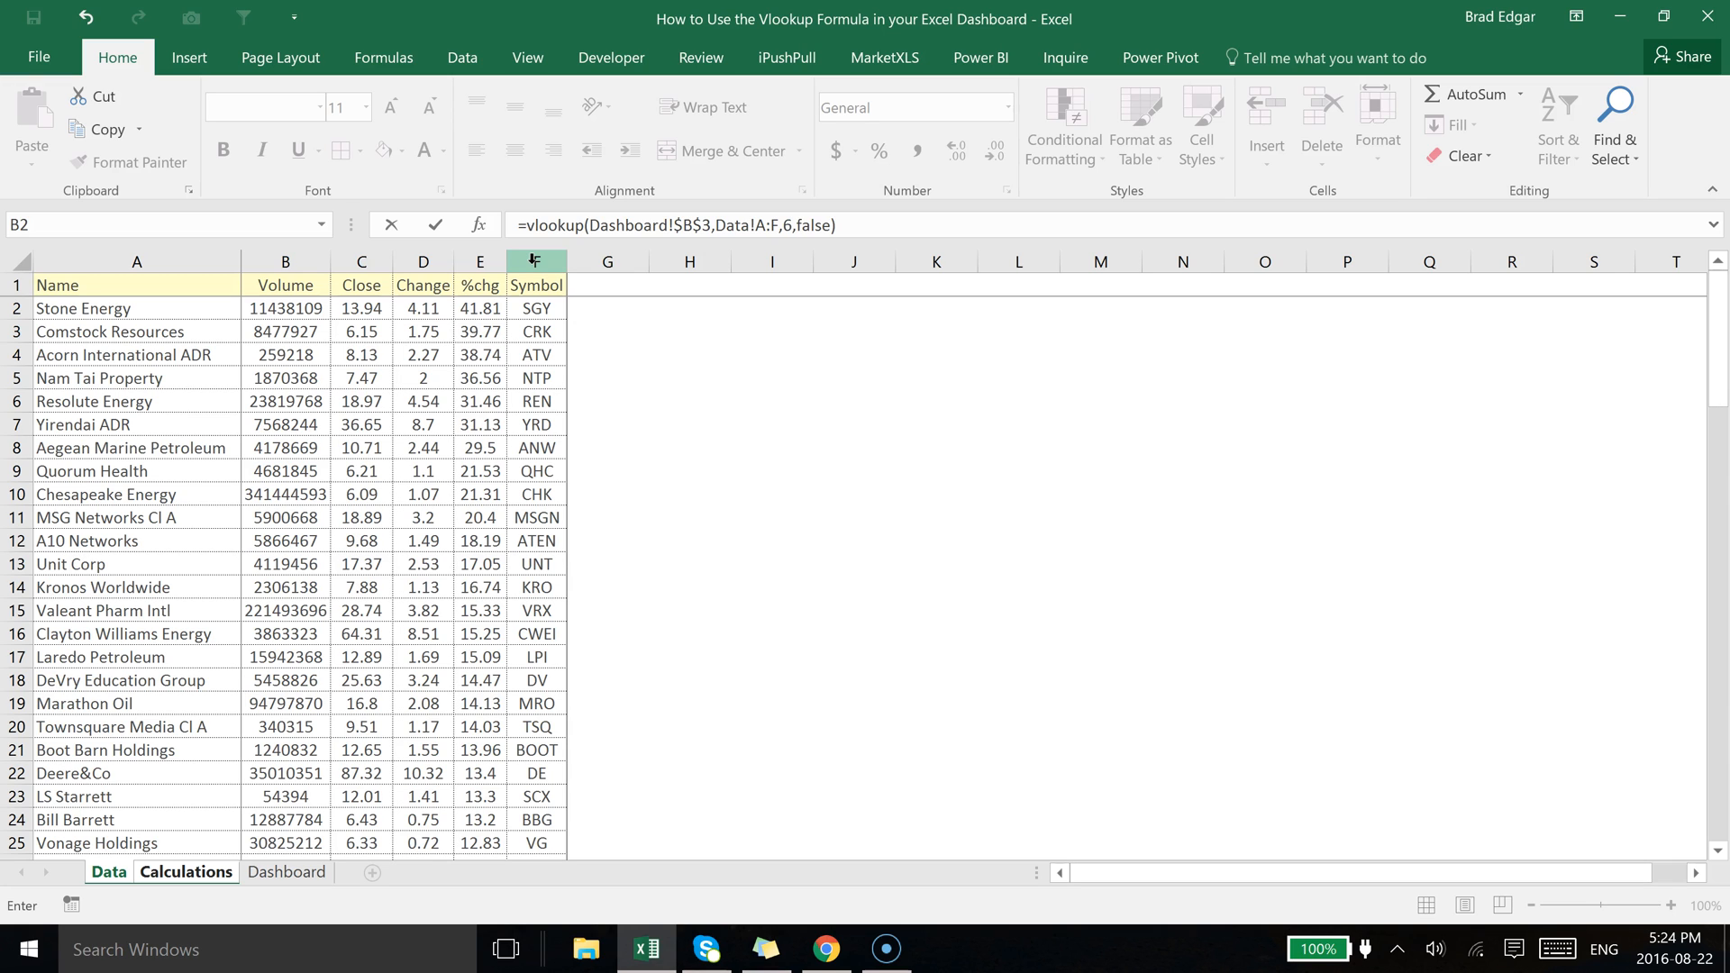
left_click(186, 872)
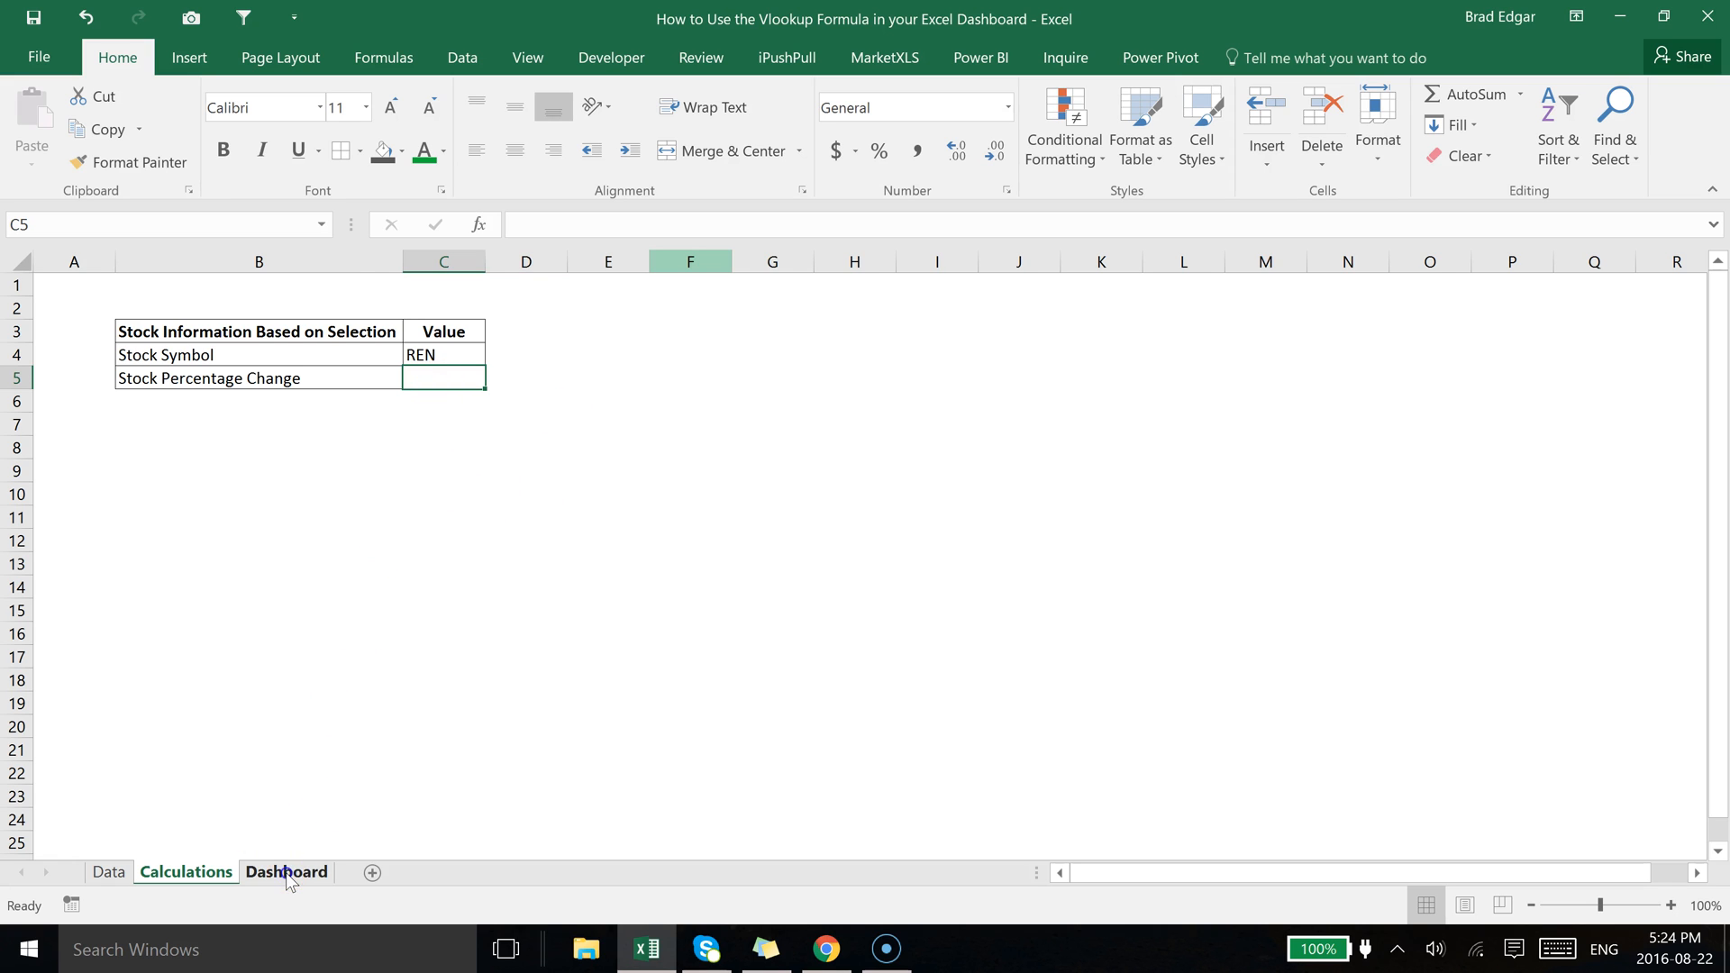
Choose Quorum Health in the Dashboard dropdown and confirm Stock Symbol now reads QHC.
left_click(287, 872)
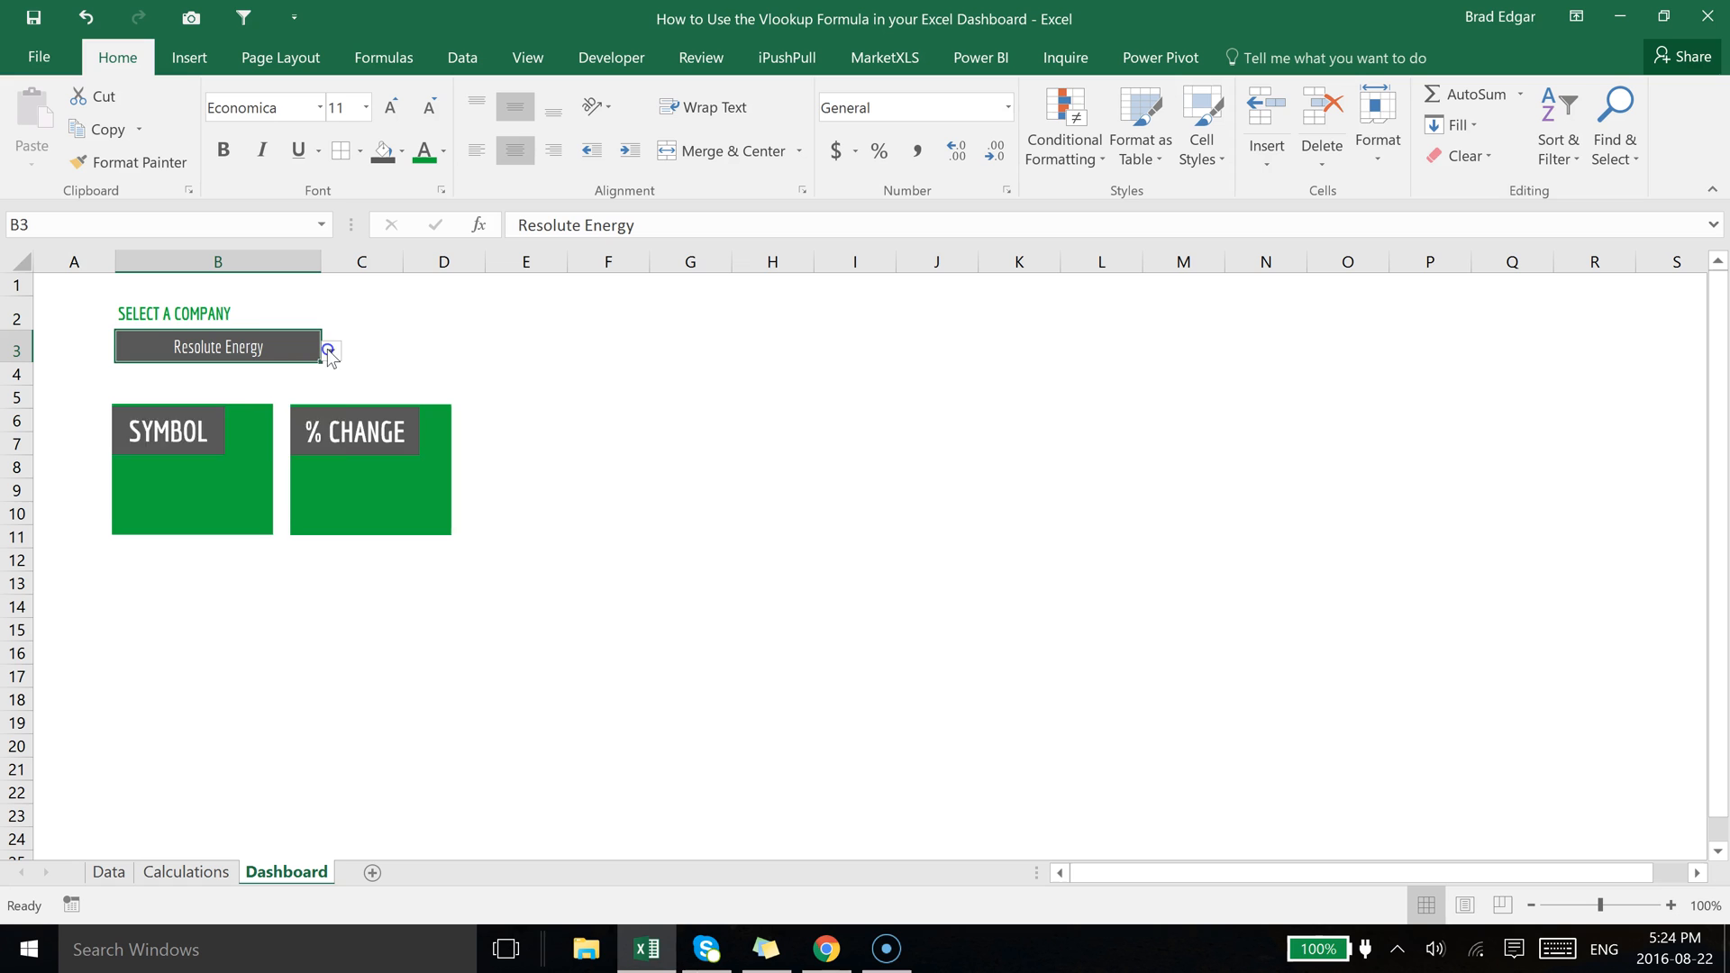
left_click(328, 349)
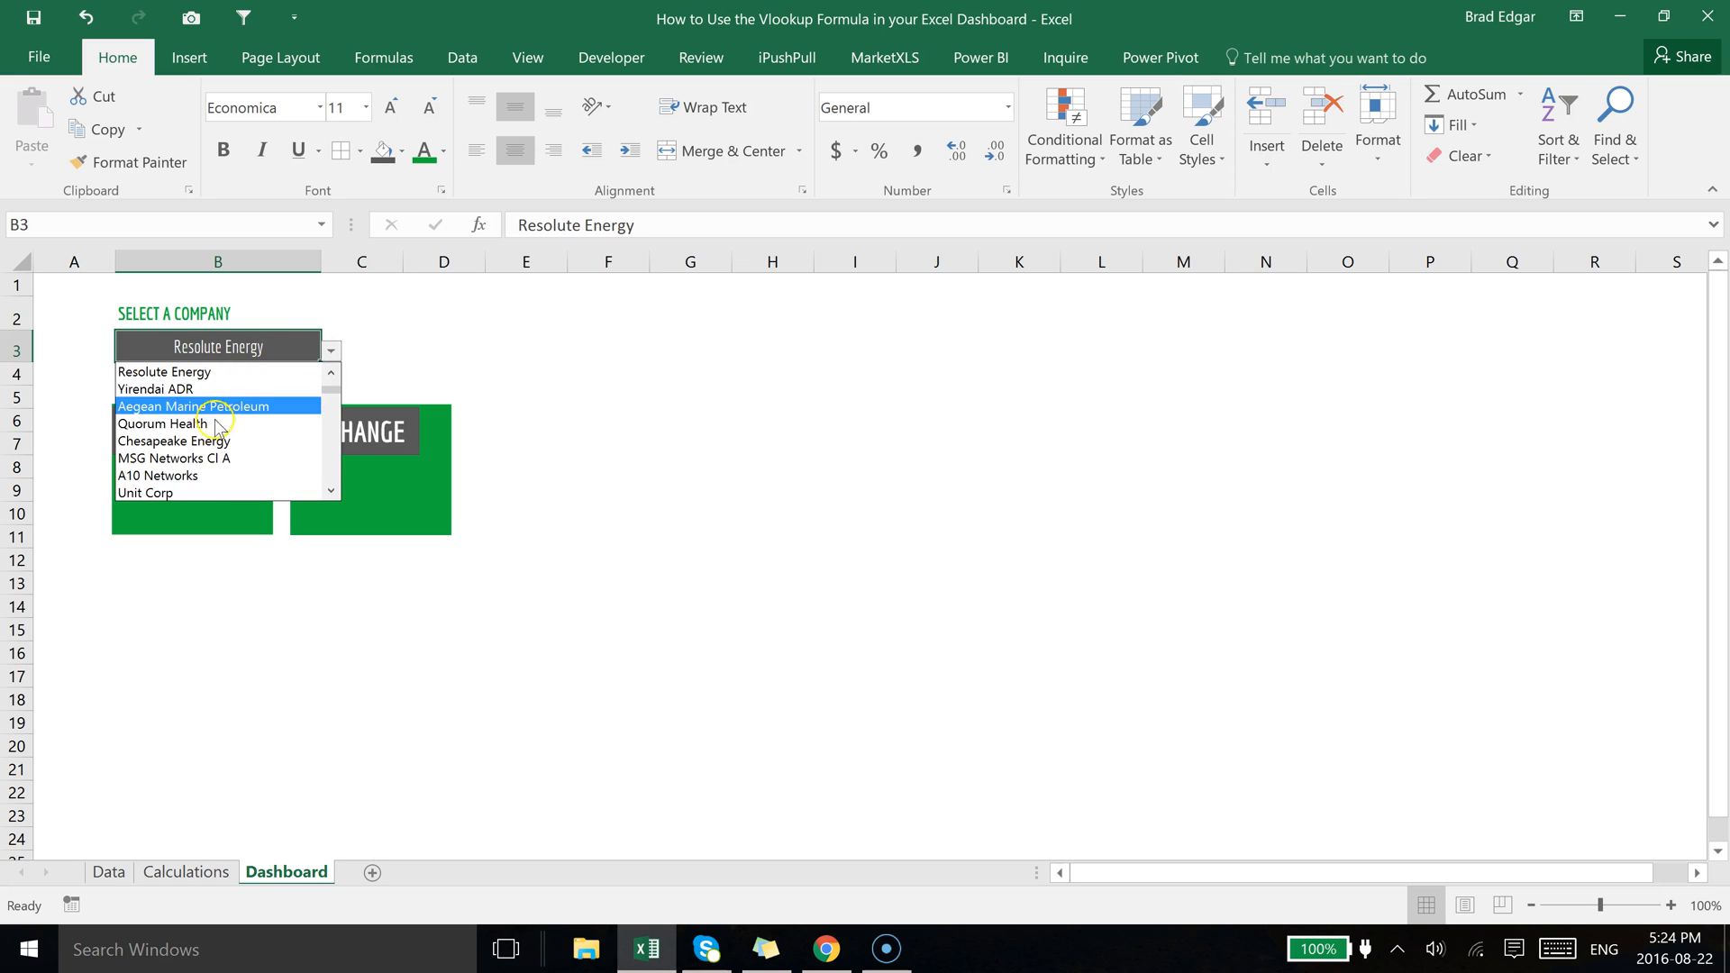
left_click(164, 423)
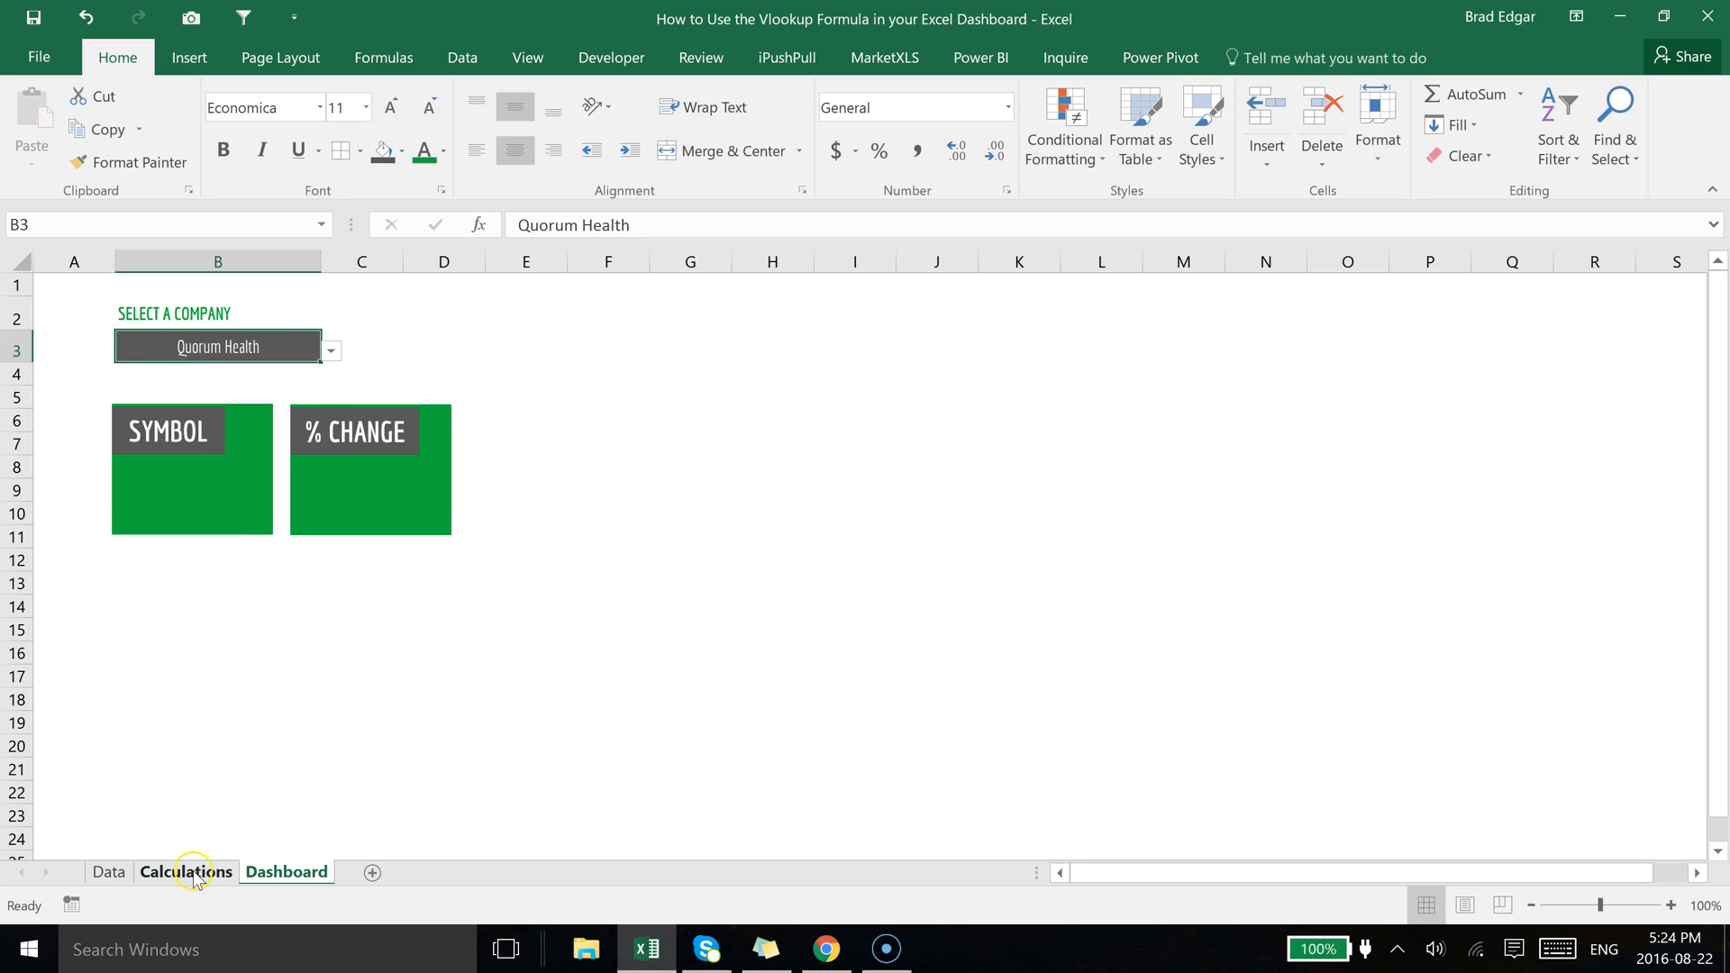
left_click(186, 872)
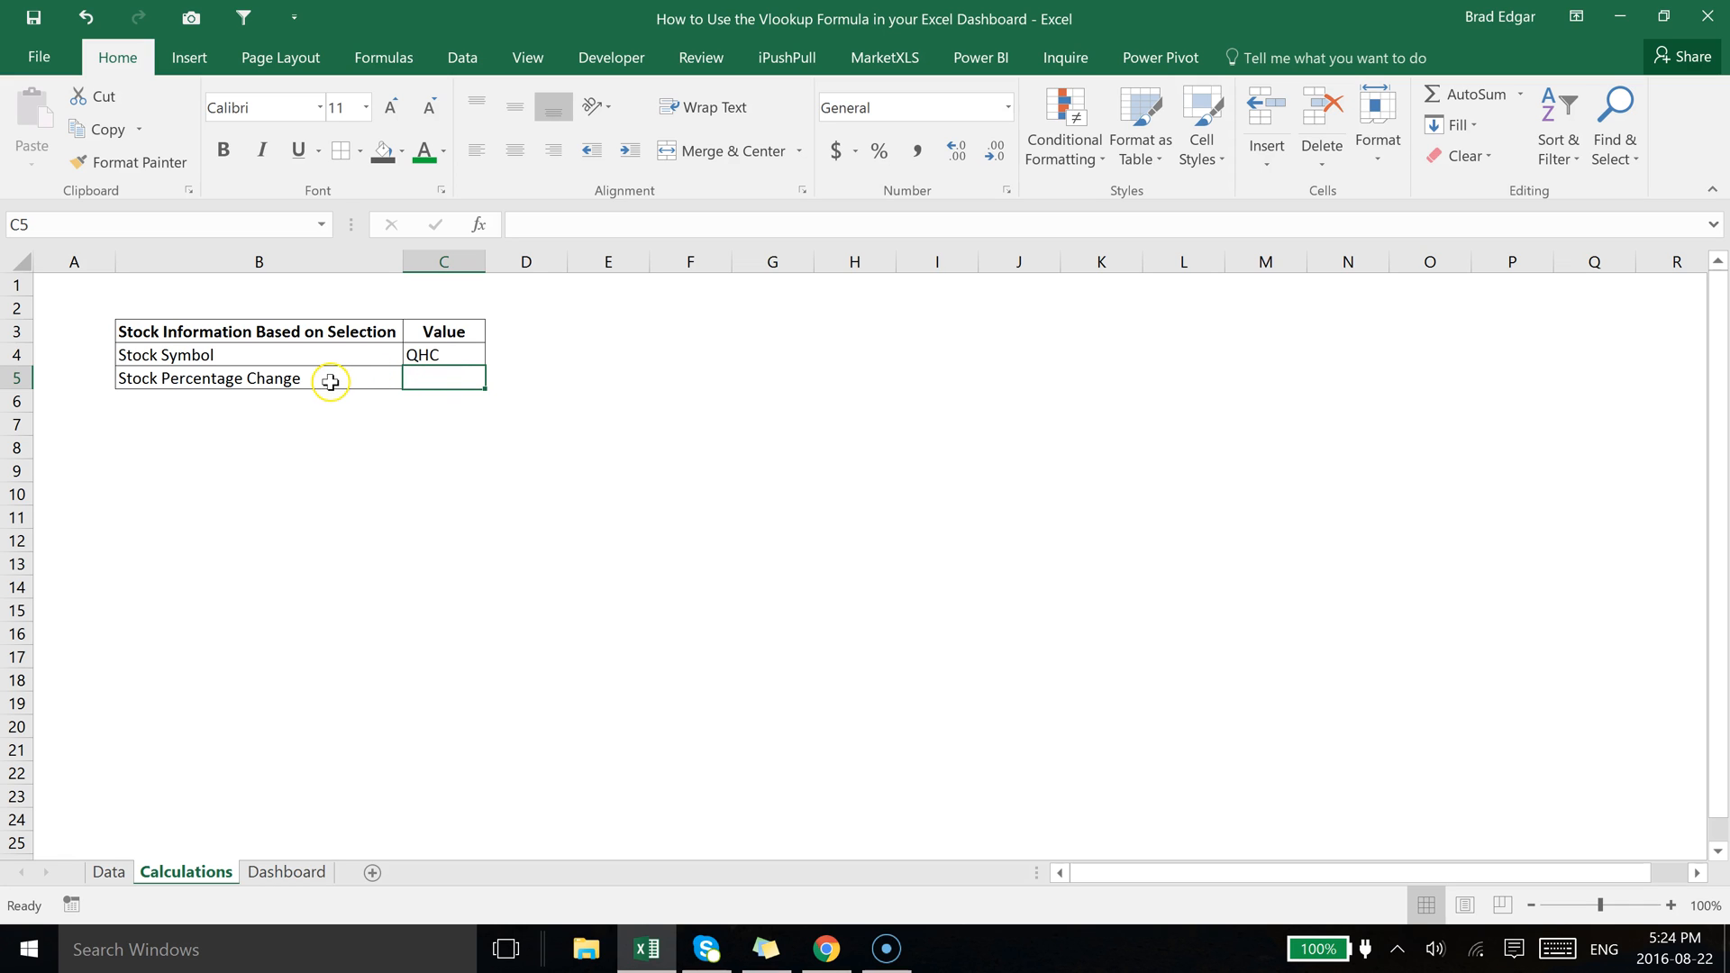
mouse_move(296, 380)
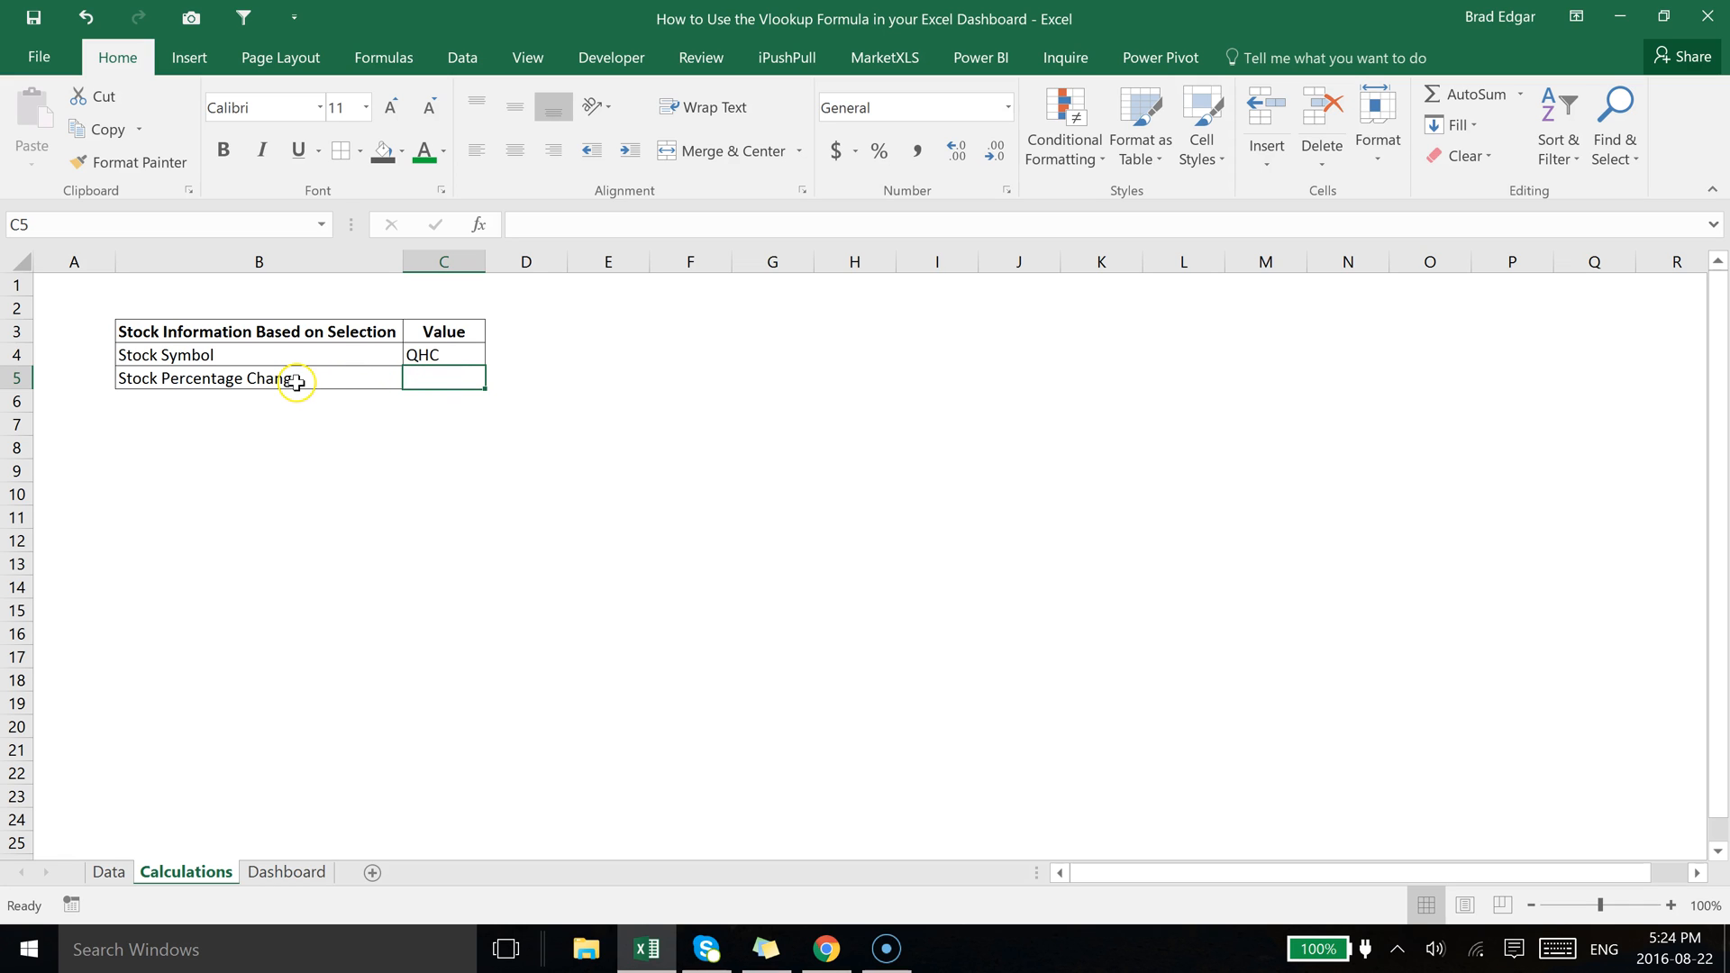
mouse_move(439, 380)
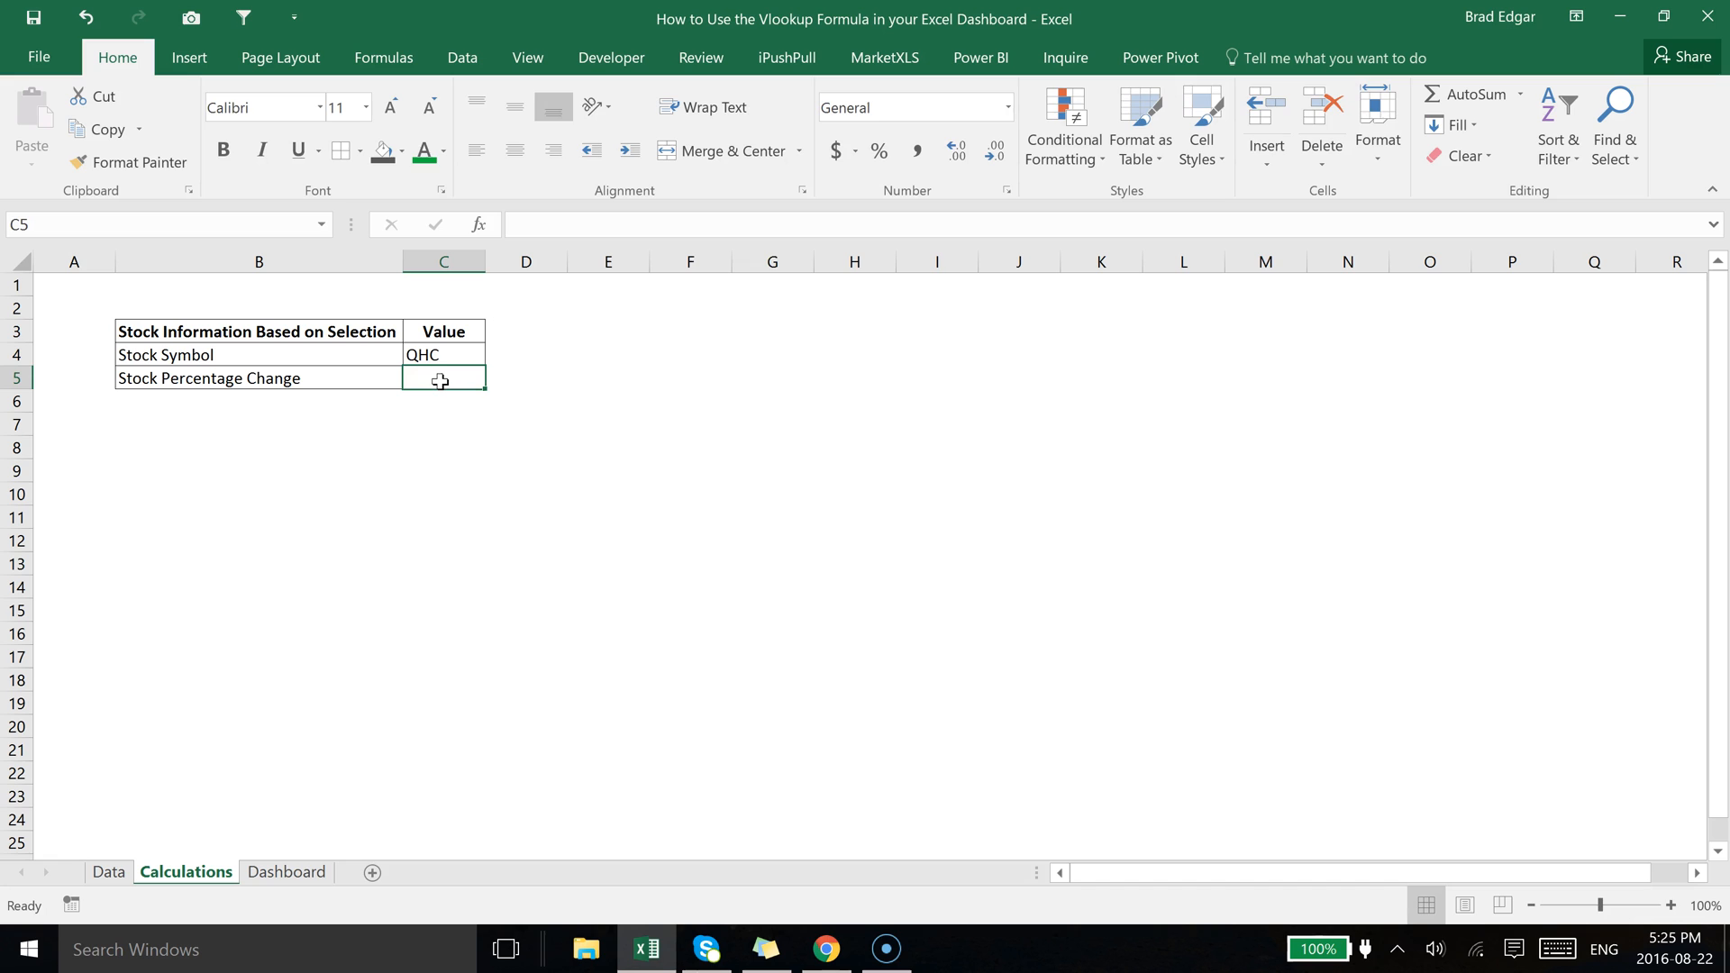
Start =VLOOKUP( in C5 using Dashboard B3 (Quorum Health) as lookup value and Data columns A:E.
type("=vloo")
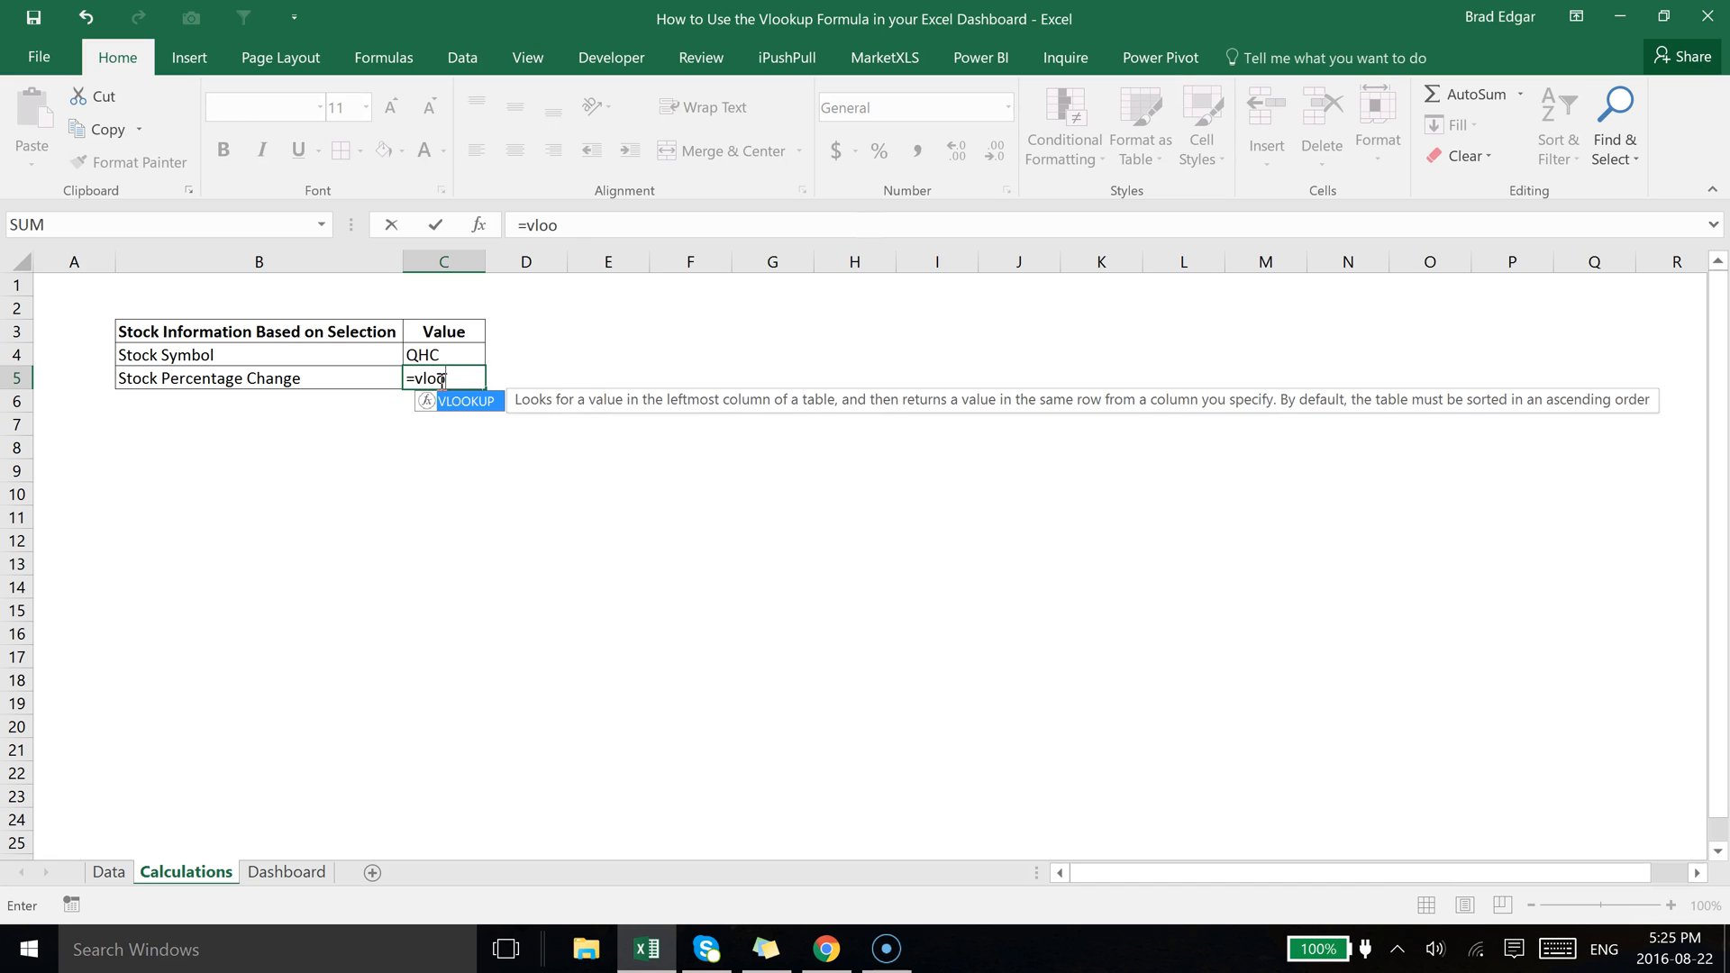
type("kup(")
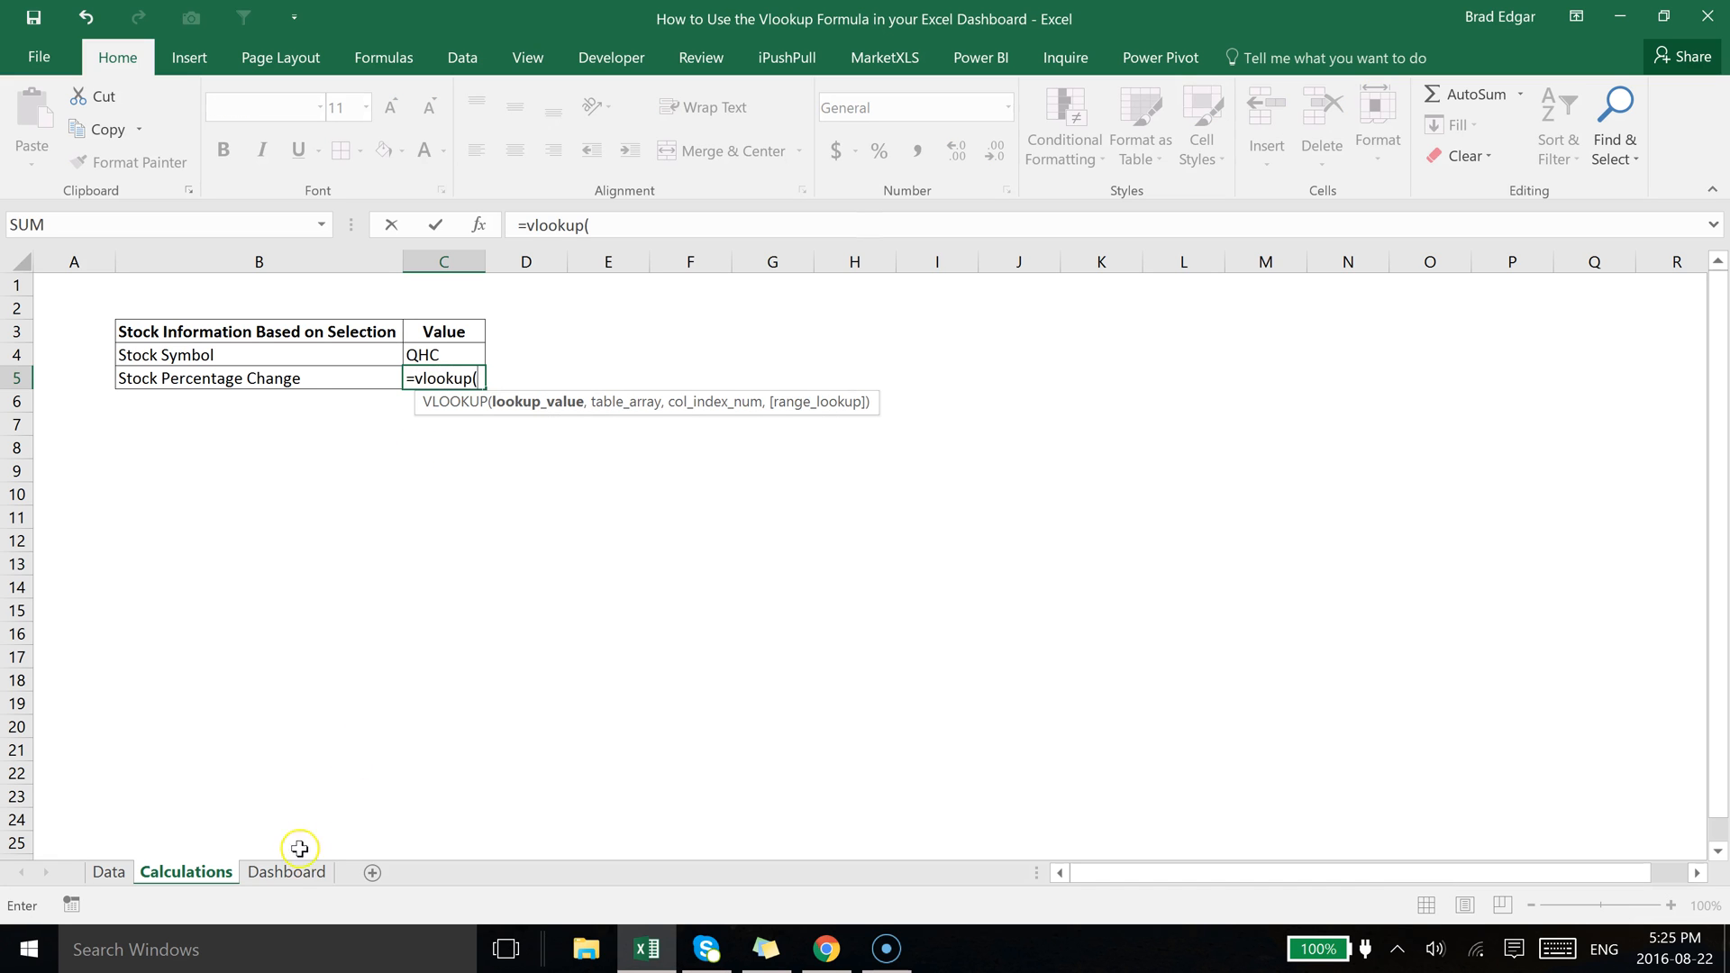
left_click(287, 873)
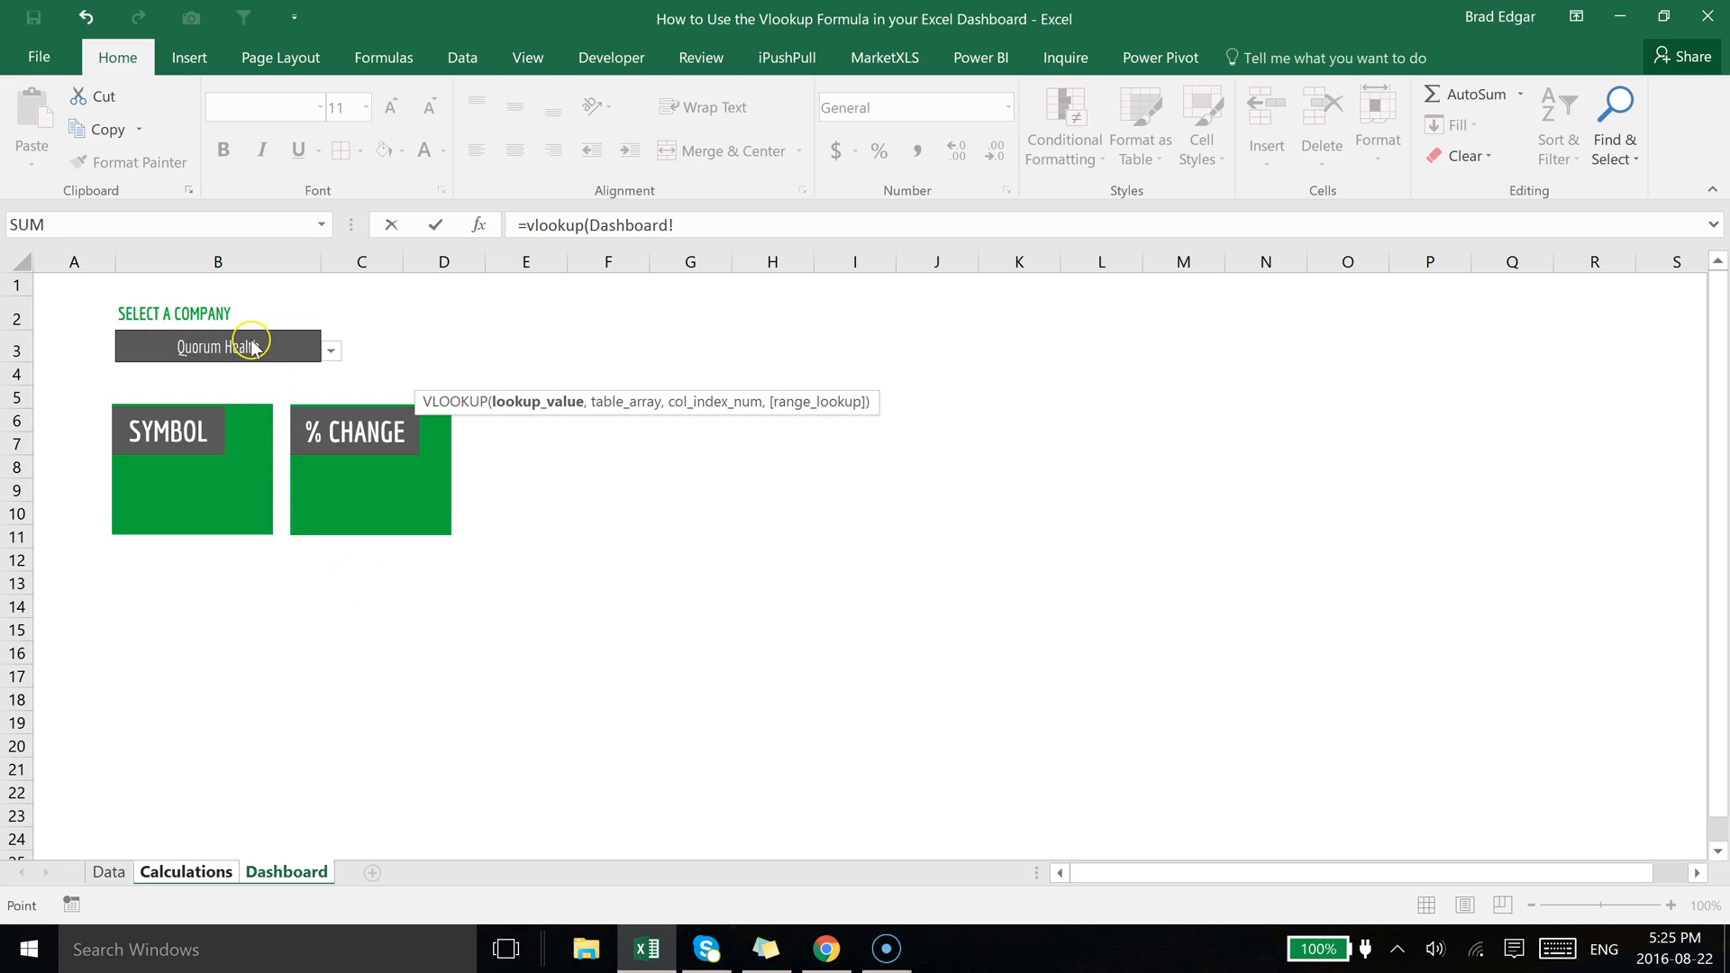
left_click(218, 346)
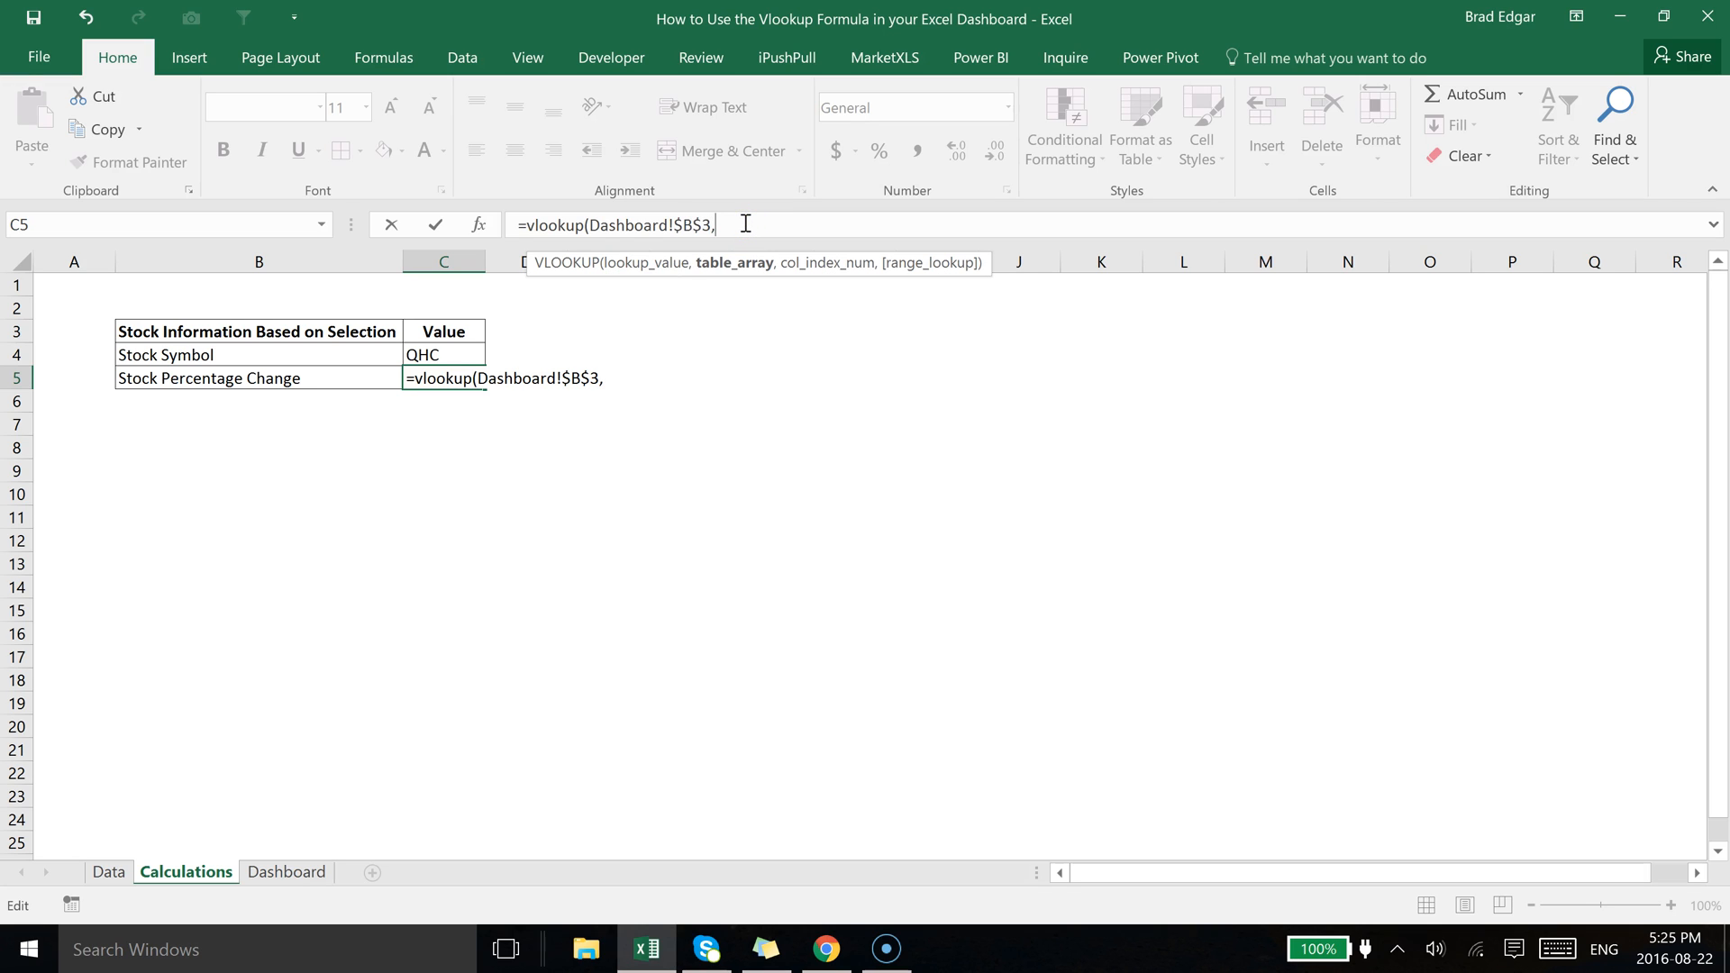
left_click(108, 873)
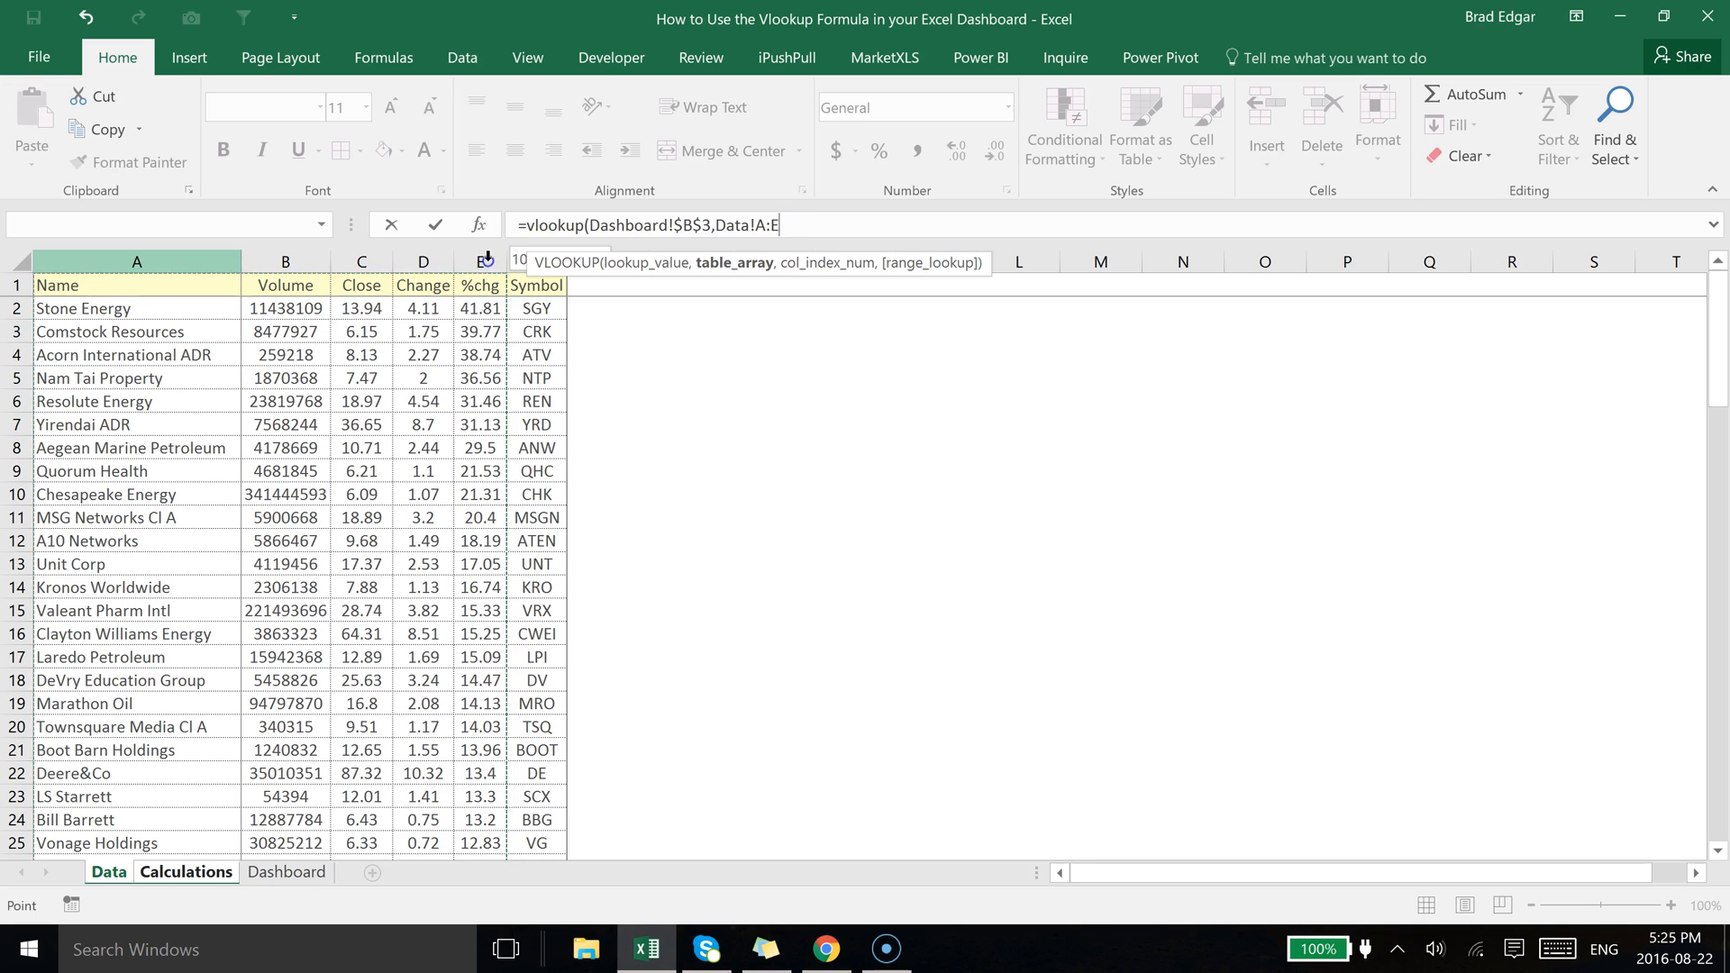
Complete the C5 VLOOKUP with column 5 and FALSE so it returns 21.53.
type(",")
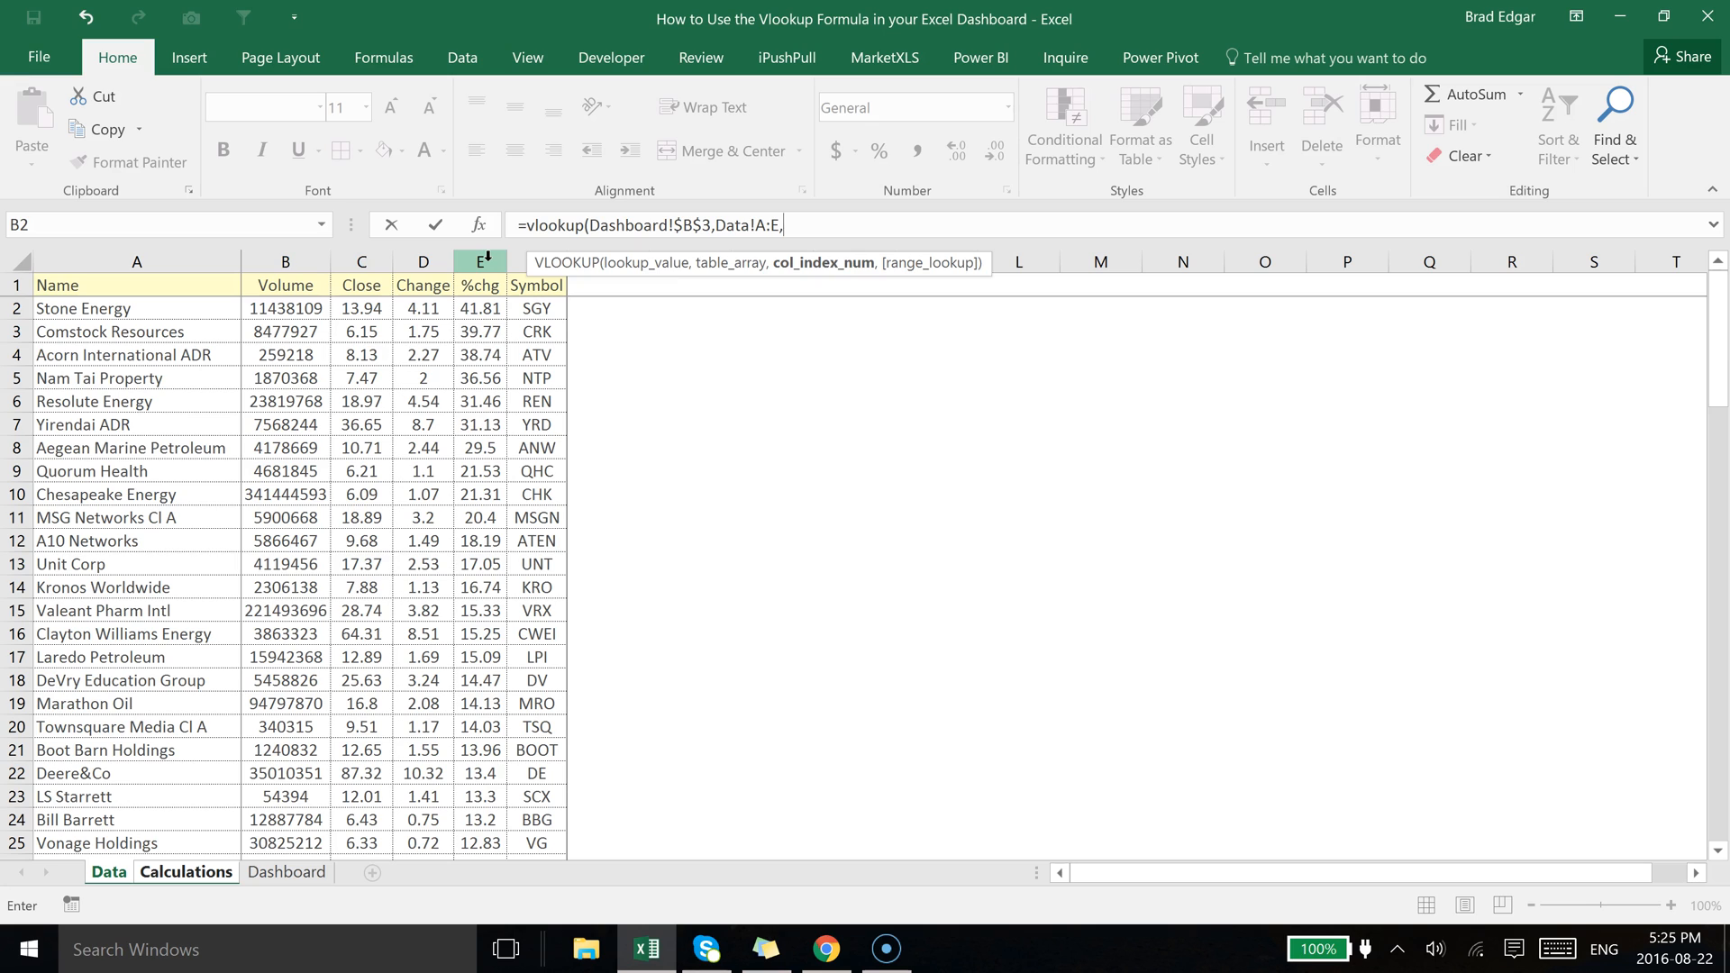
type("5")
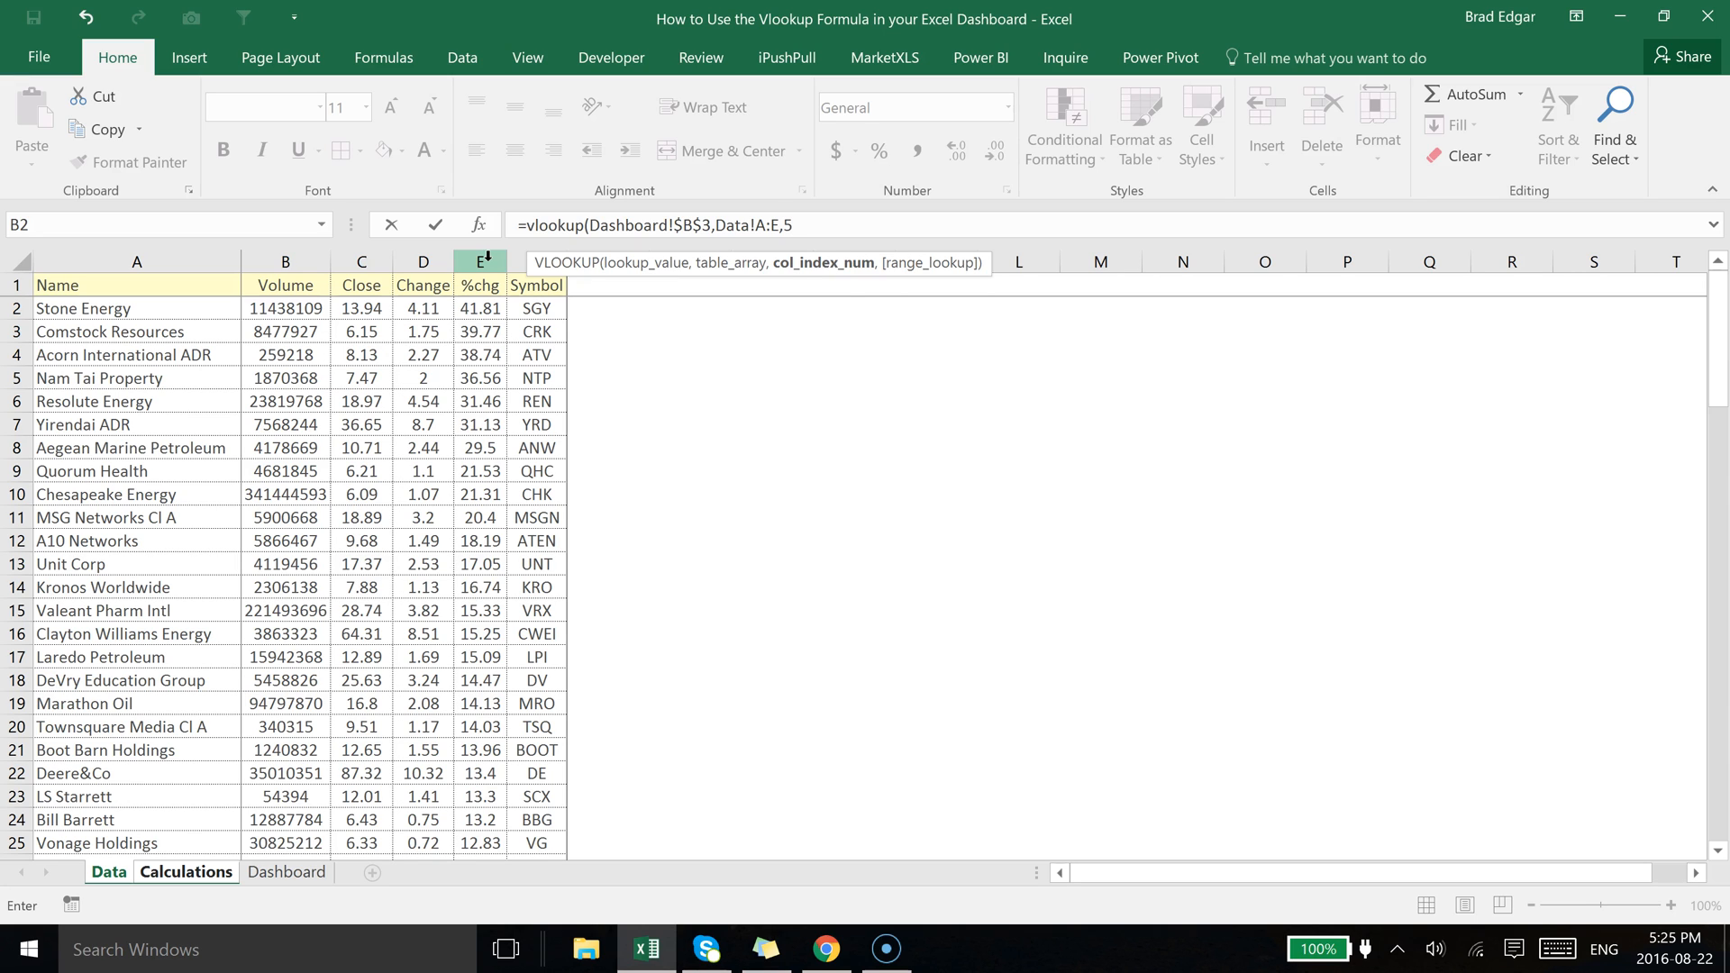
type(",fals")
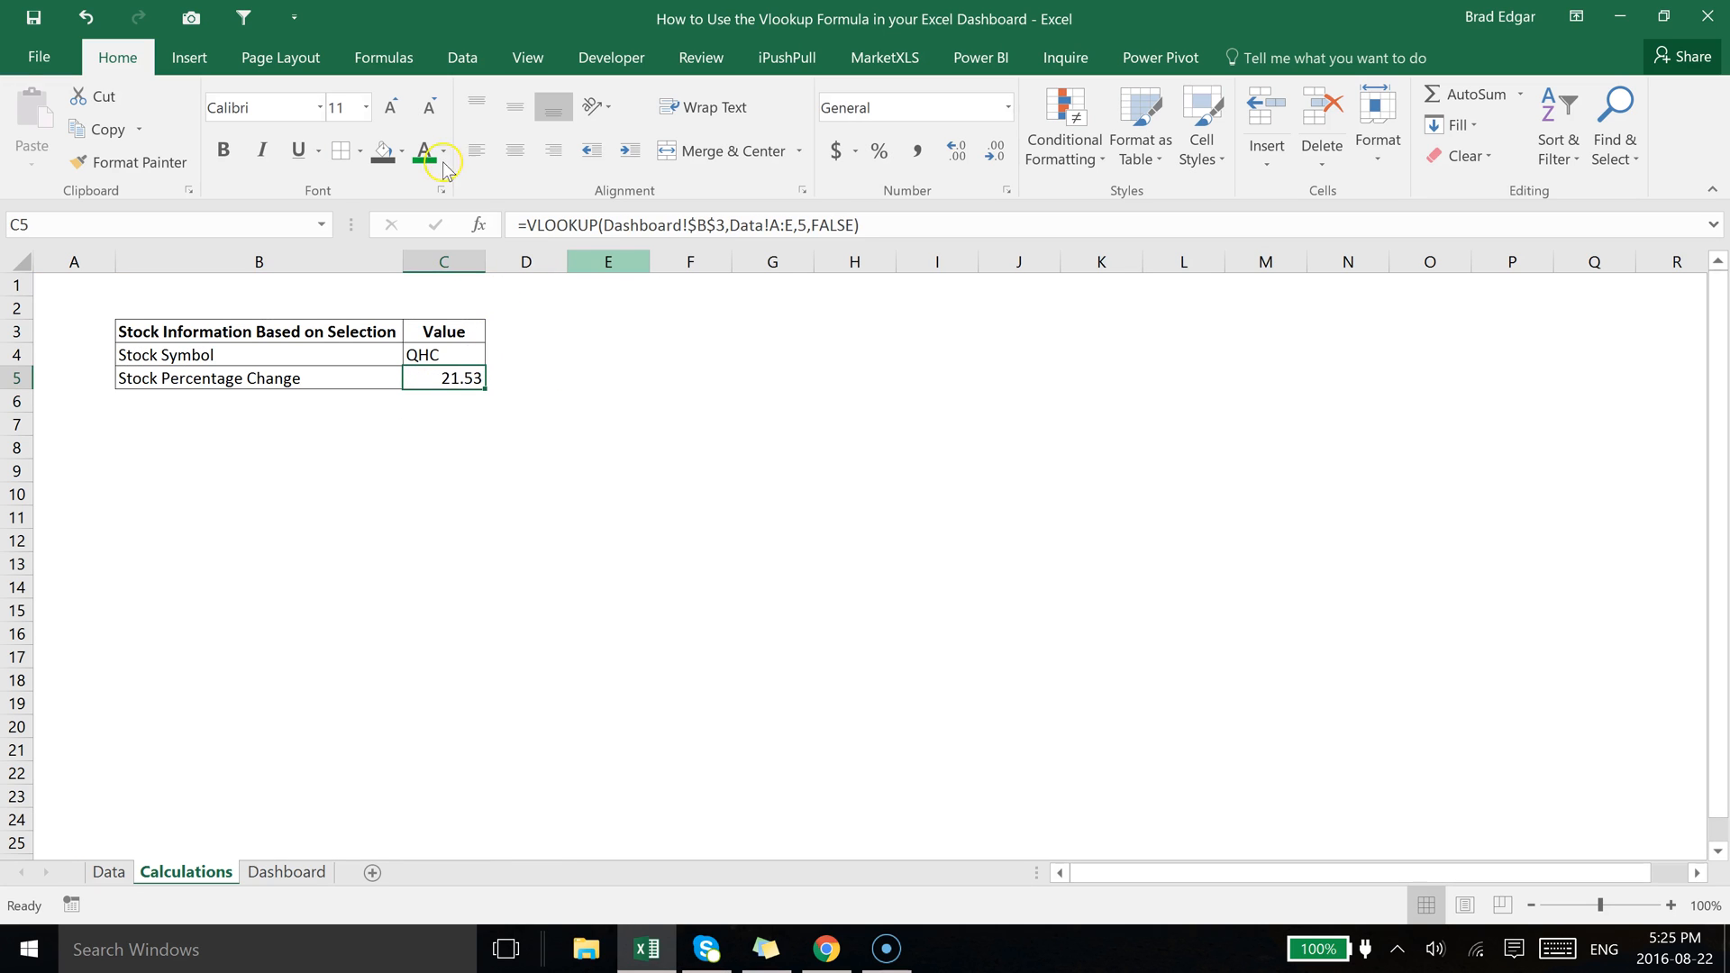
mouse_move(517, 152)
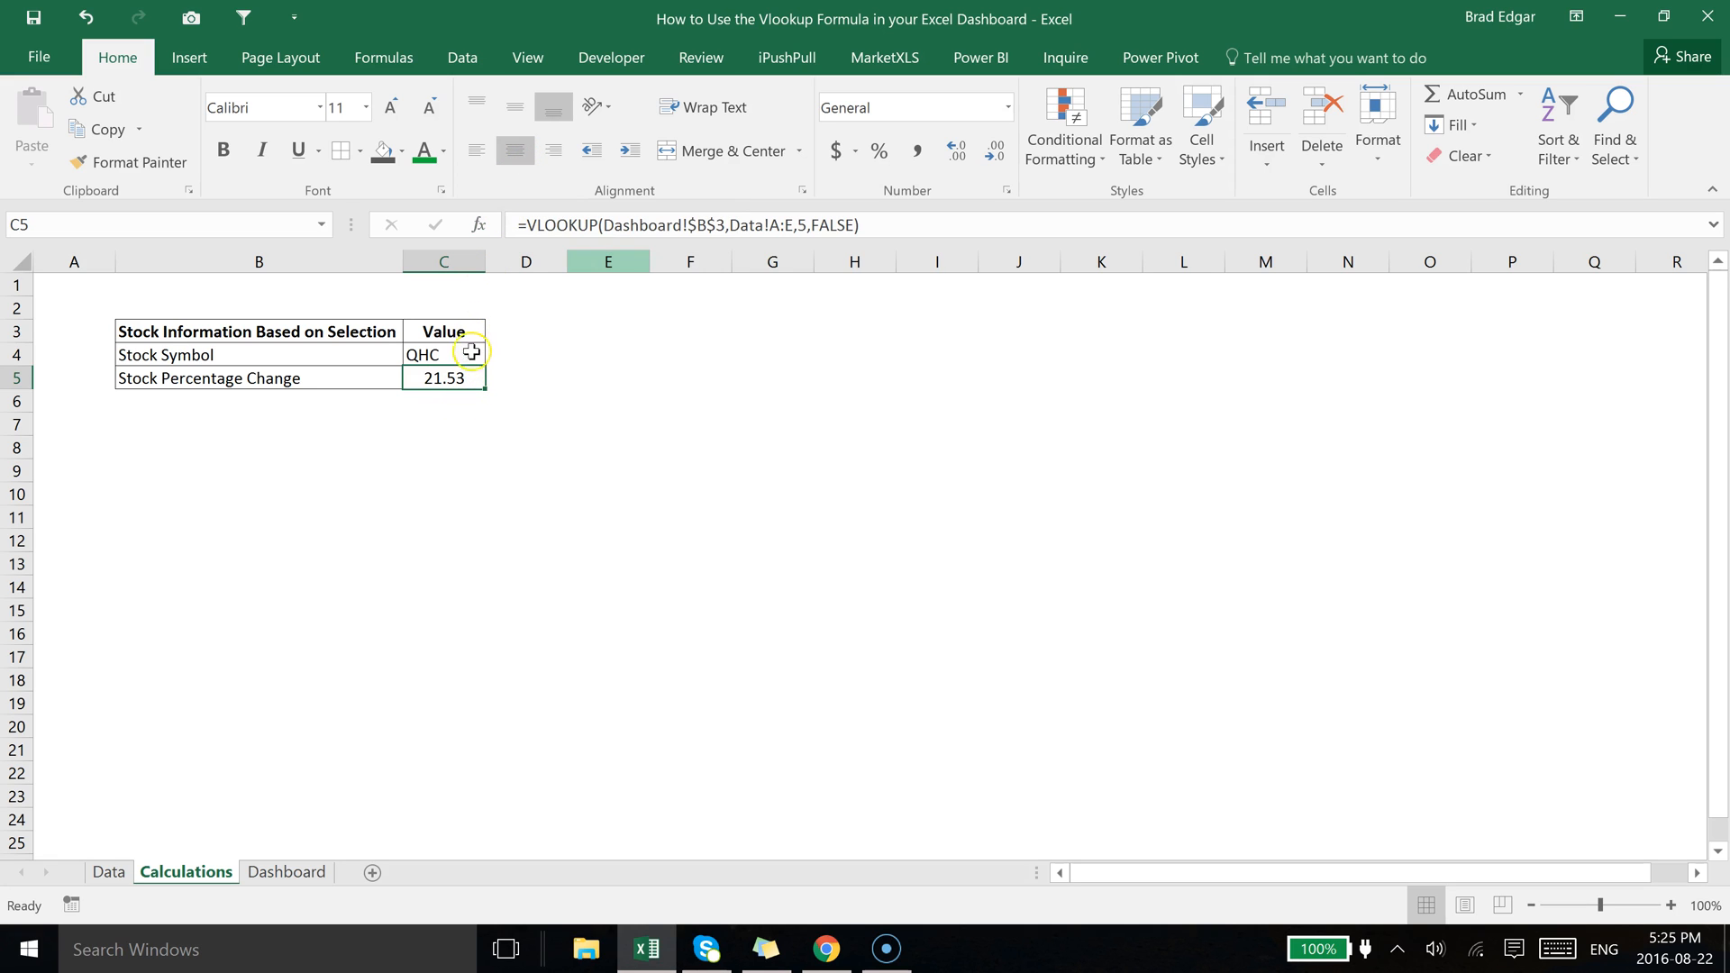
mouse_move(429, 355)
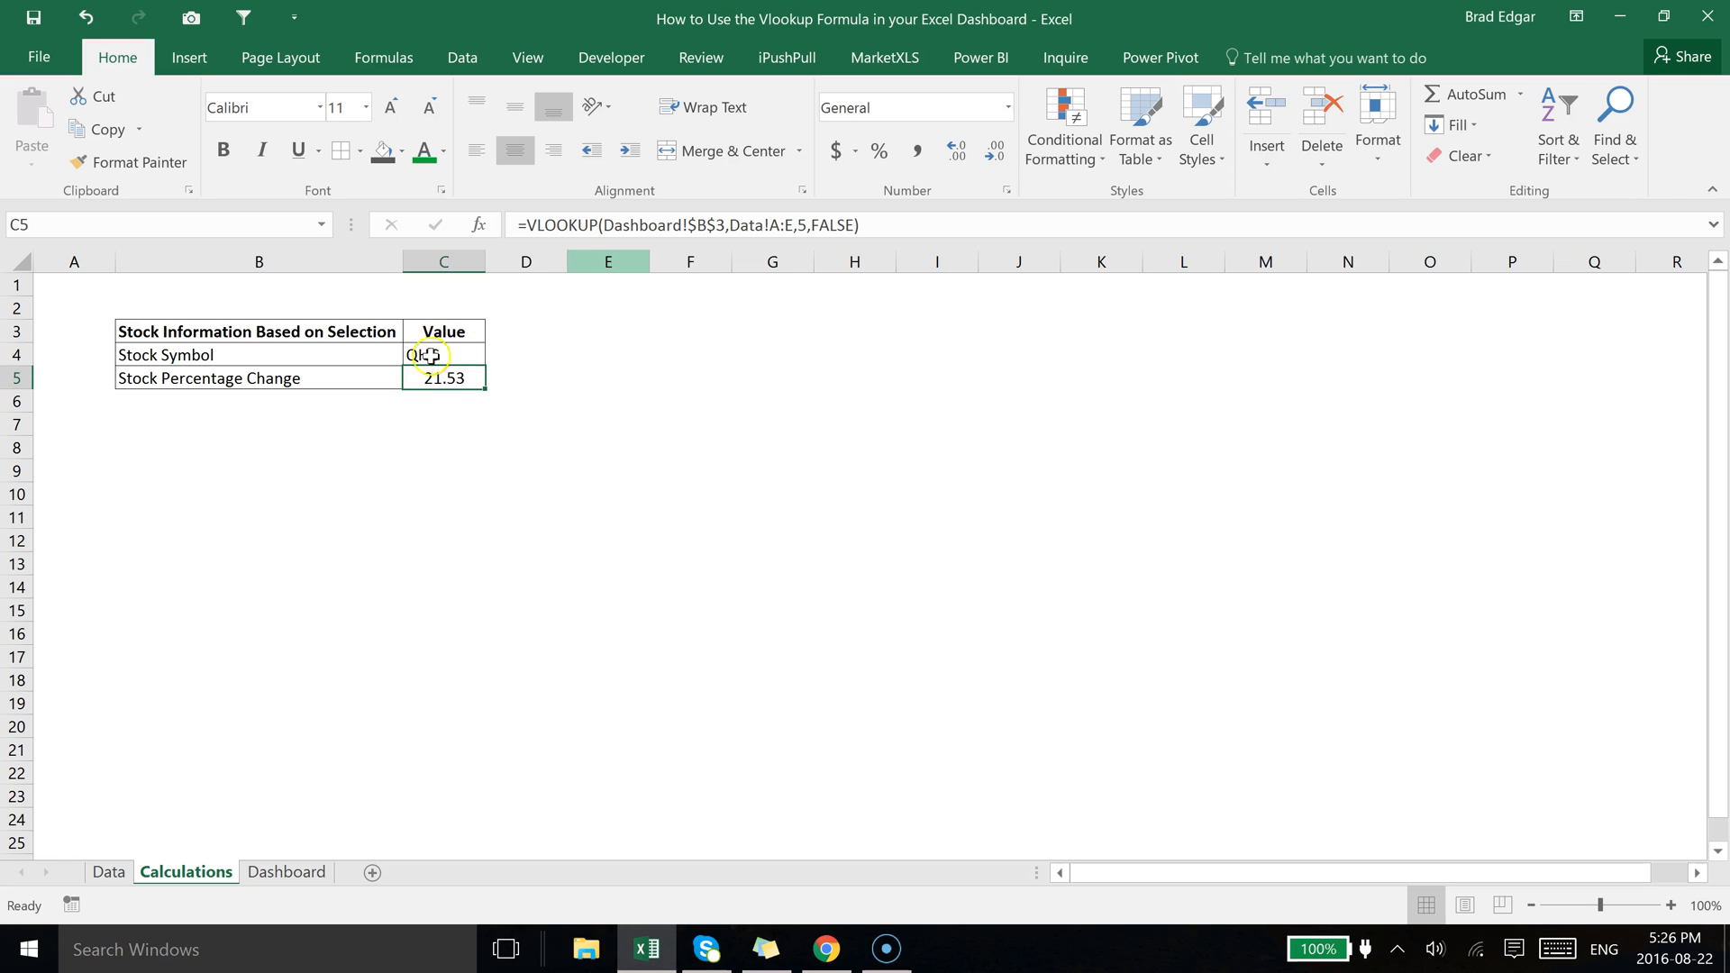
Return to the Dashboard sheet with its still-empty Symbol and % Change boxes.
left_click(286, 872)
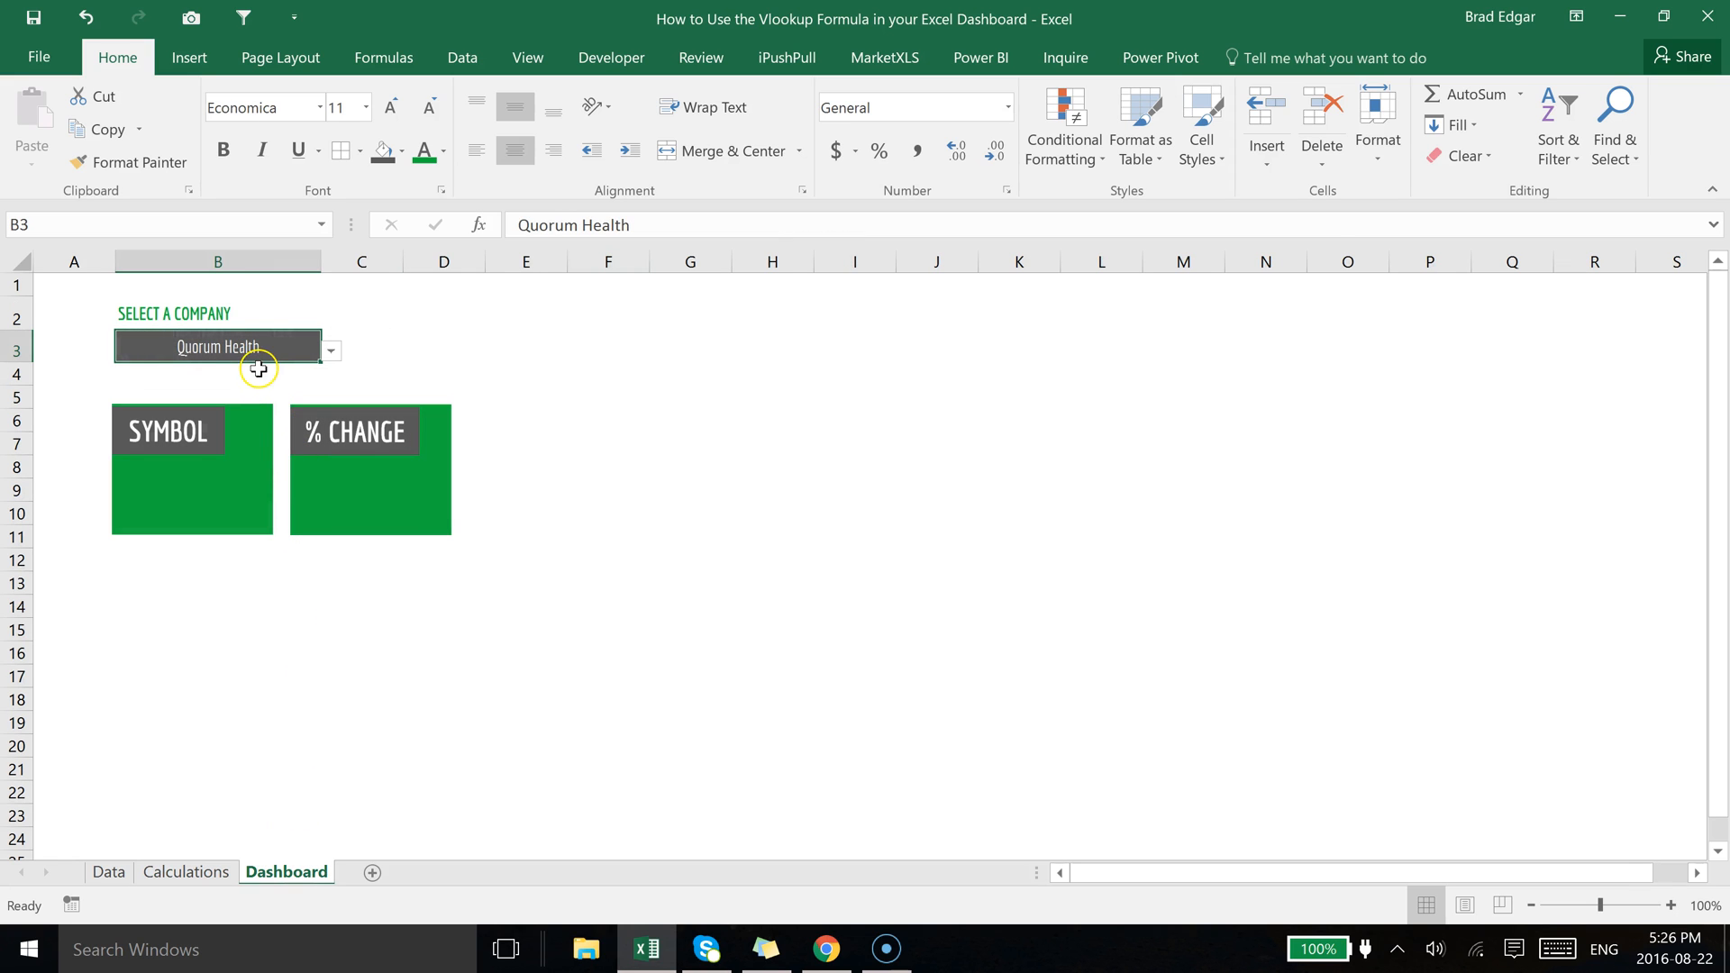
mouse_move(291, 359)
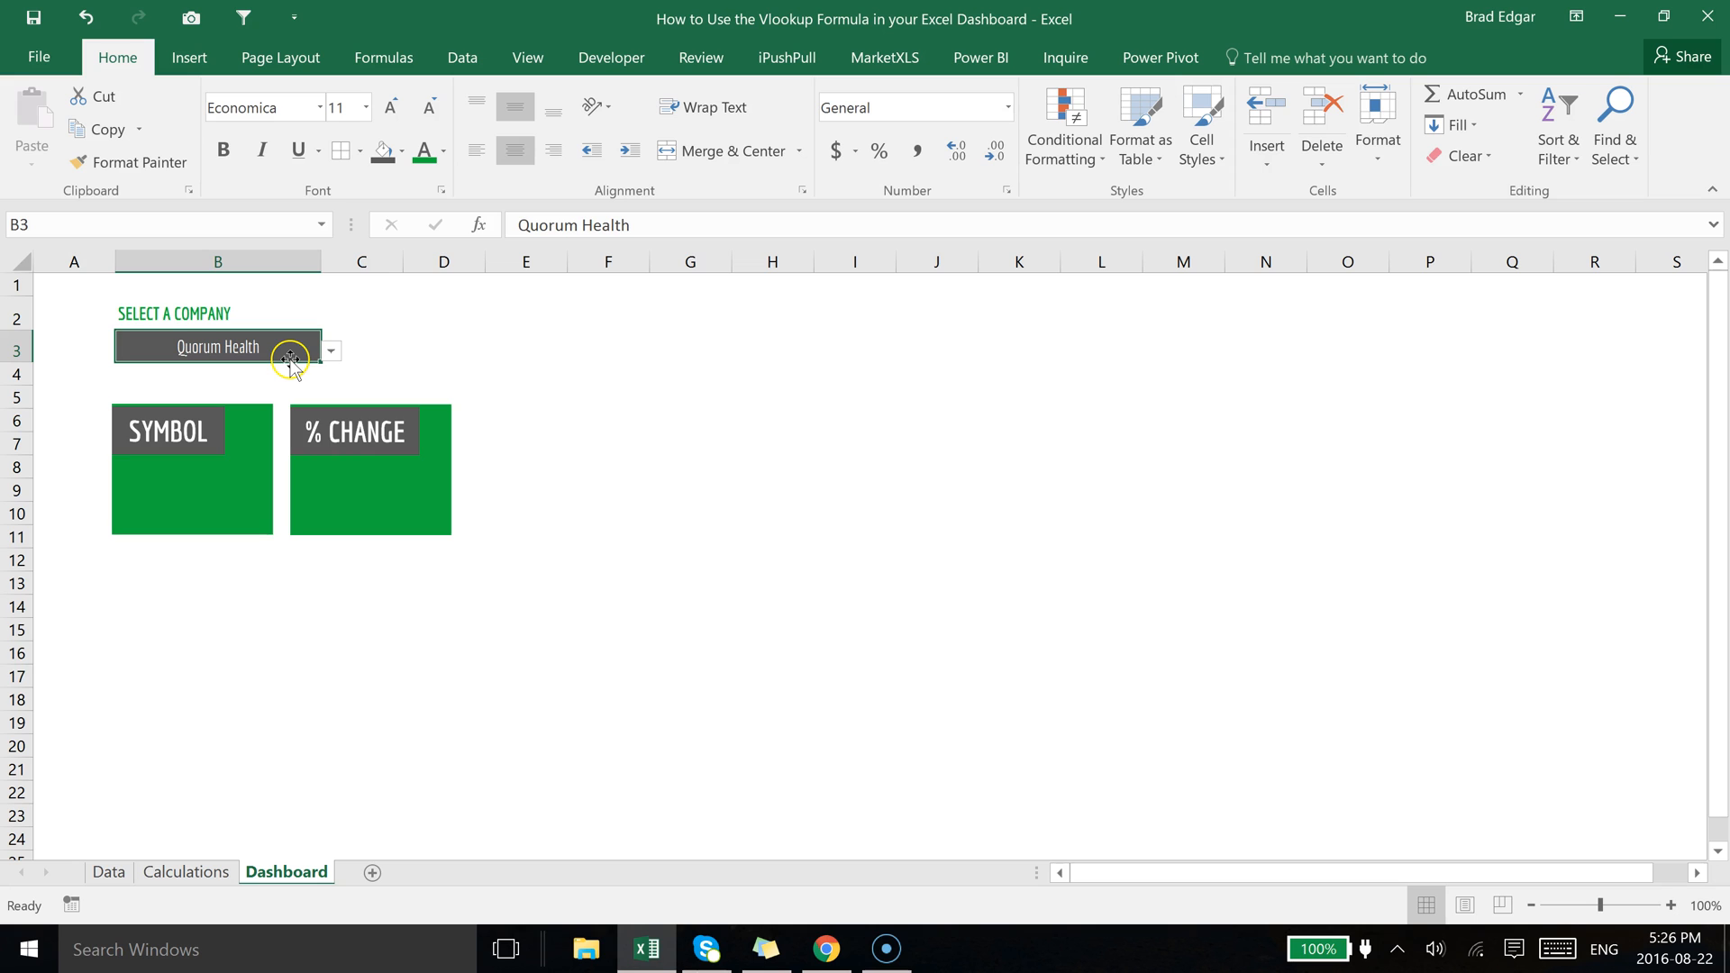
mouse_move(220, 479)
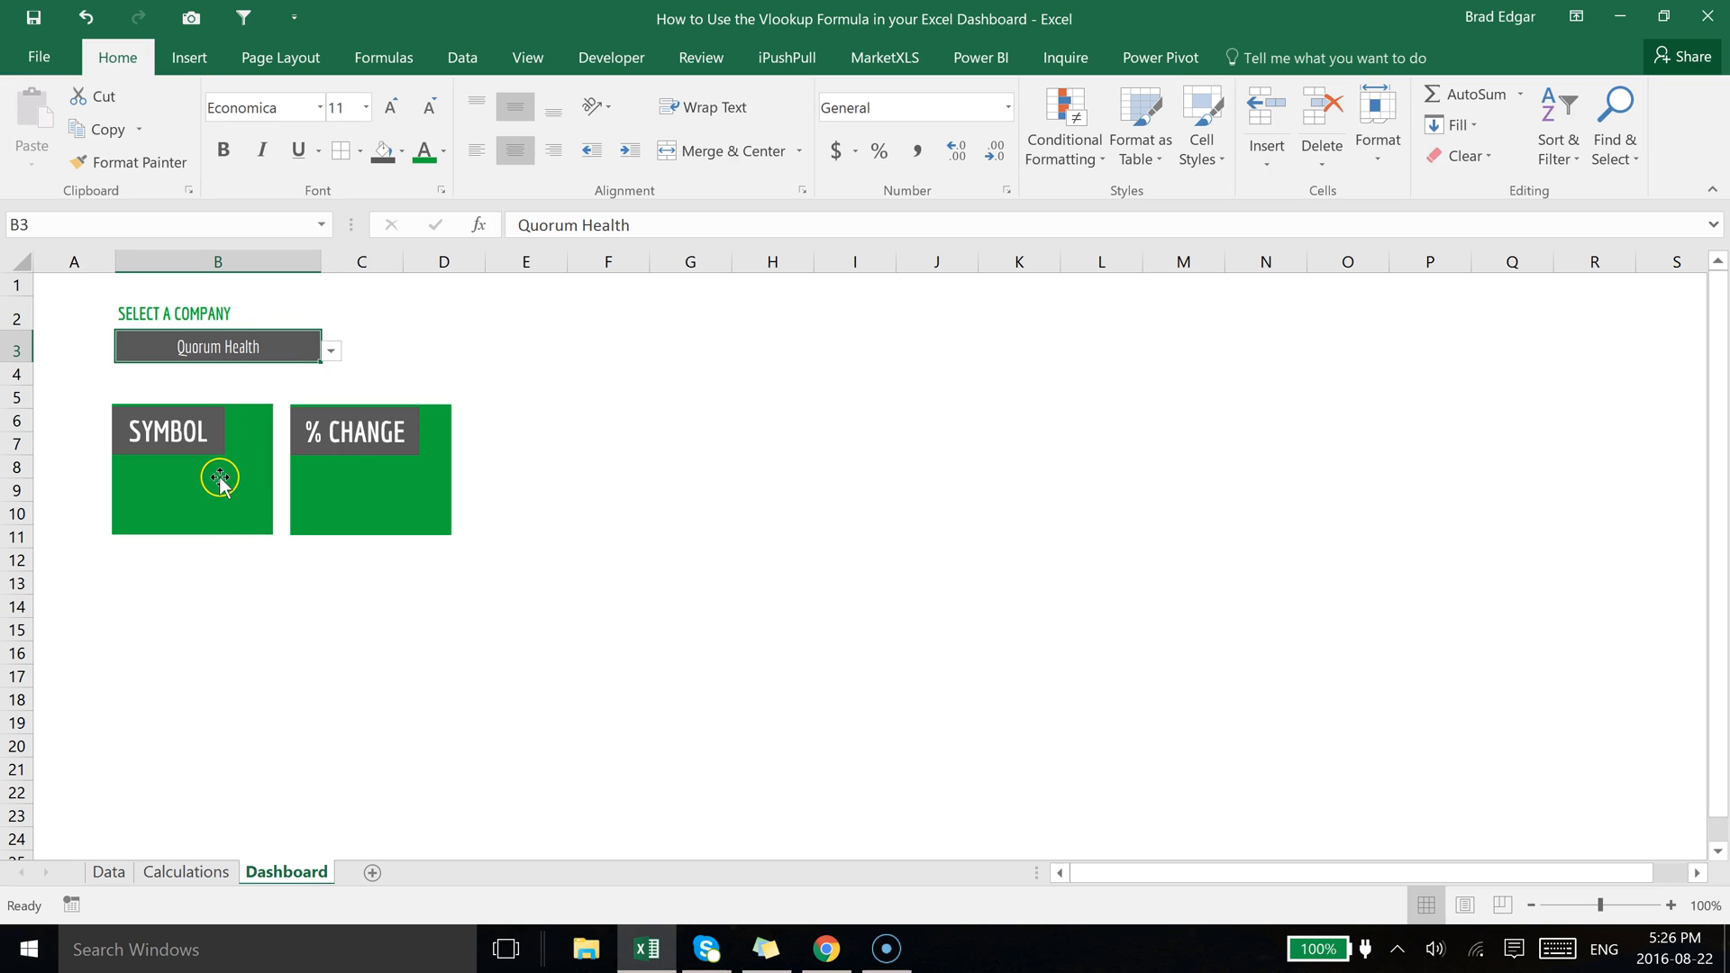
Name Calculations cell C4 'symbol' and C5 'percchange' via the Name Box.
left_click(186, 873)
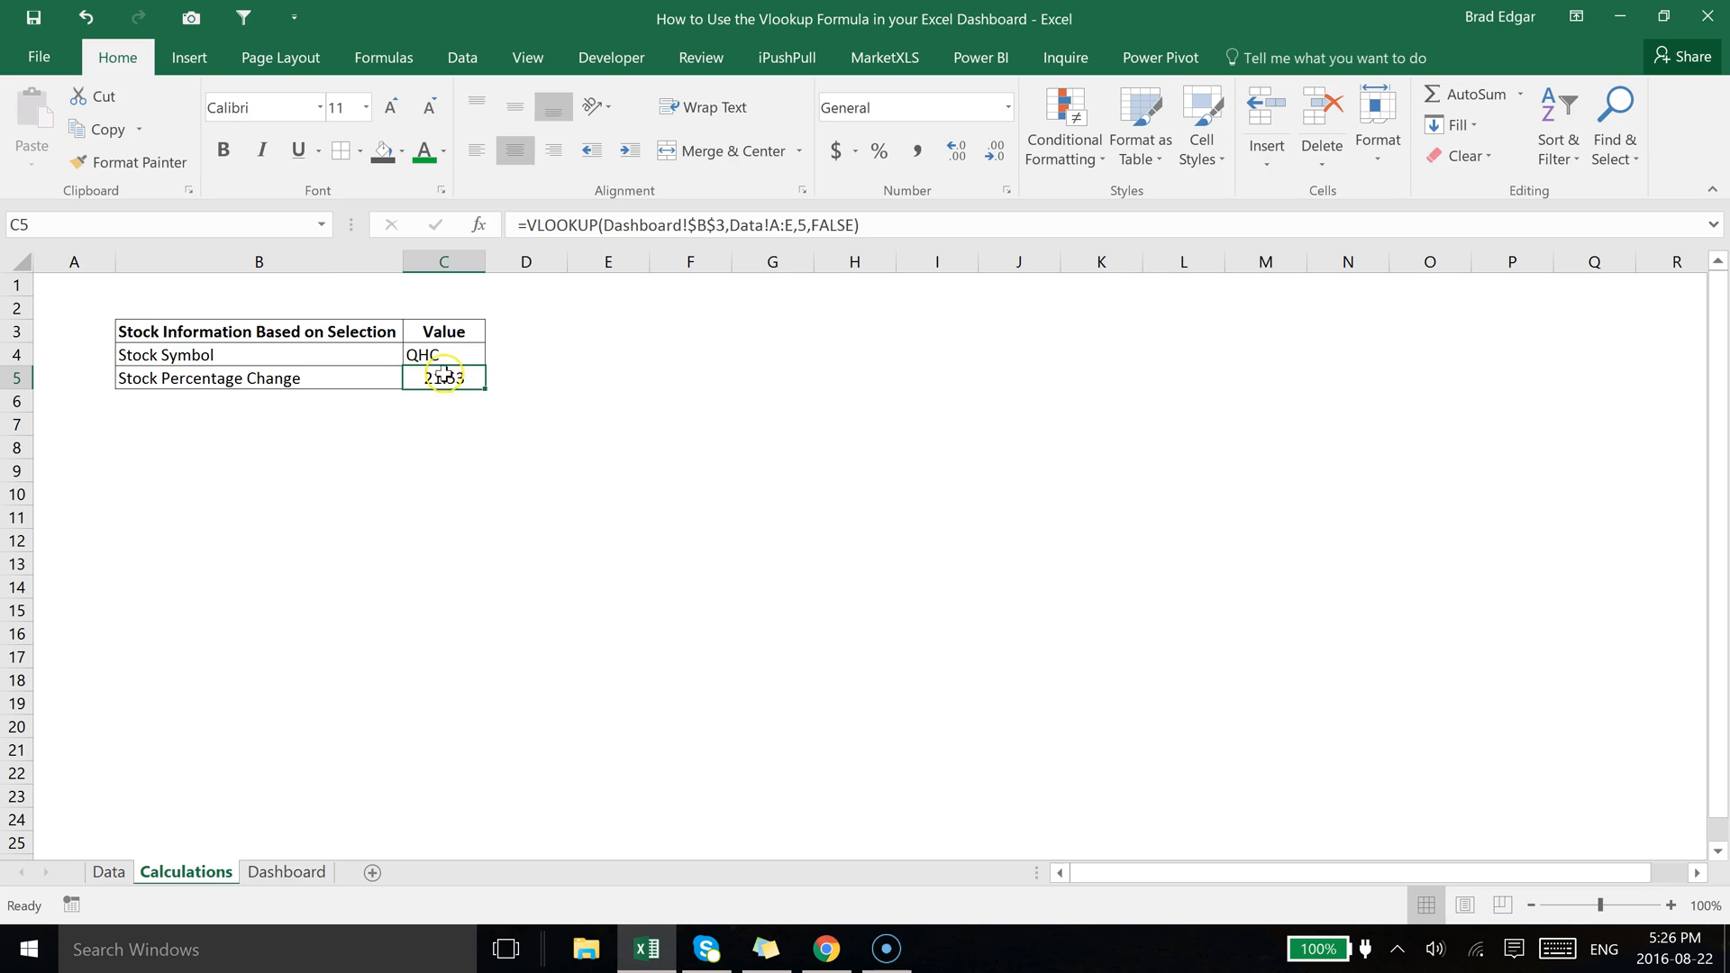
left_click(443, 356)
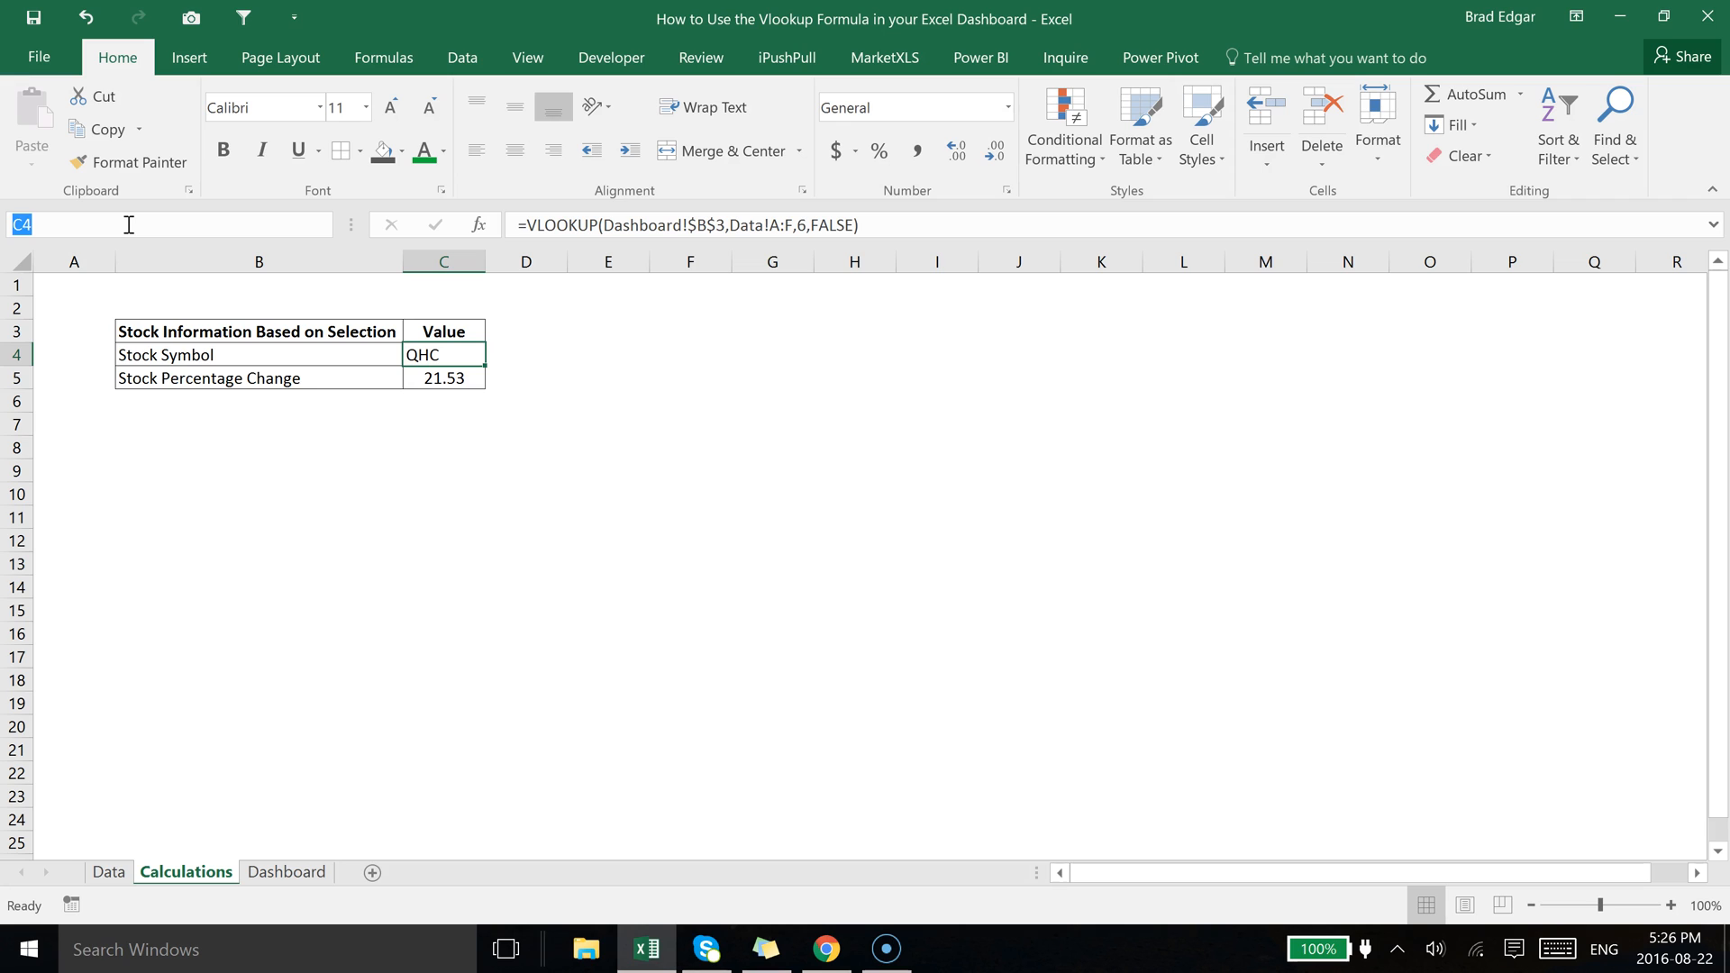
type("symbo")
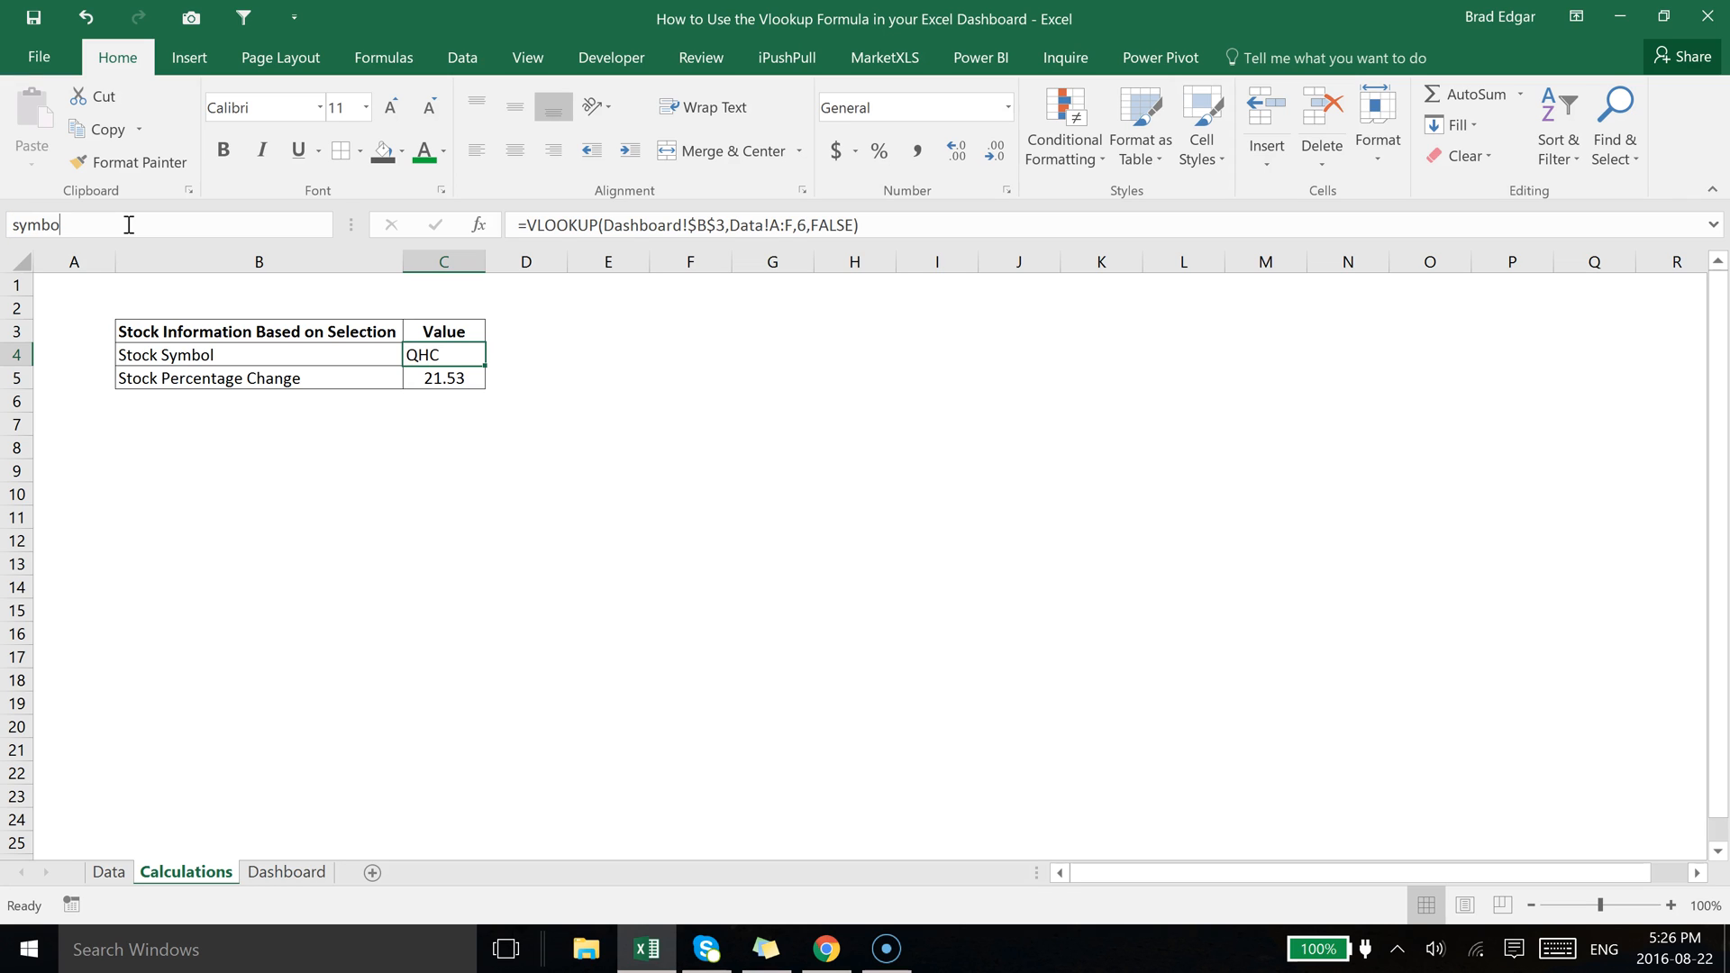
type("l")
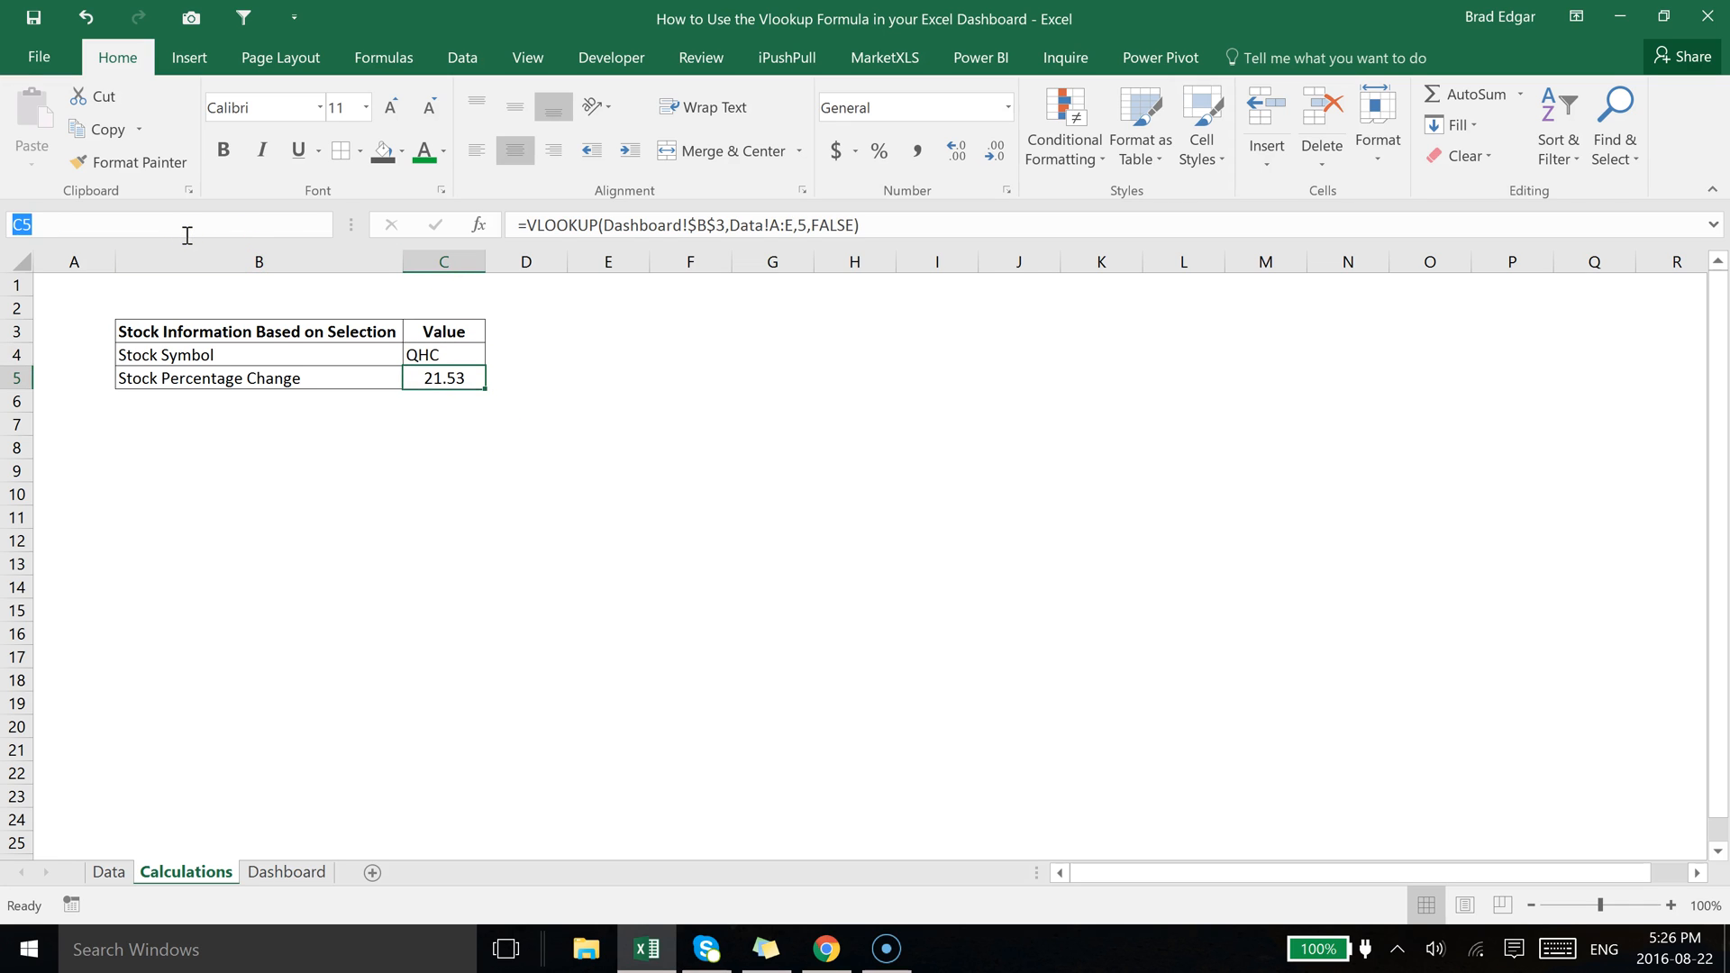
type("per")
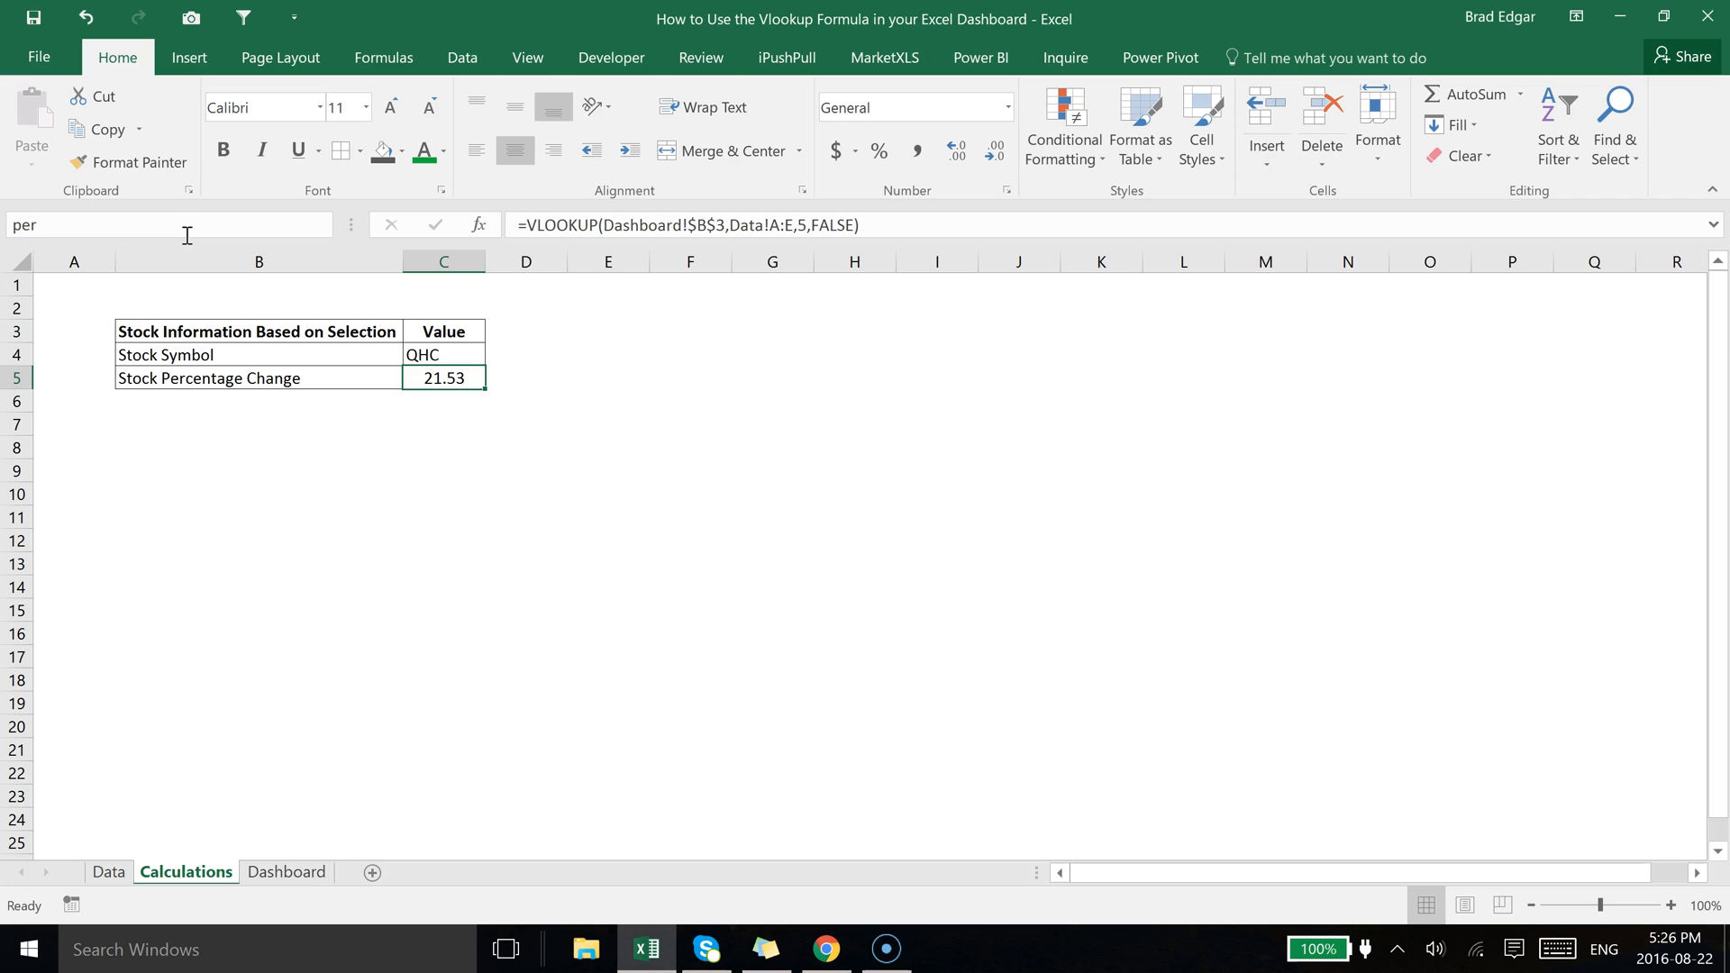
type("c")
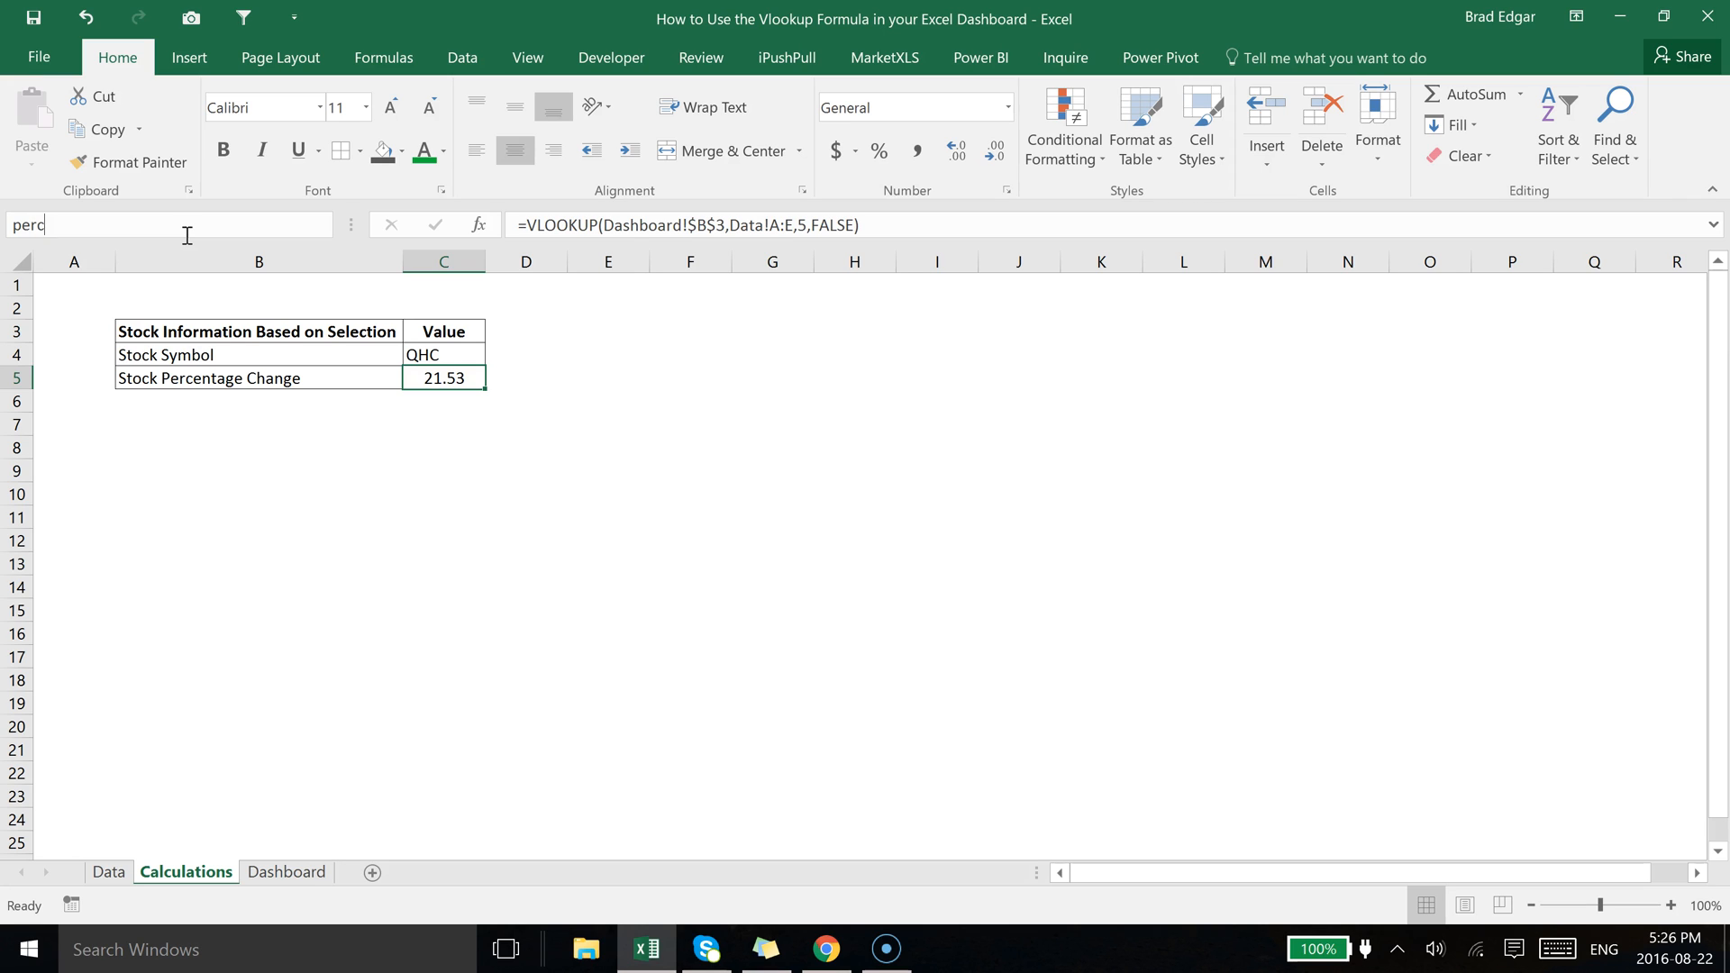
type("change")
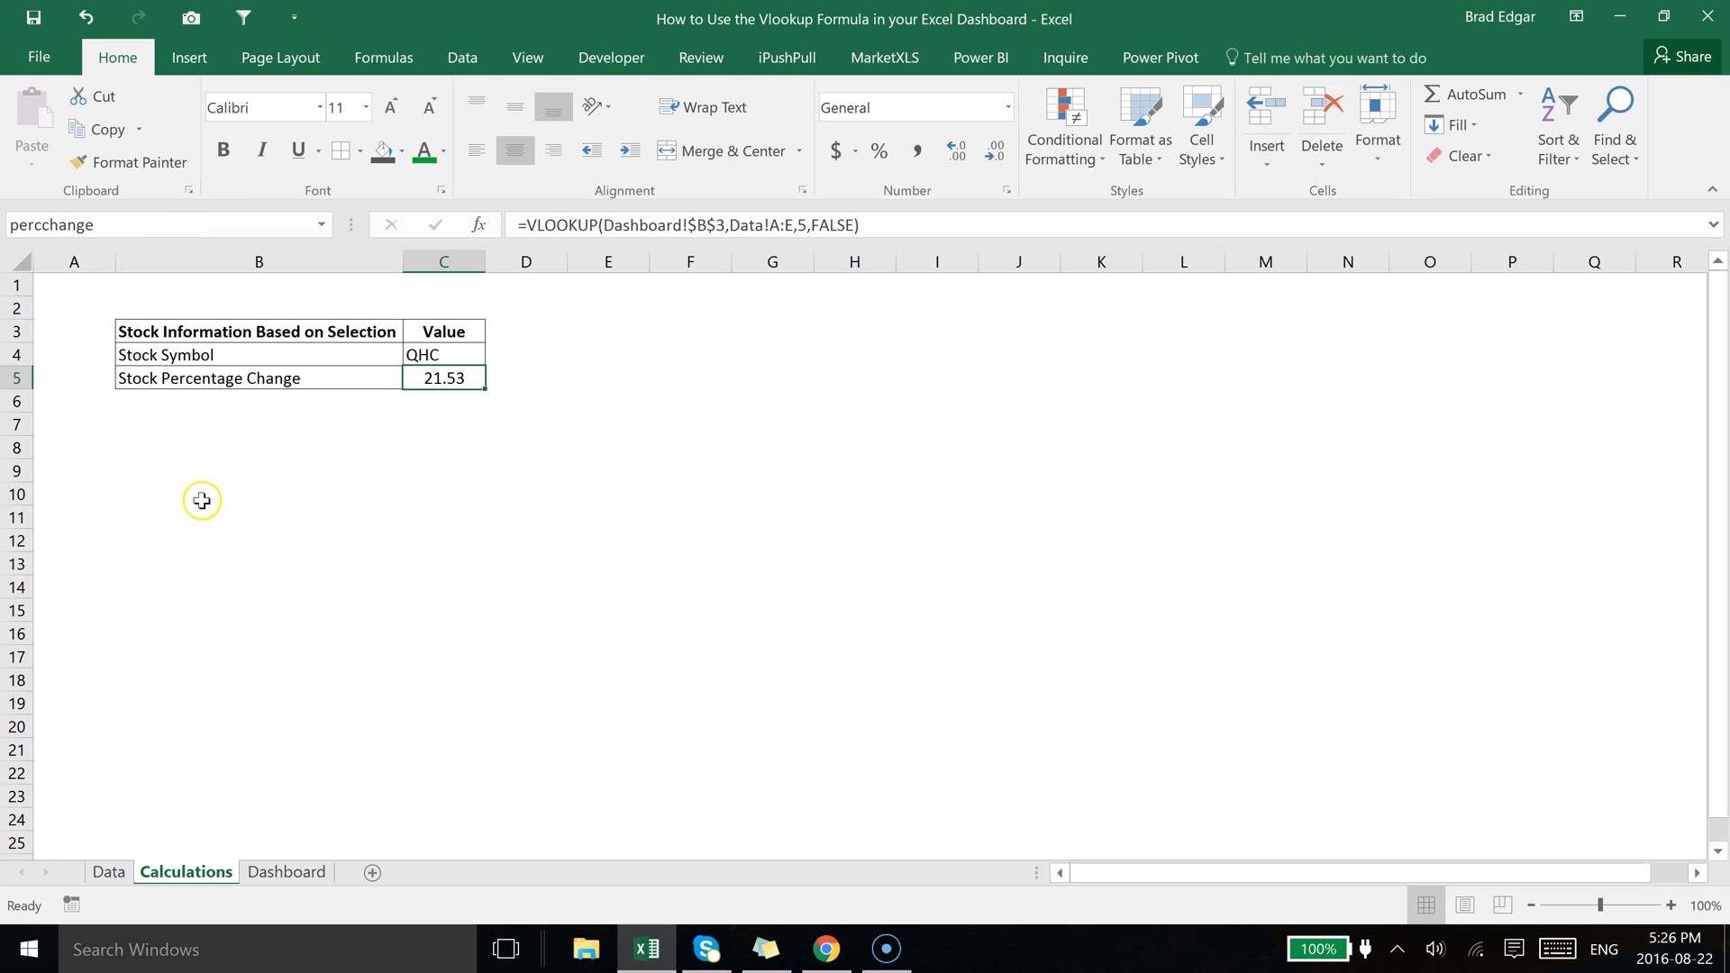
left_click(286, 872)
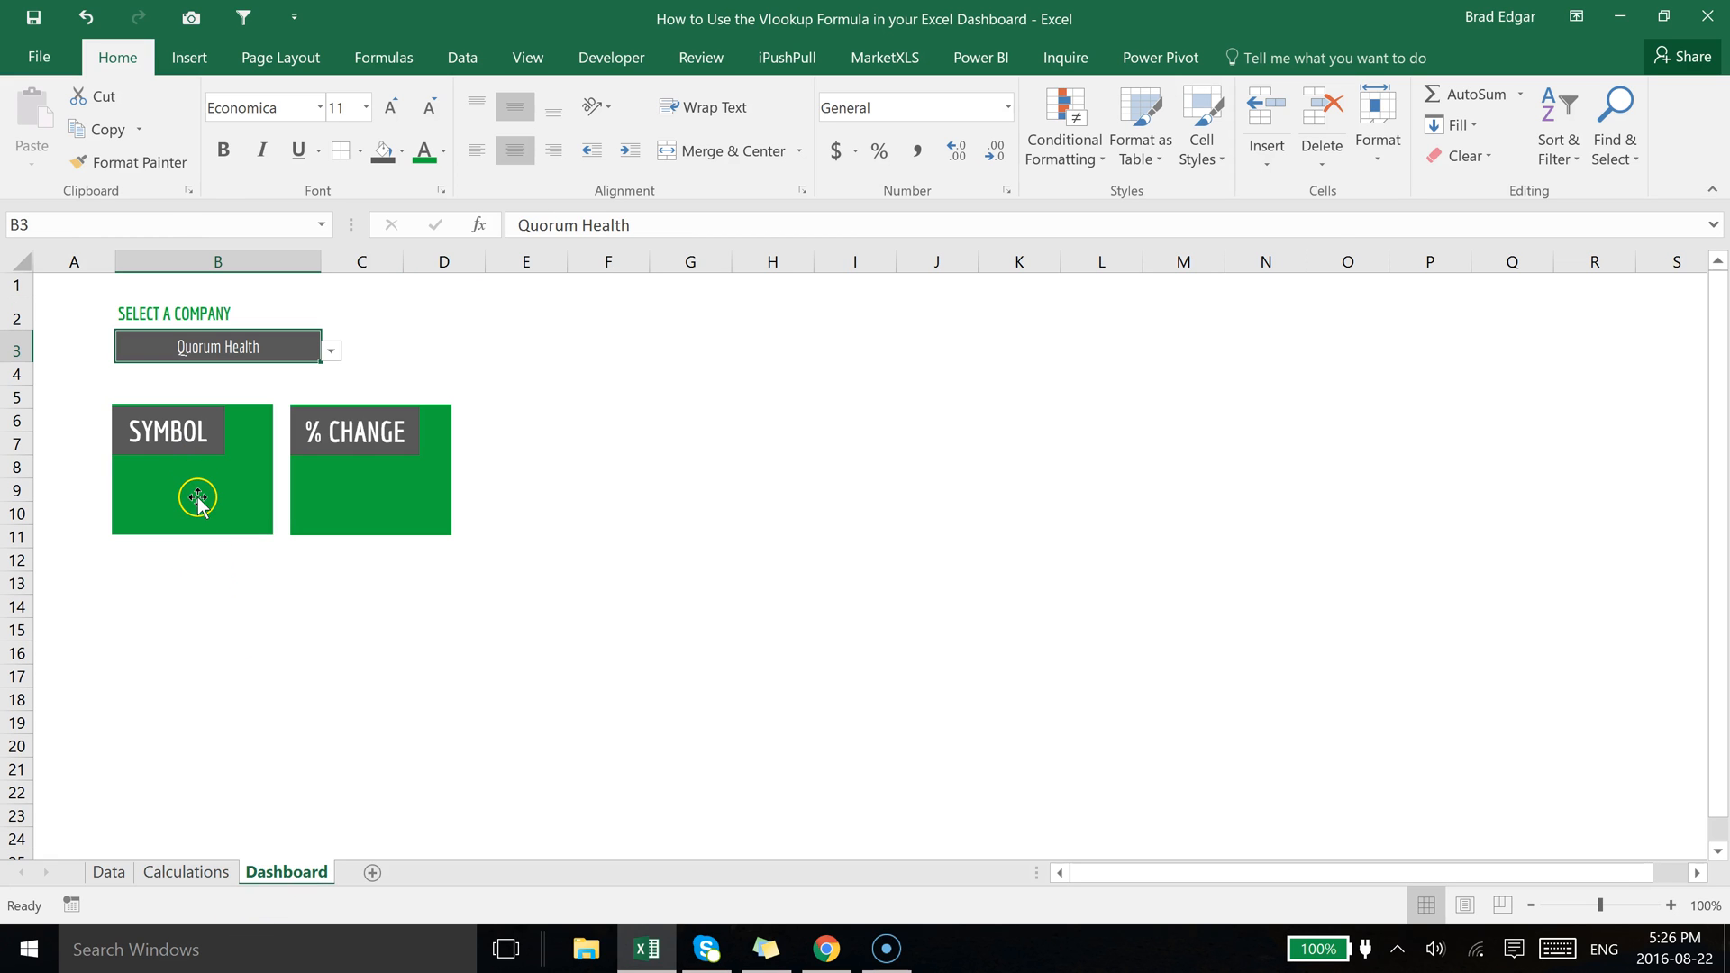
Link the Symbol box to =symbol and the % Change box to =percchange, showing QHC and 21.53.
left_click(197, 503)
type("=")
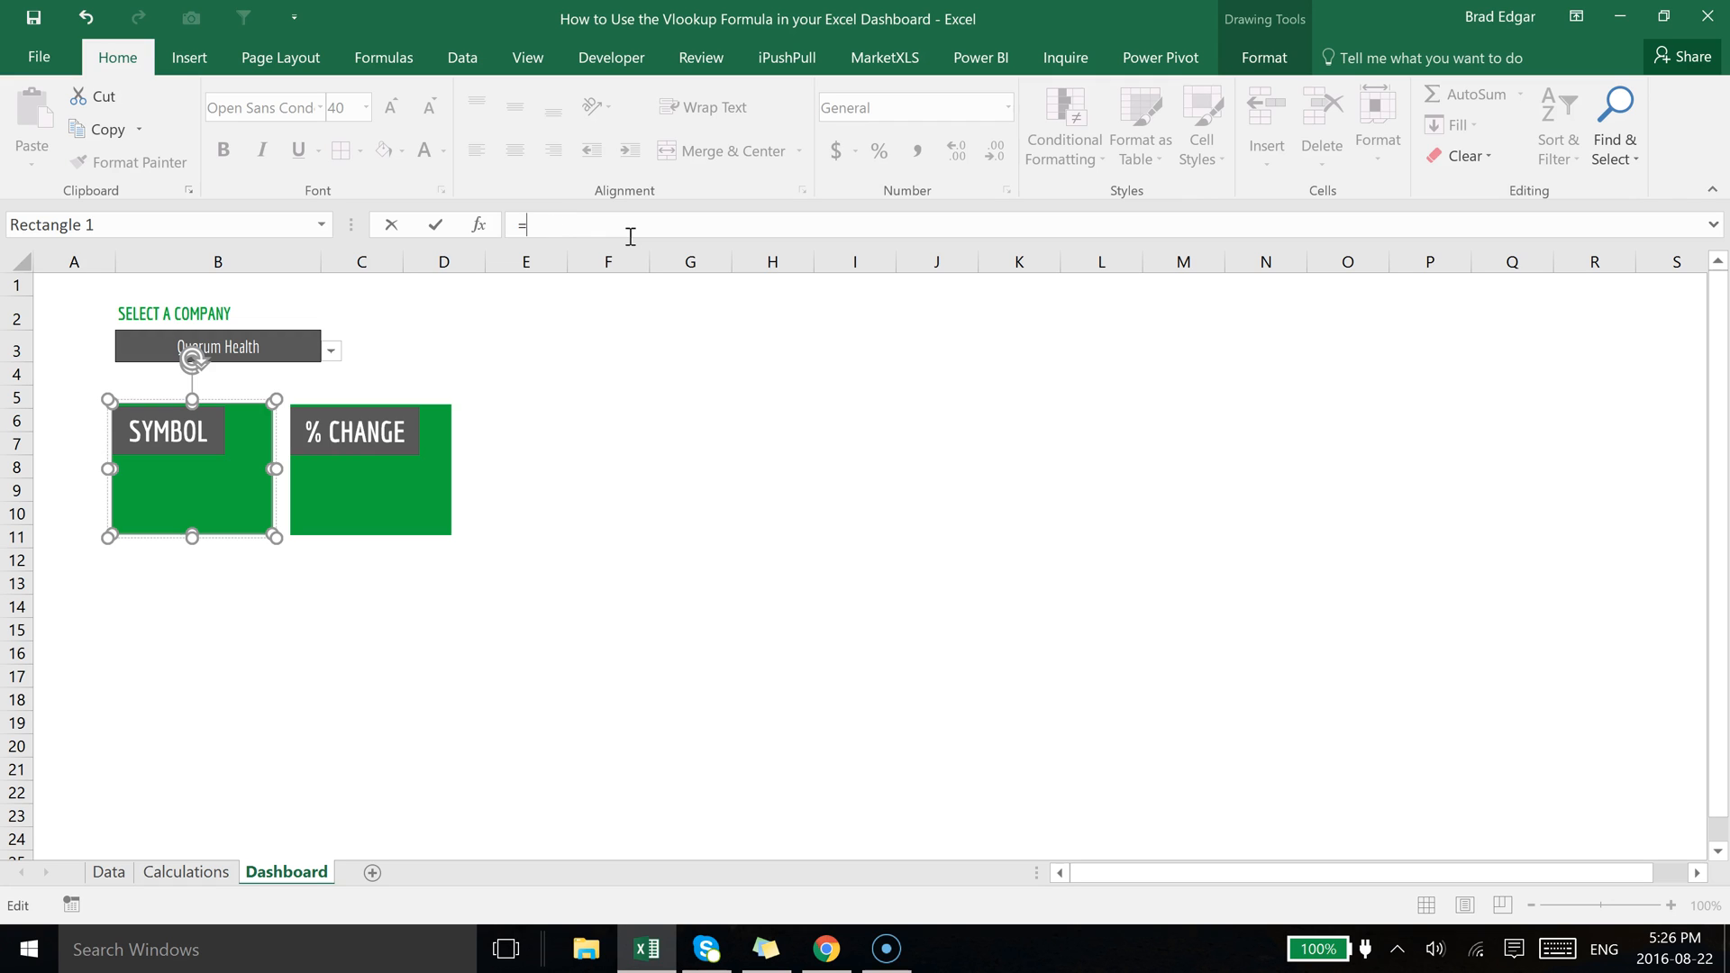
type("sy")
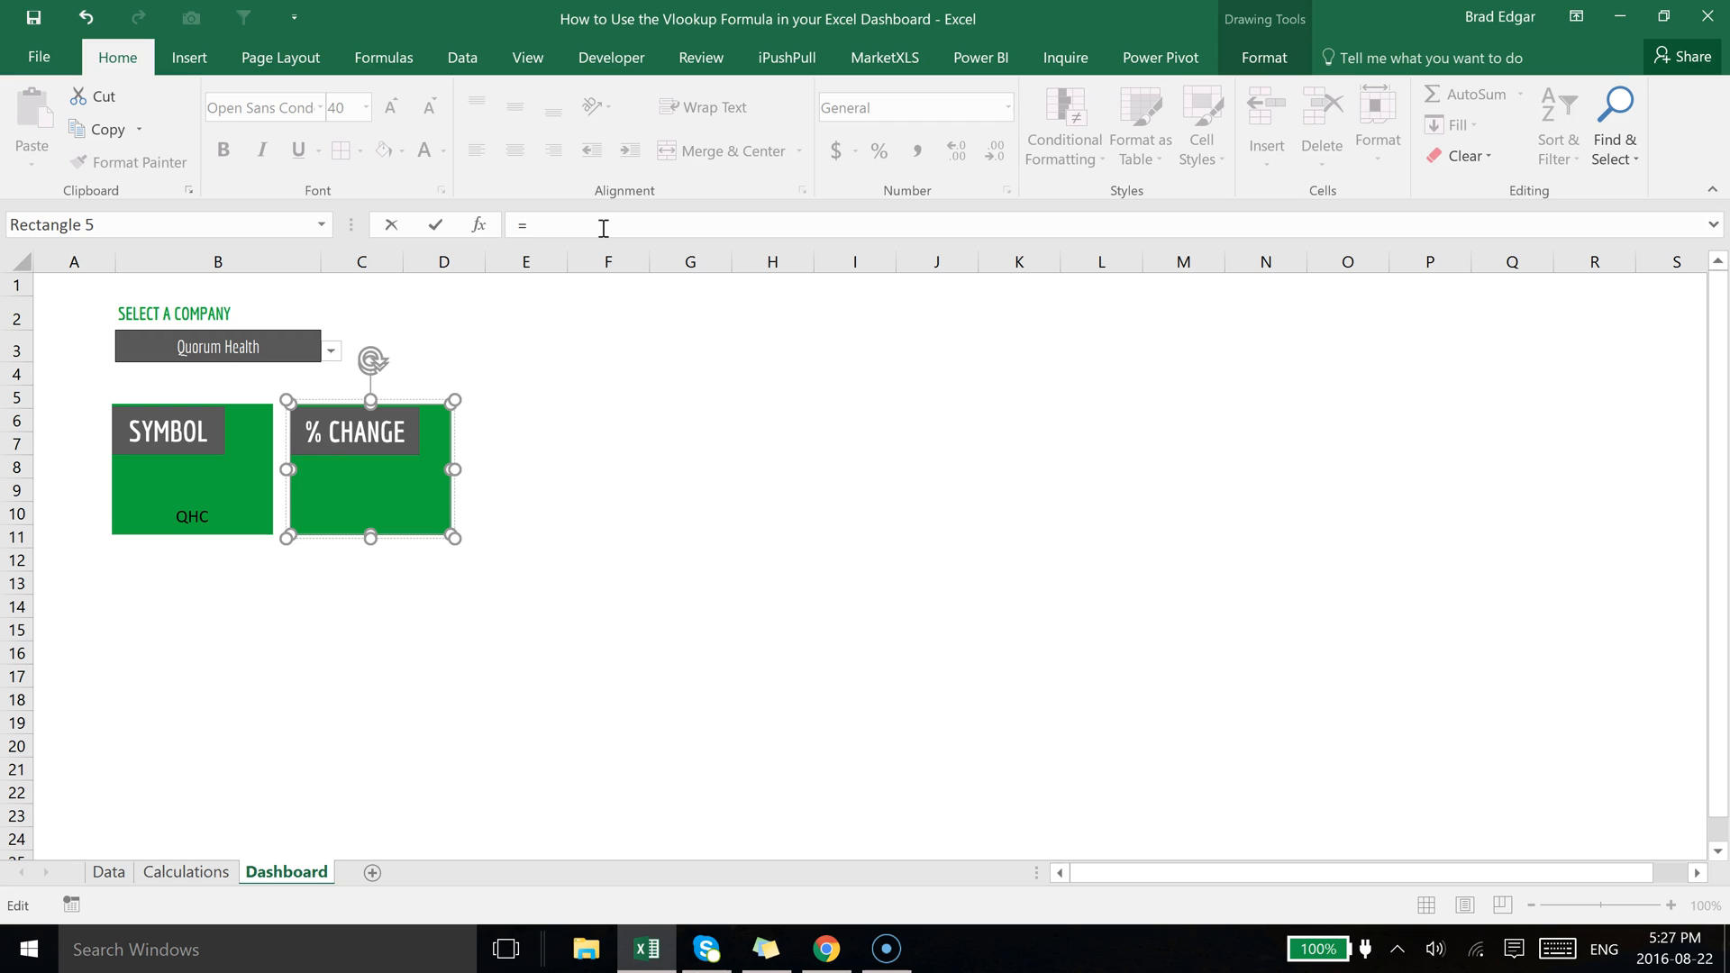
type("percchange")
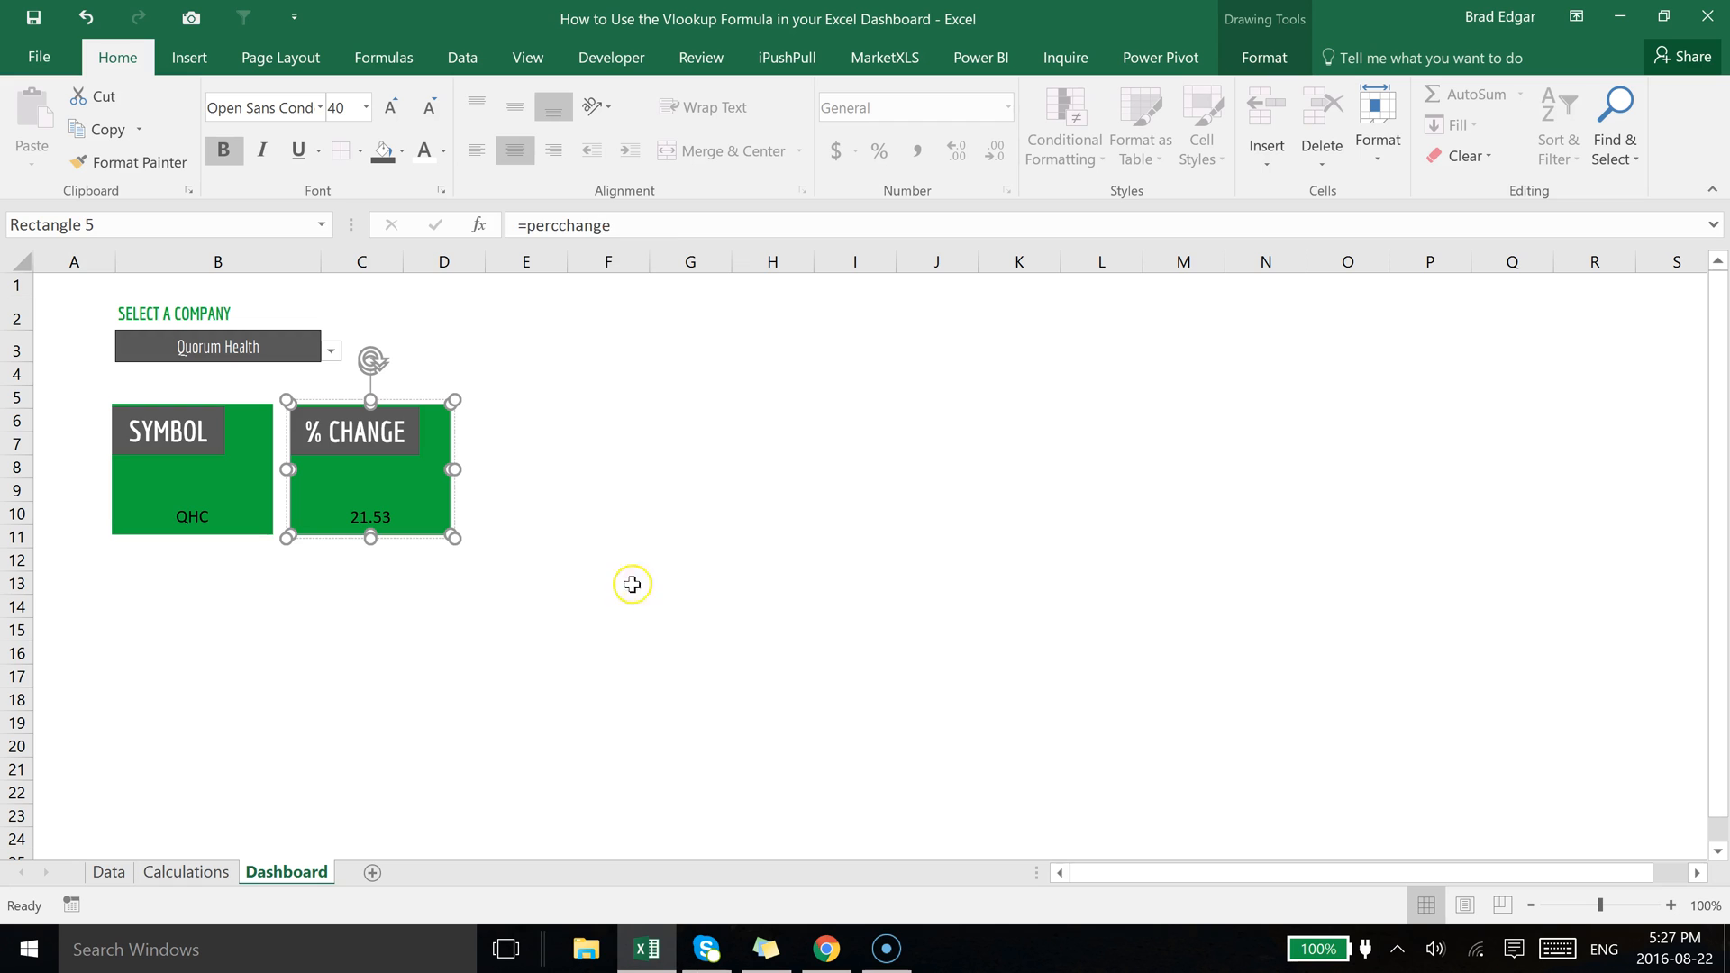
left_click(607, 582)
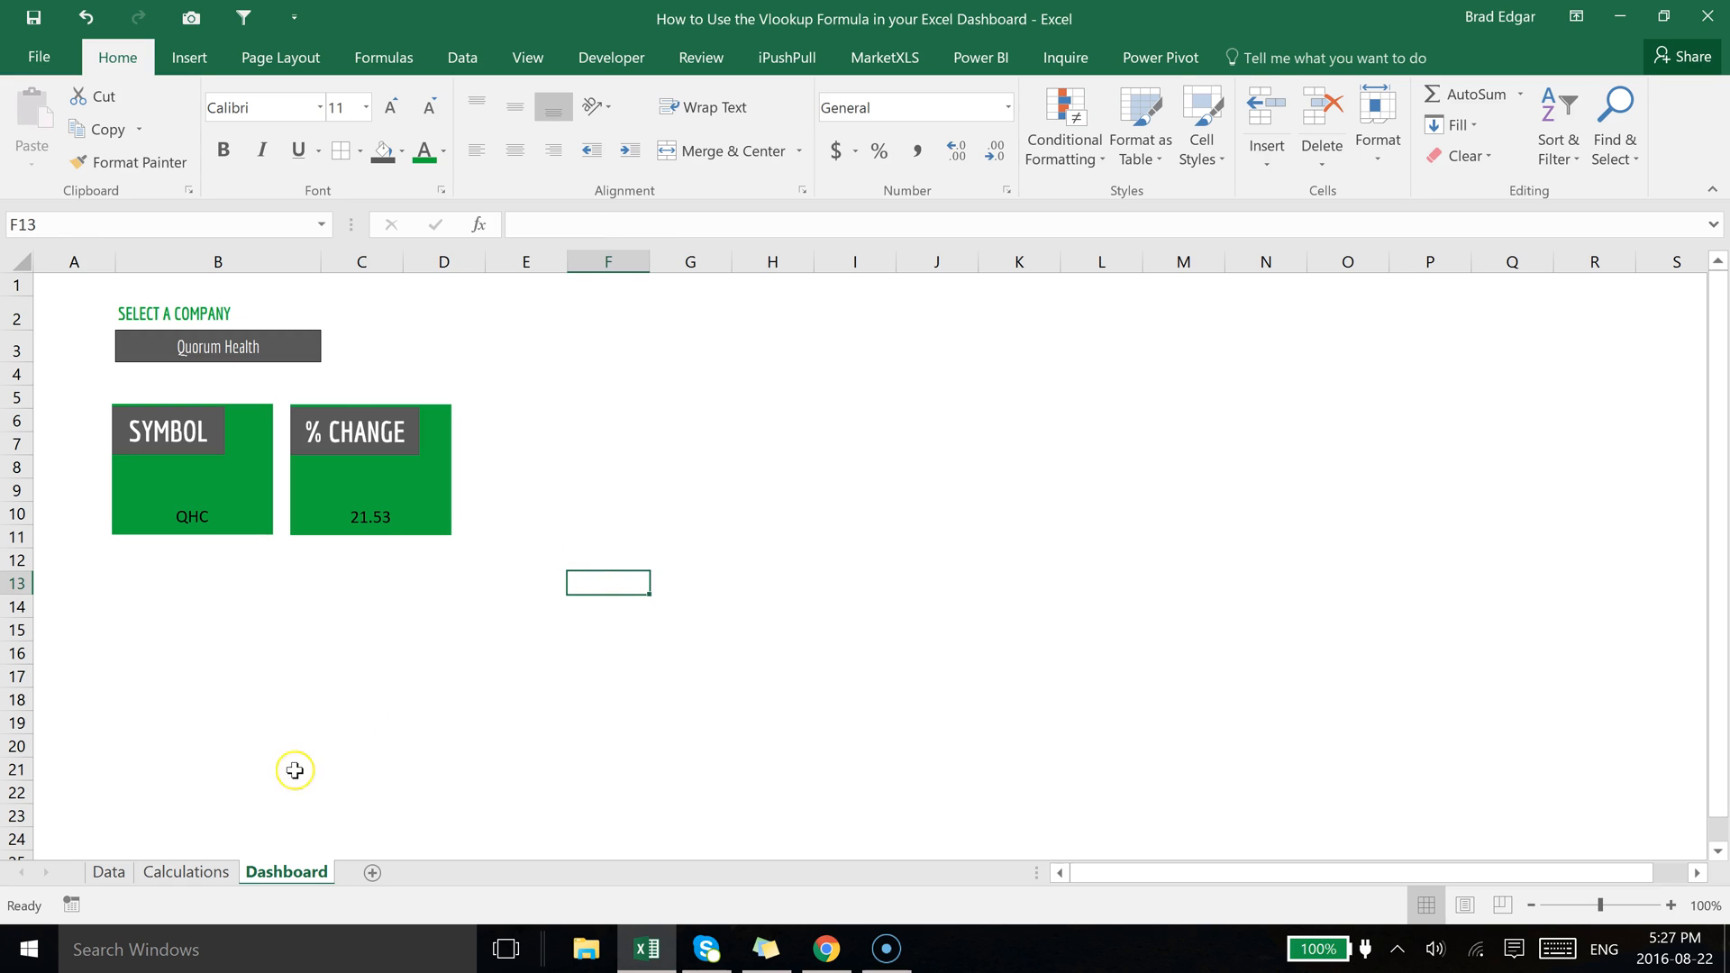
Pick Chesapeake Energy in the B3 dropdown and verify the boxes update to CHK and 21.31.
left_click(218, 346)
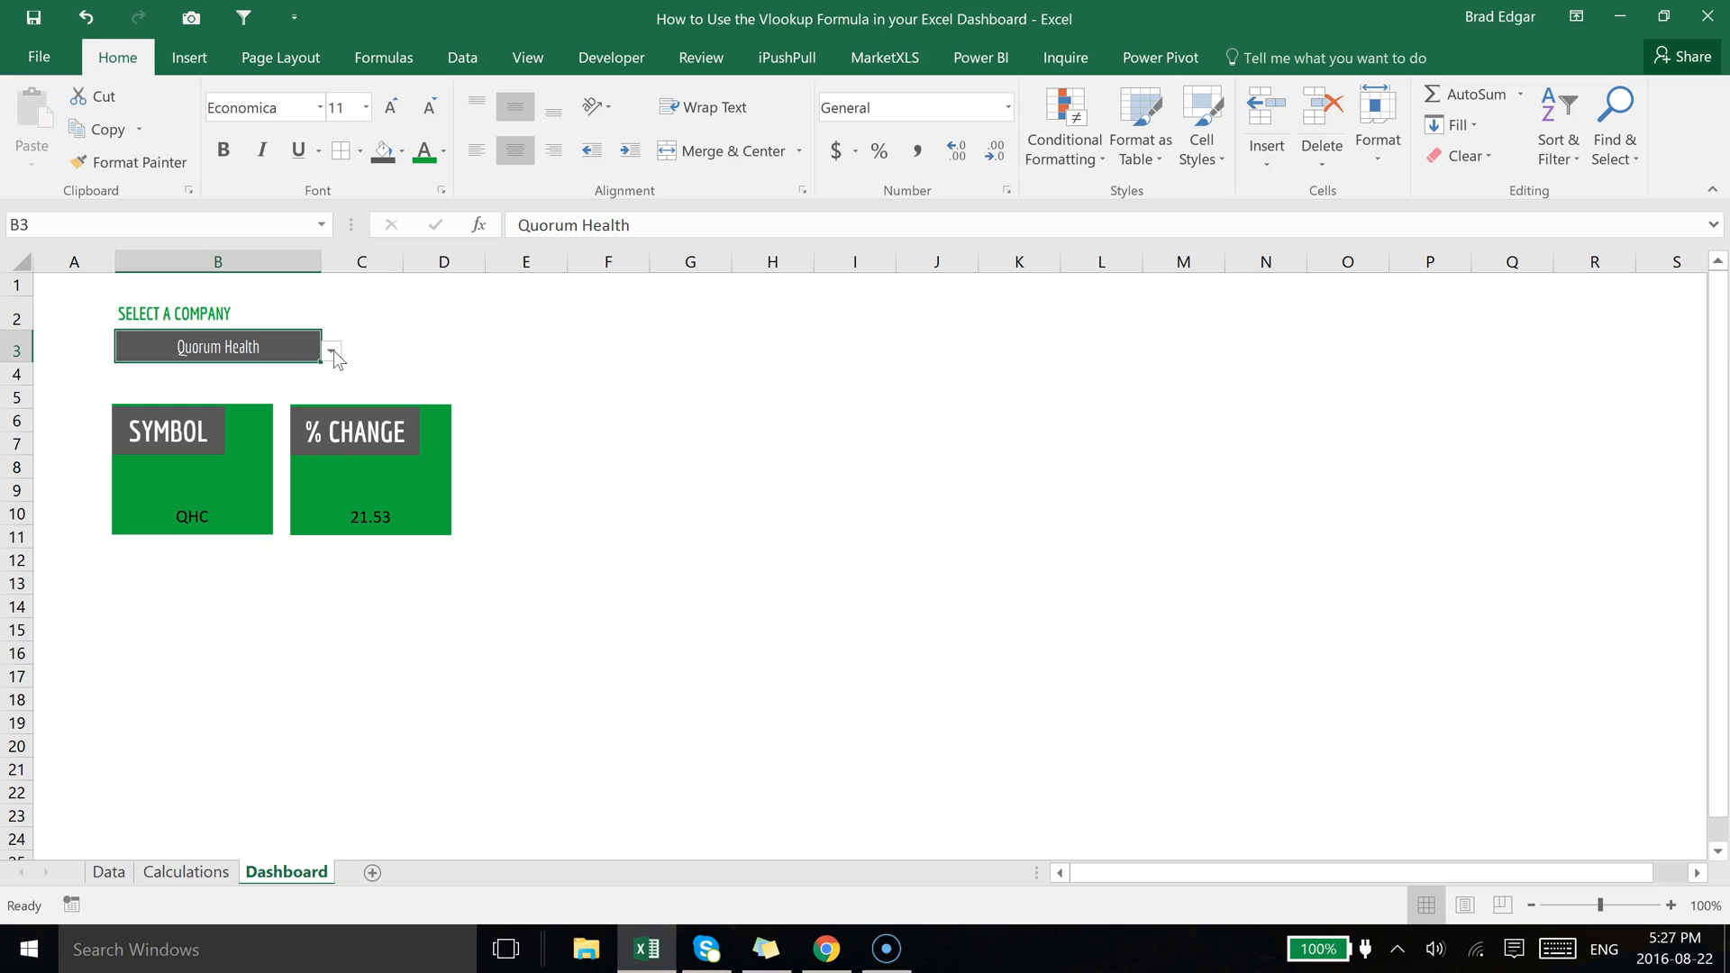
left_click(332, 346)
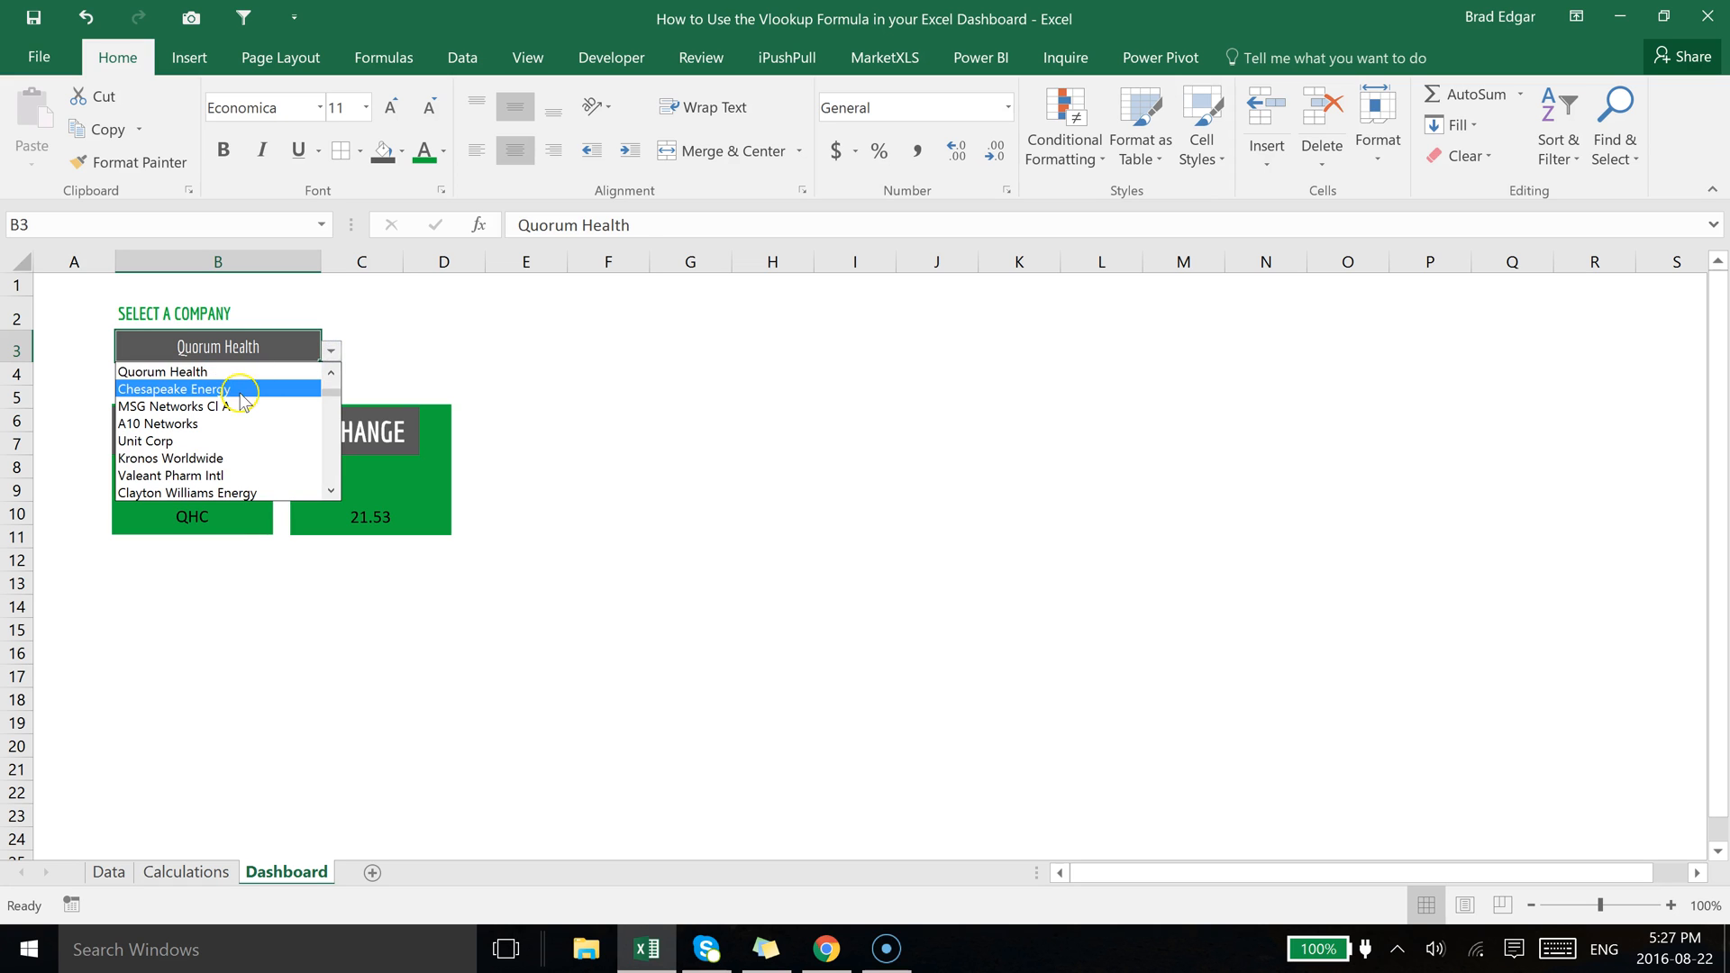
left_click(173, 389)
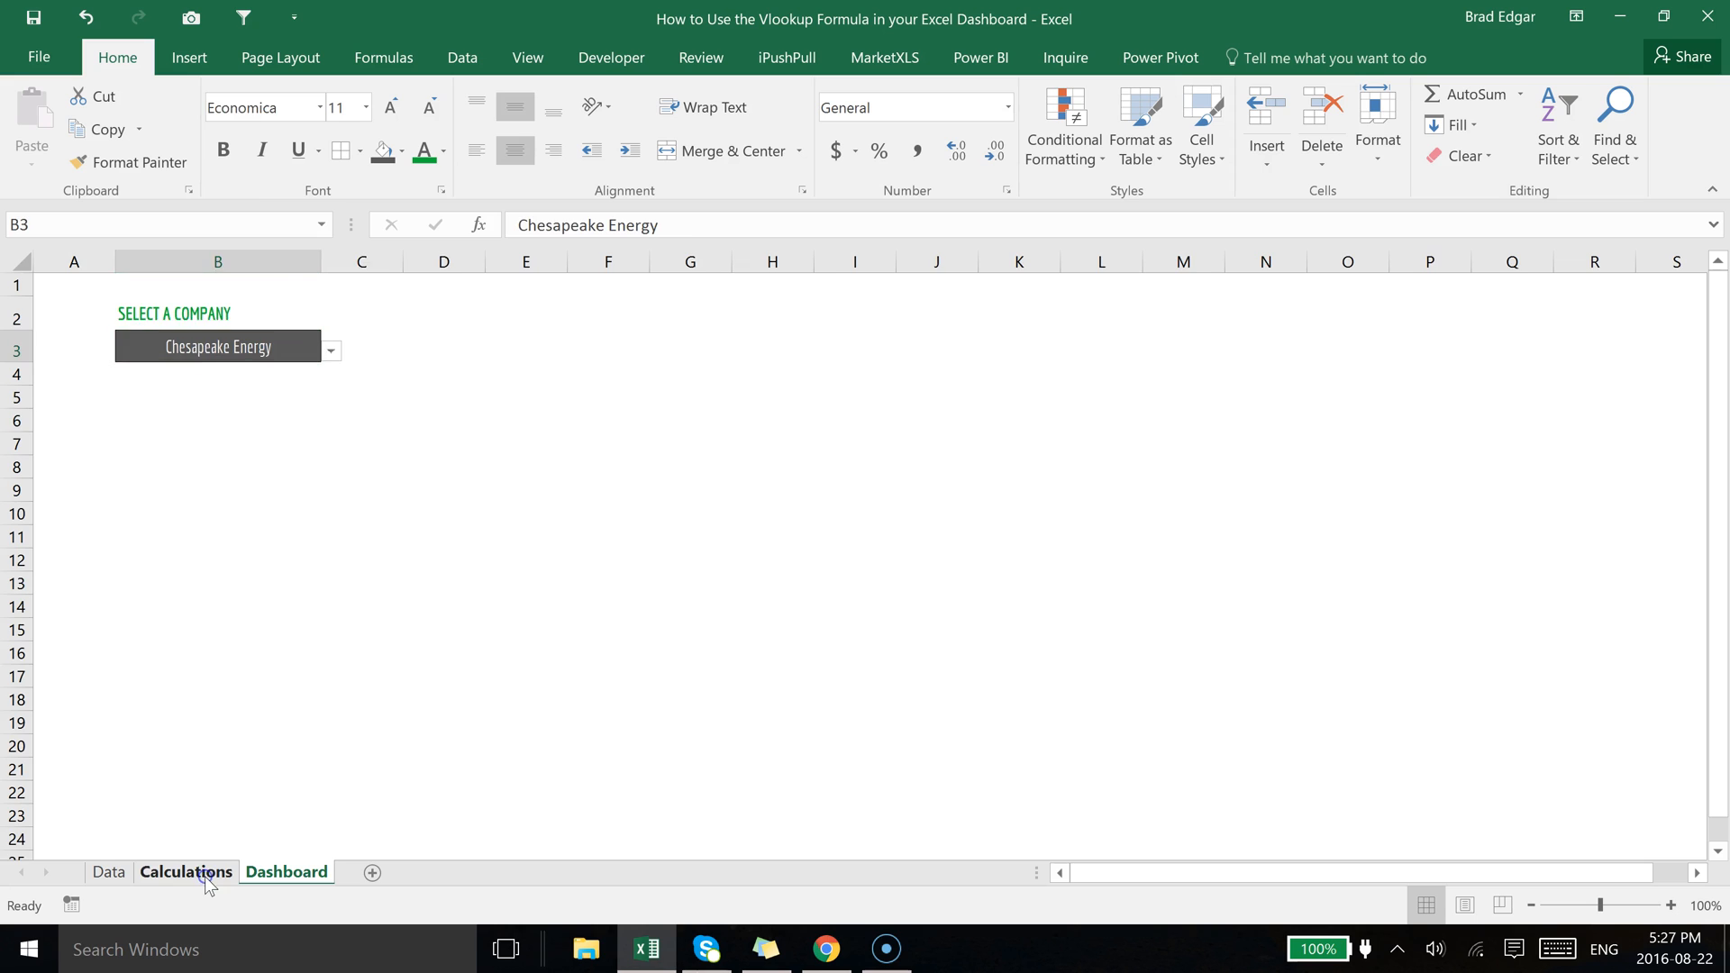
left_click(185, 872)
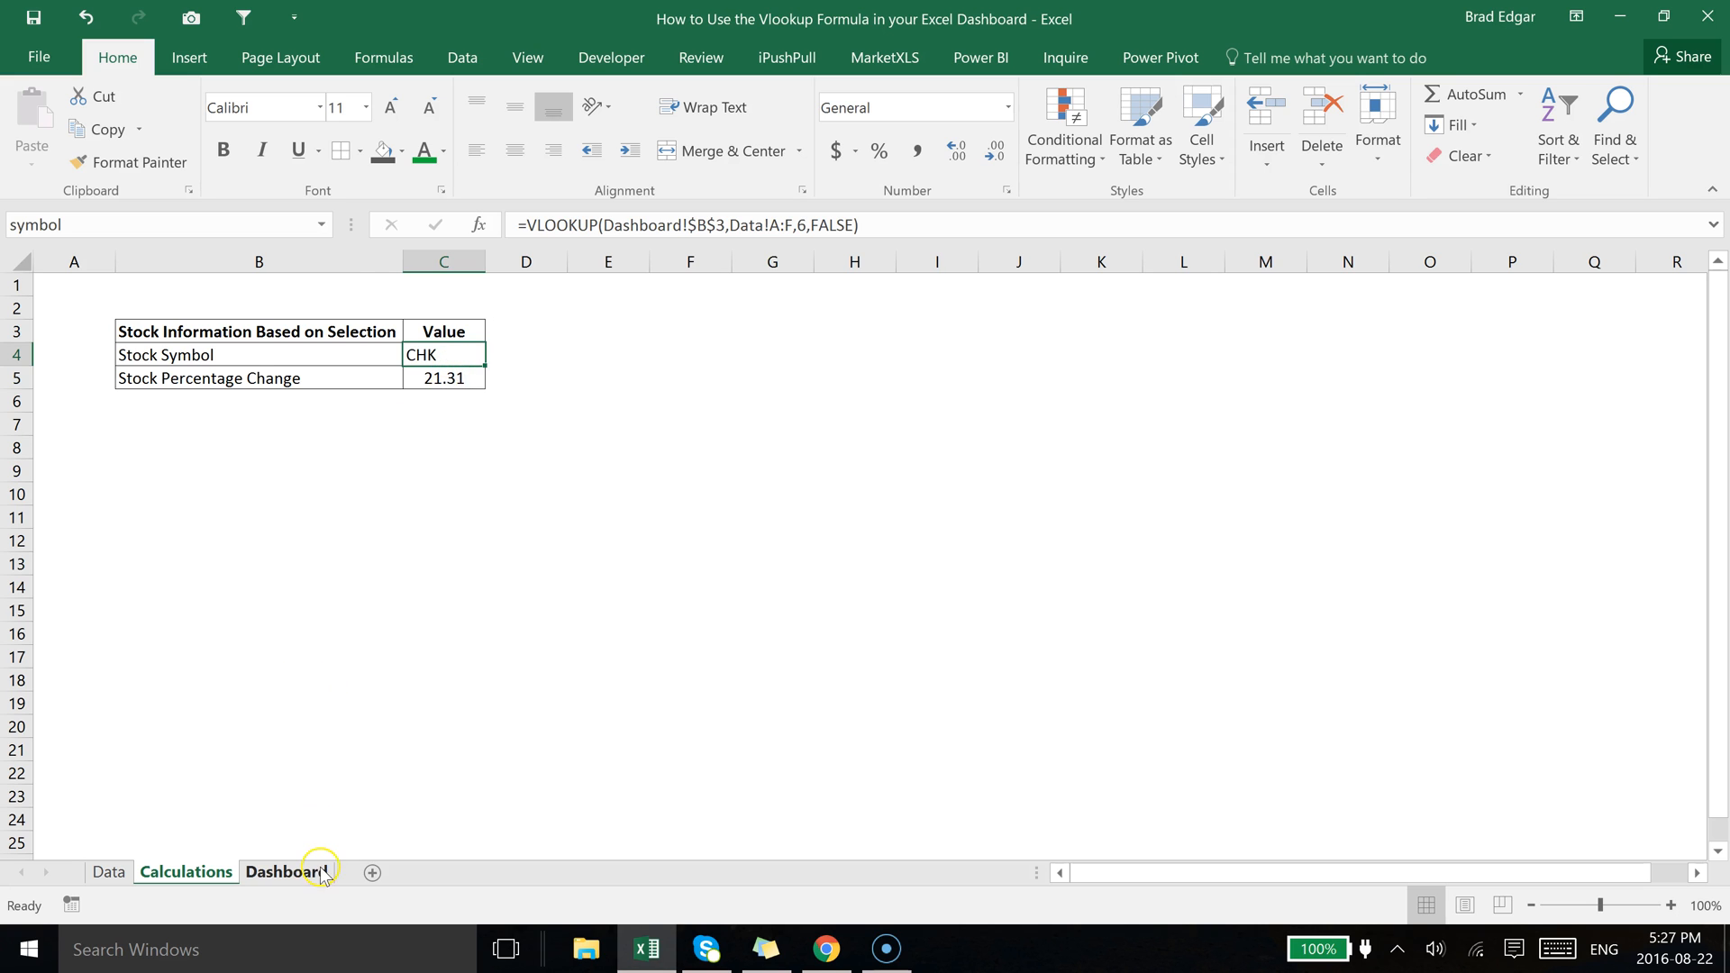
left_click(287, 872)
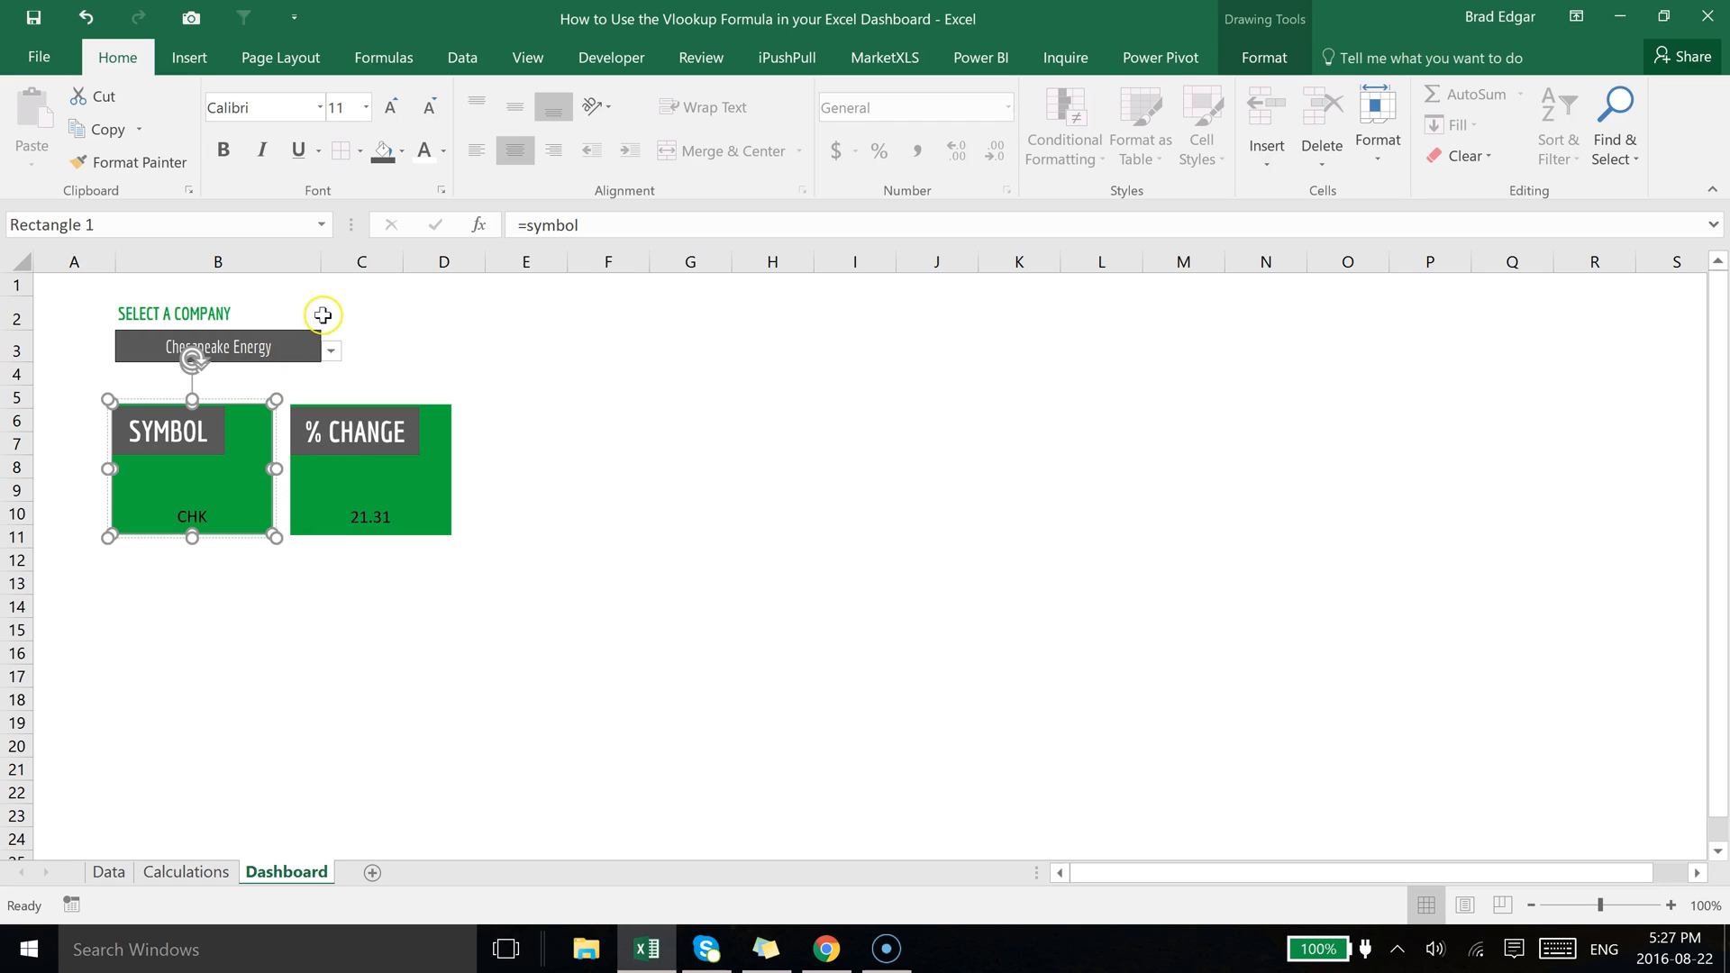
Style the CHK symbol text as Open Sans Condensed, white, and enlarged.
left_click(1263, 58)
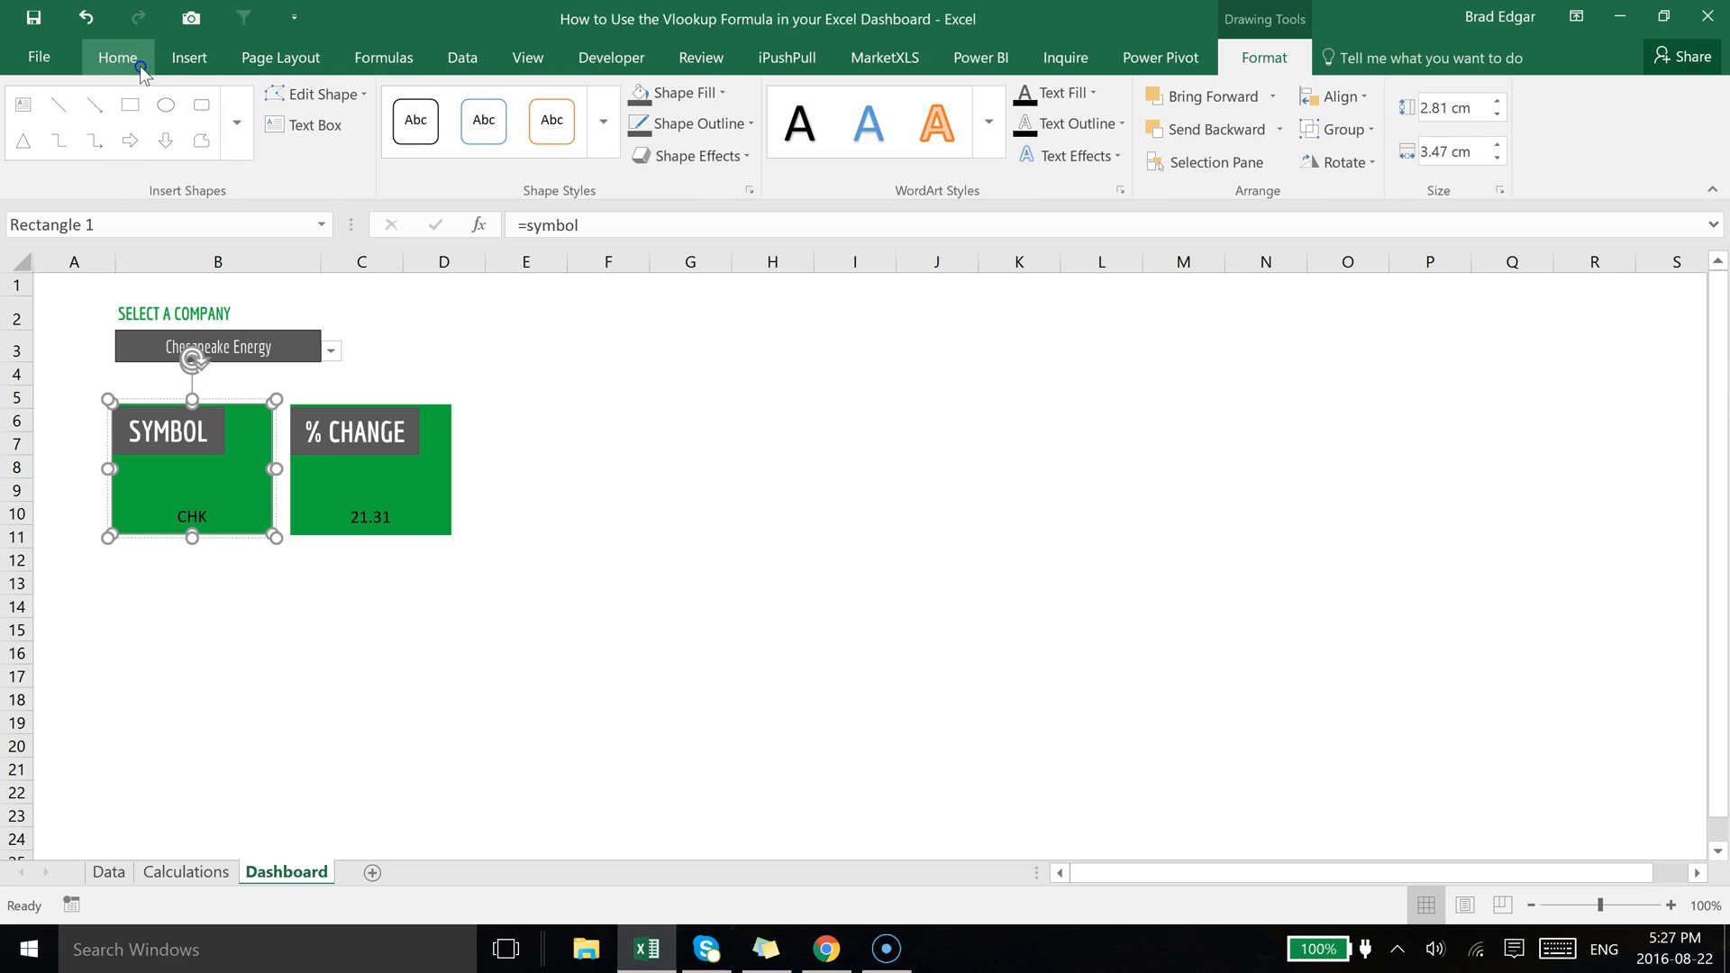
left_click(117, 56)
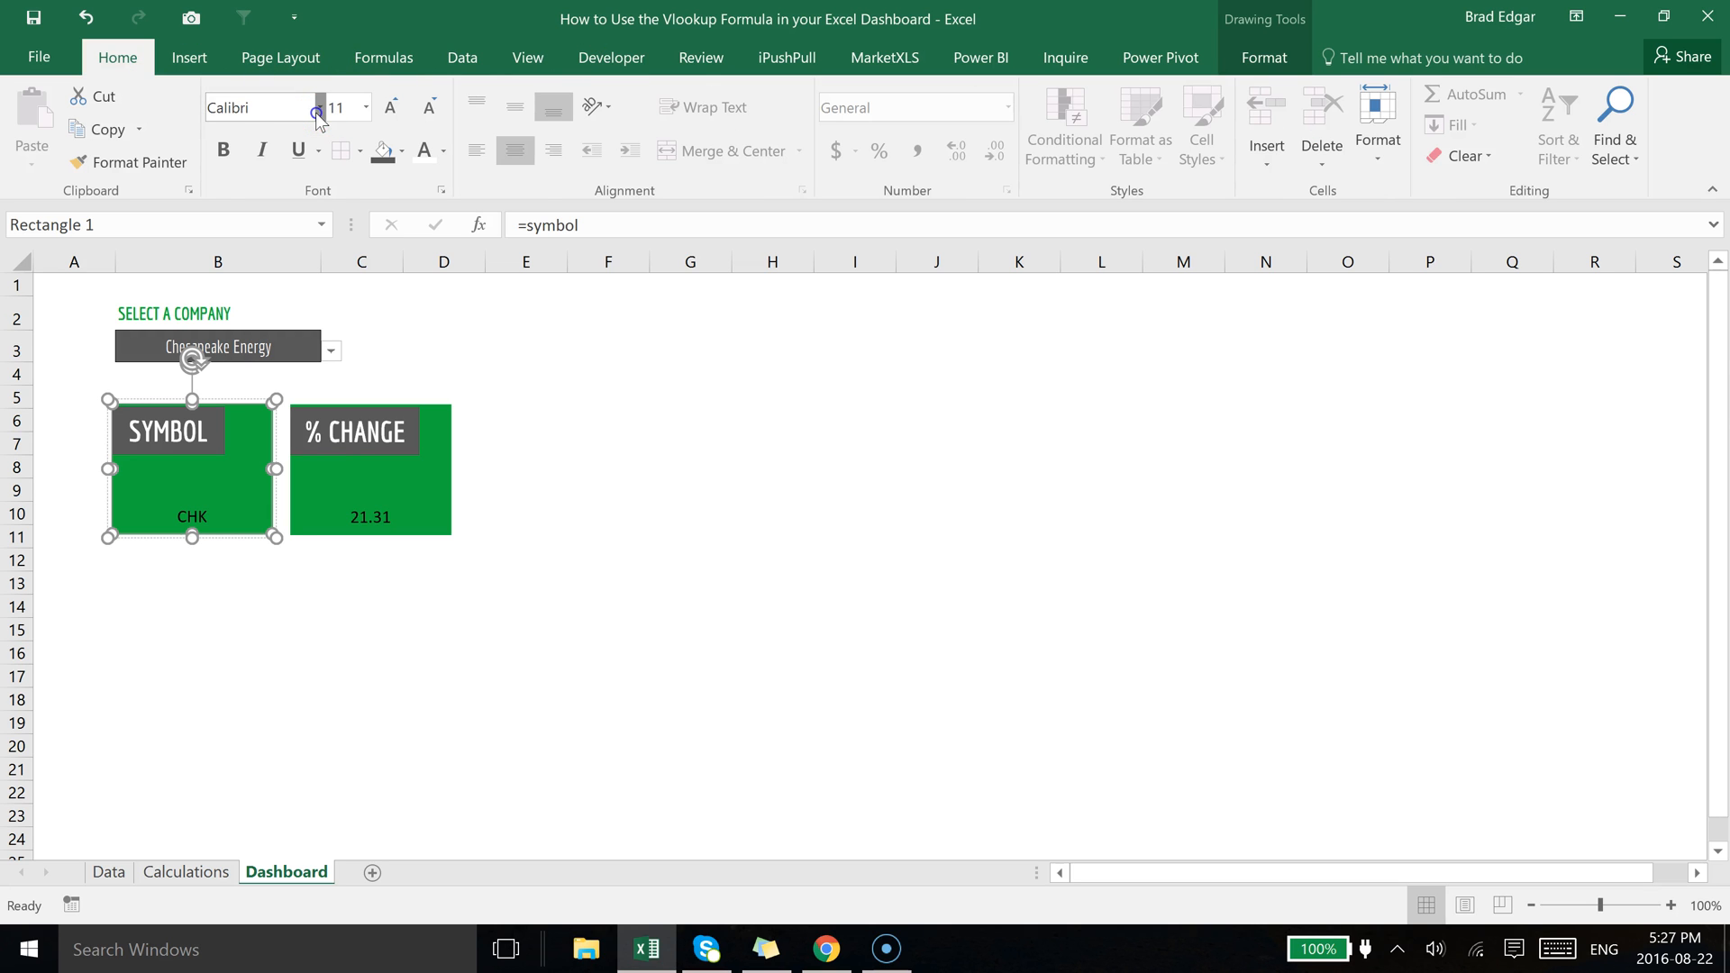
left_click(317, 107)
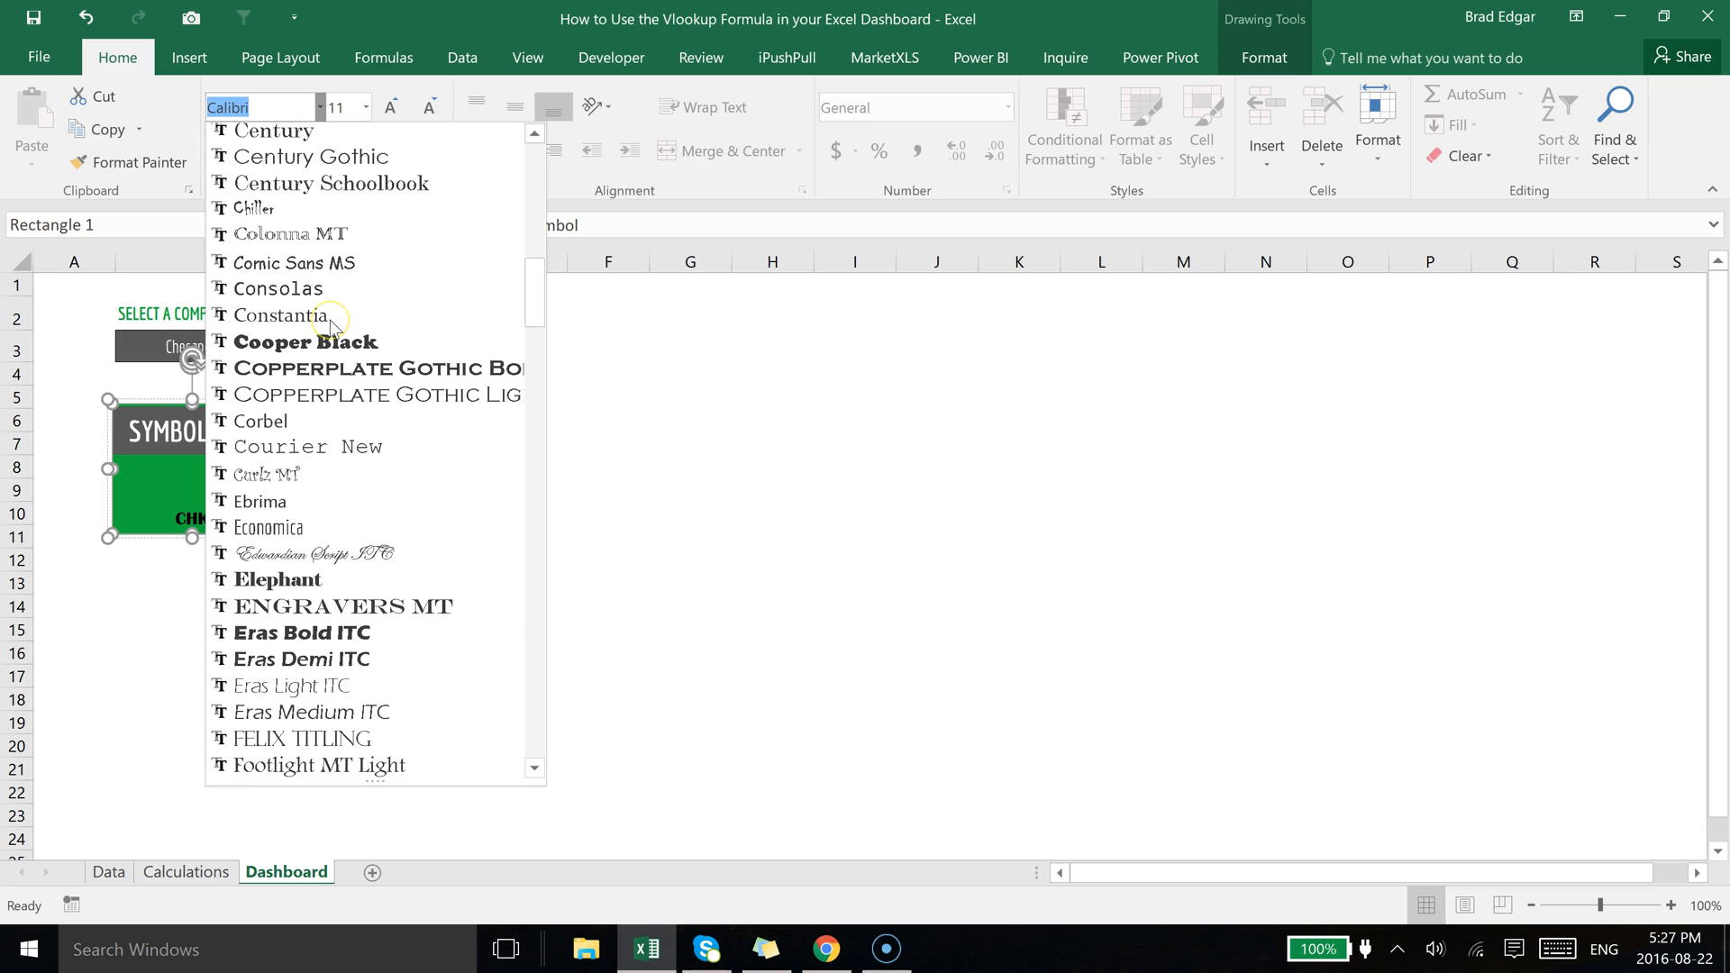
mouse_move(365, 368)
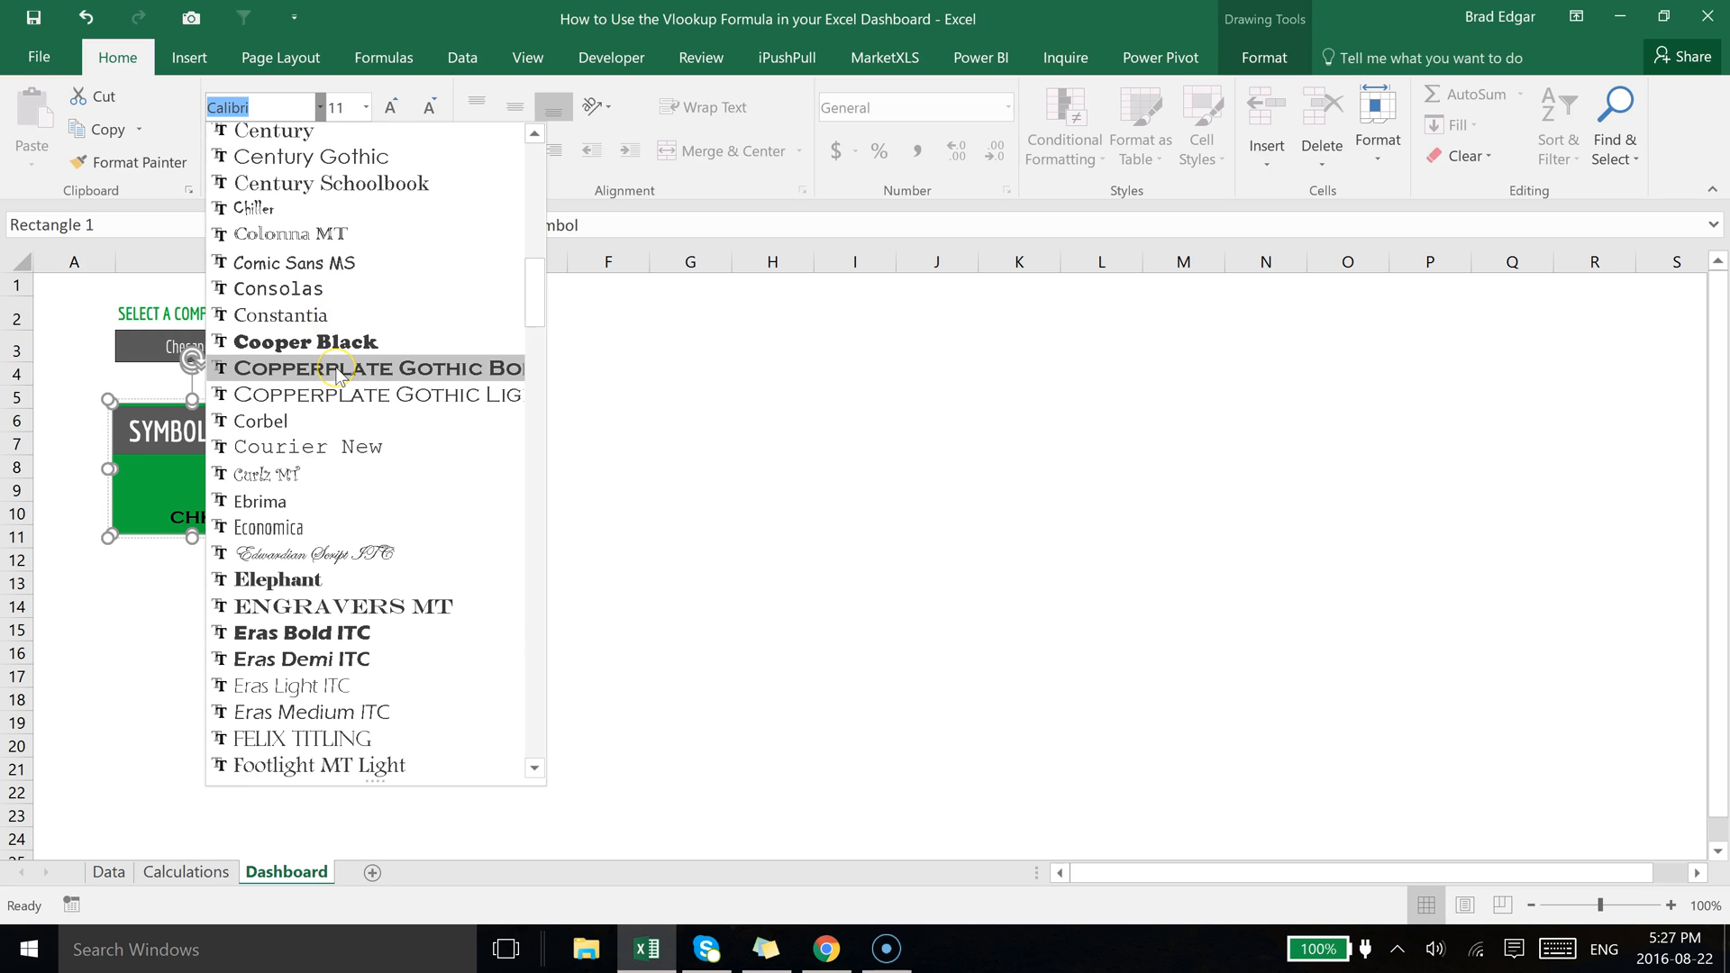
scroll("down", 3)
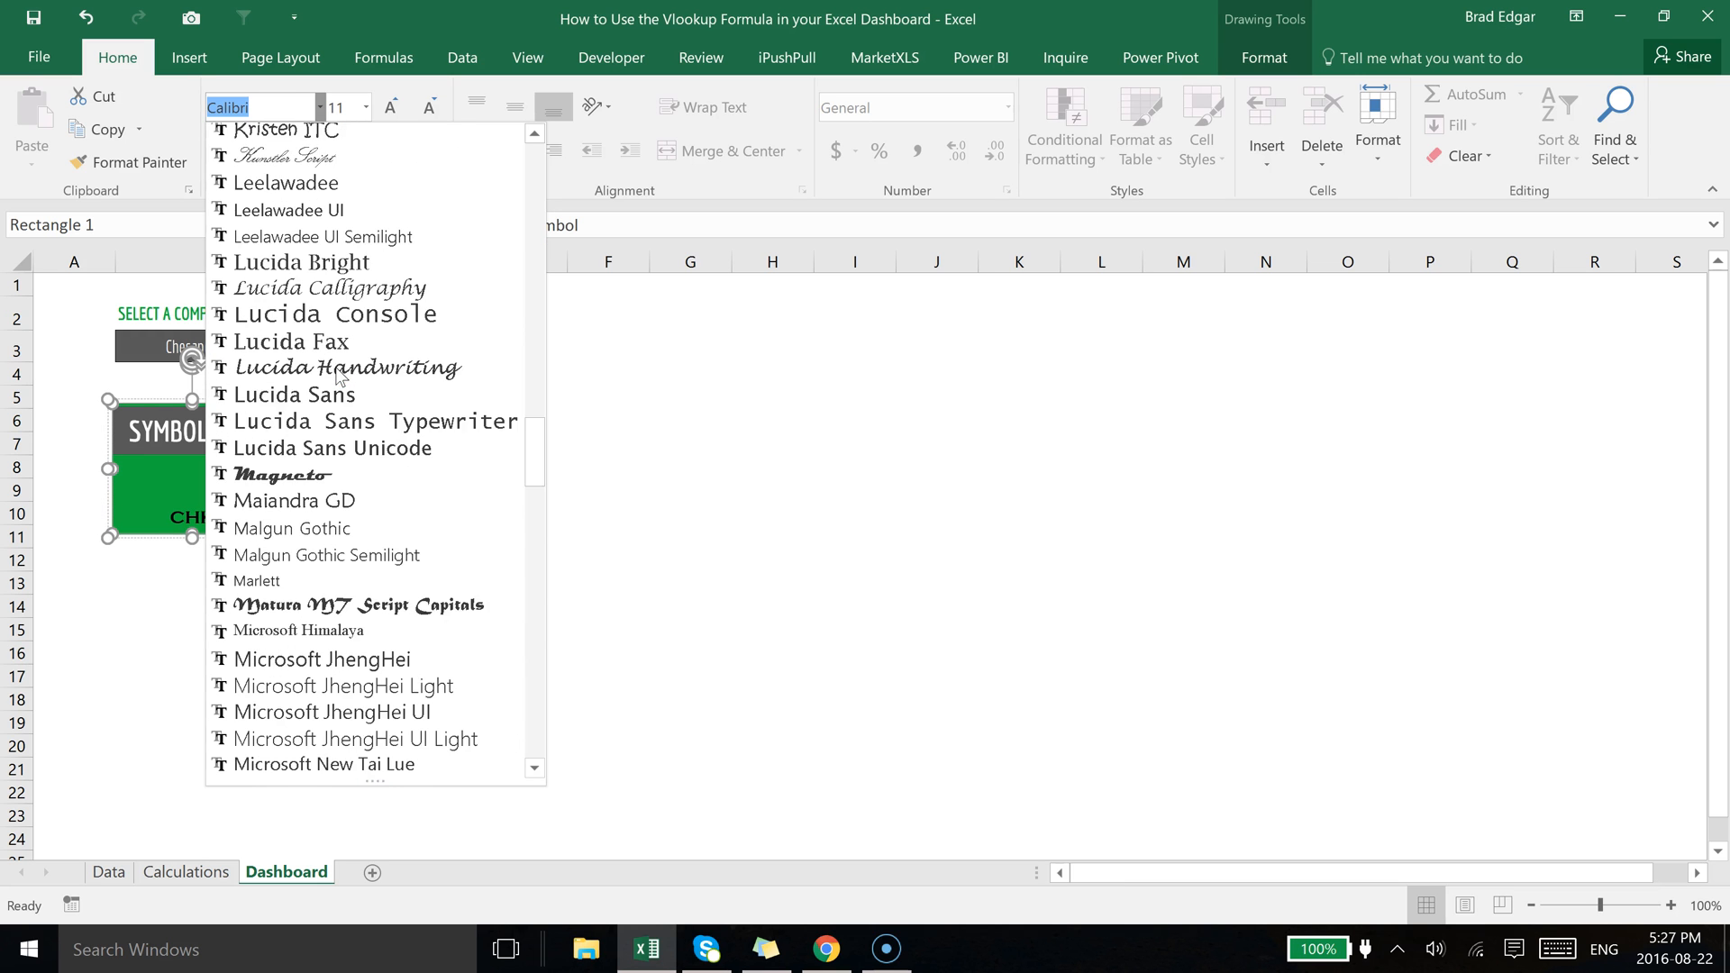
scroll("down", 3)
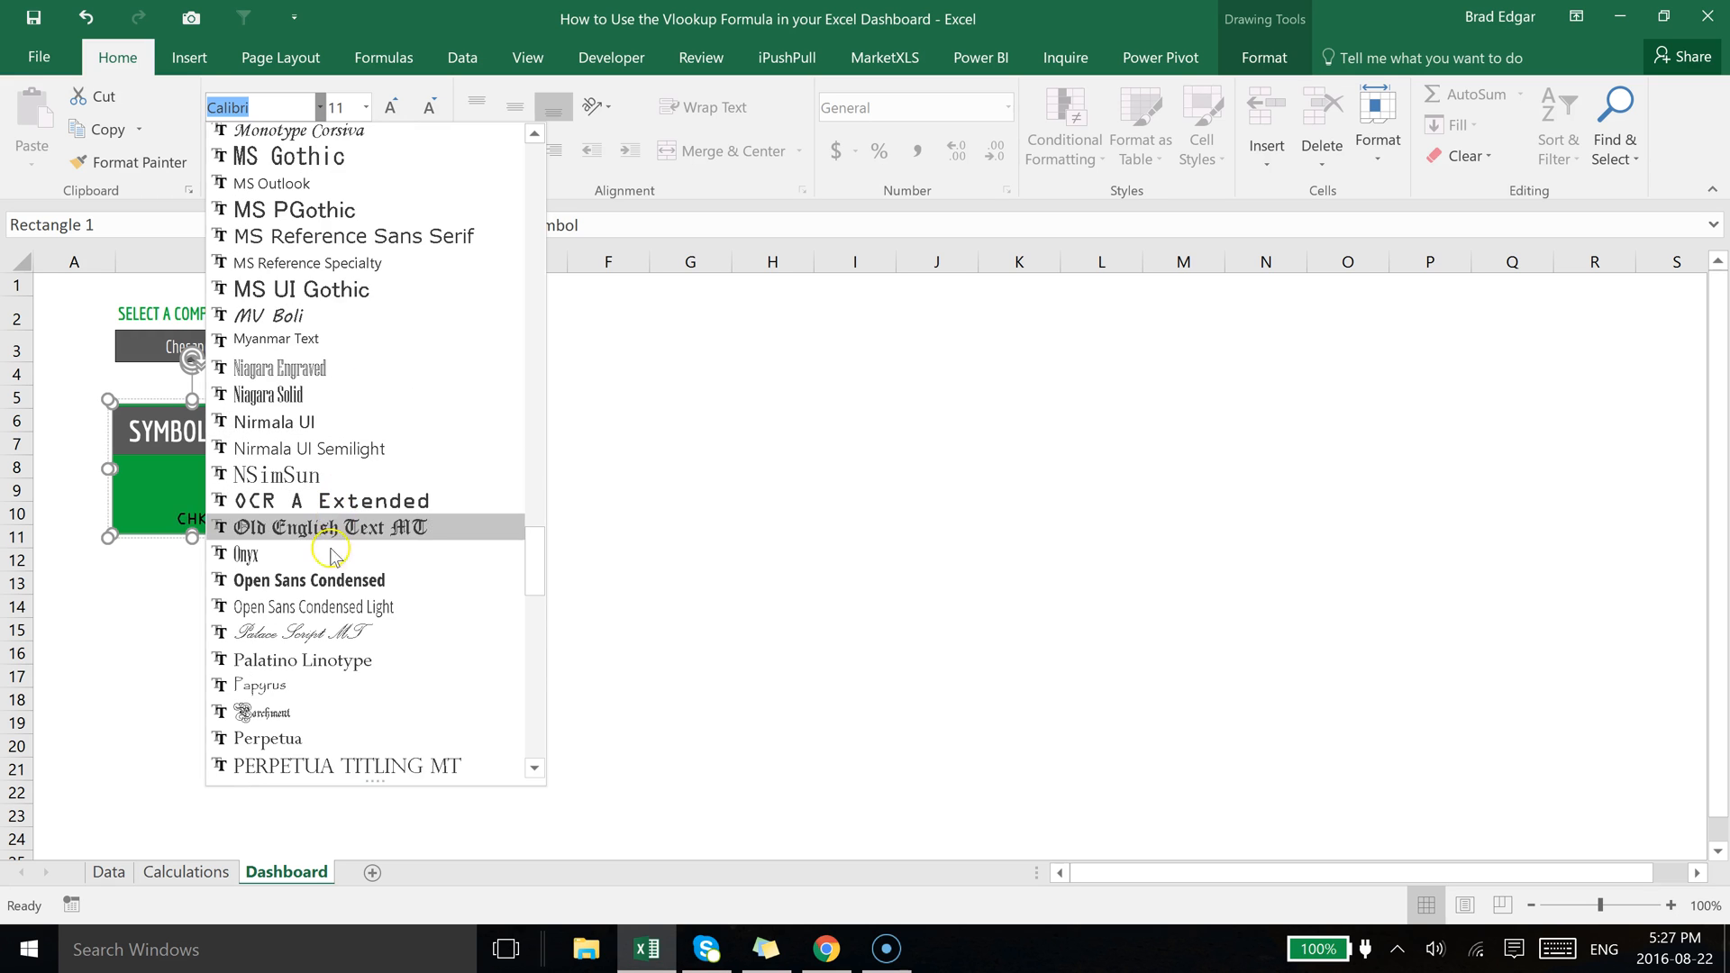
left_click(308, 579)
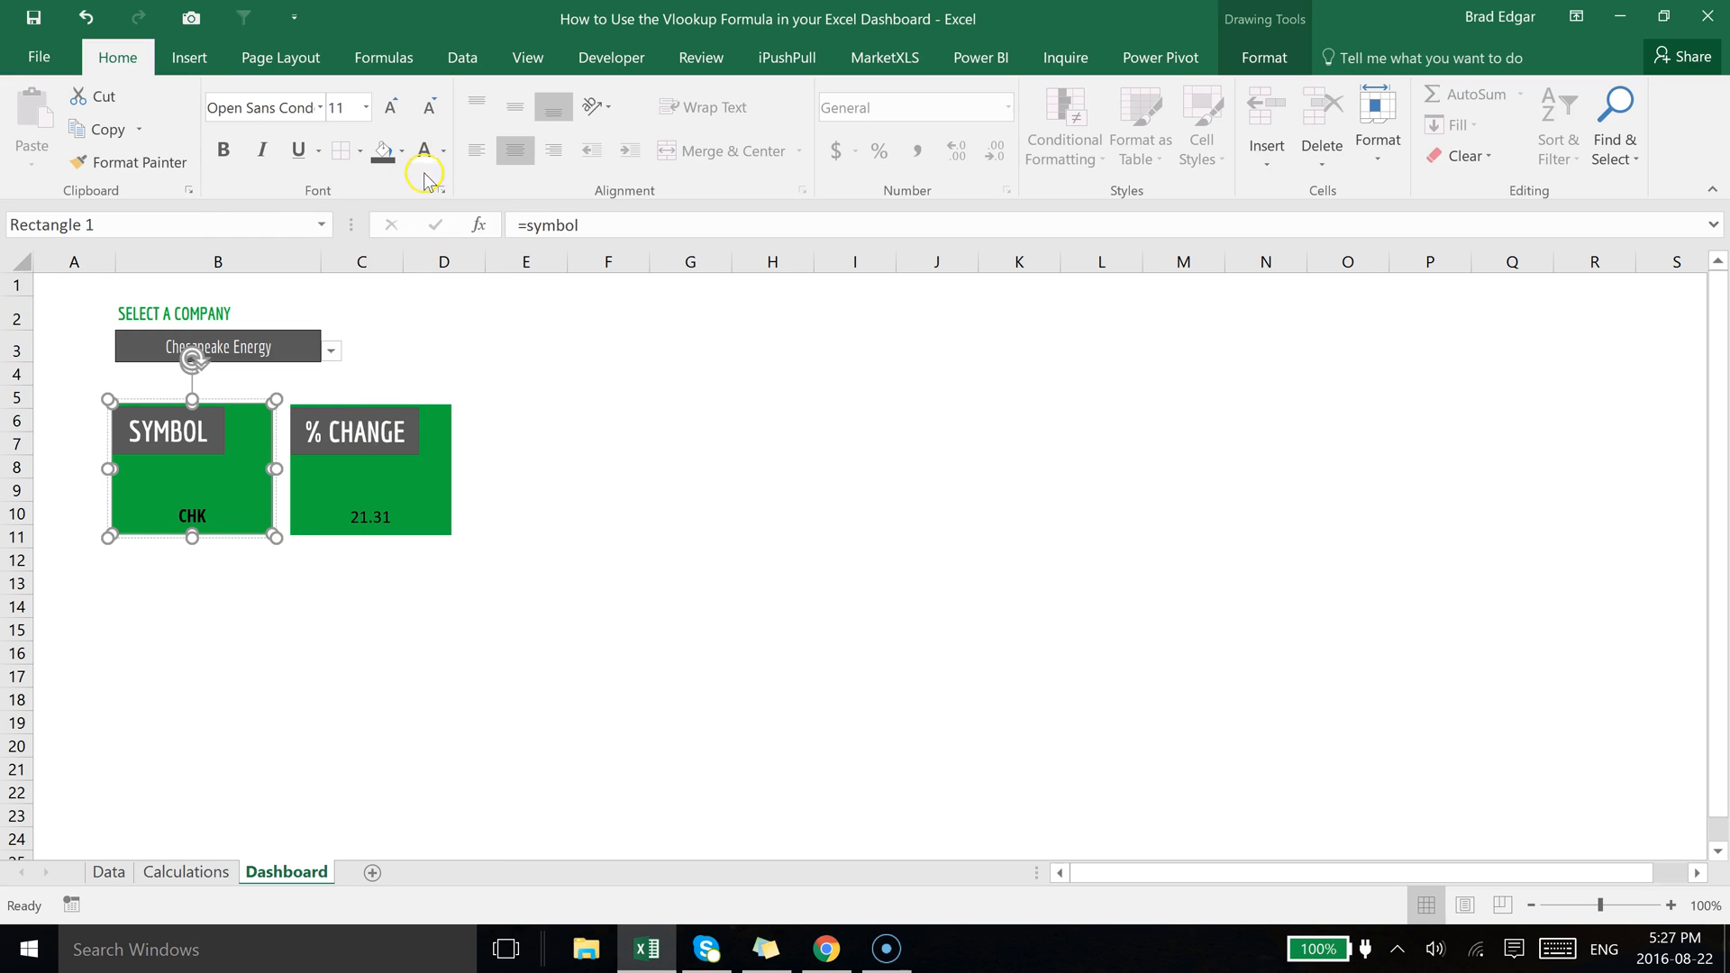
left_click(390, 106)
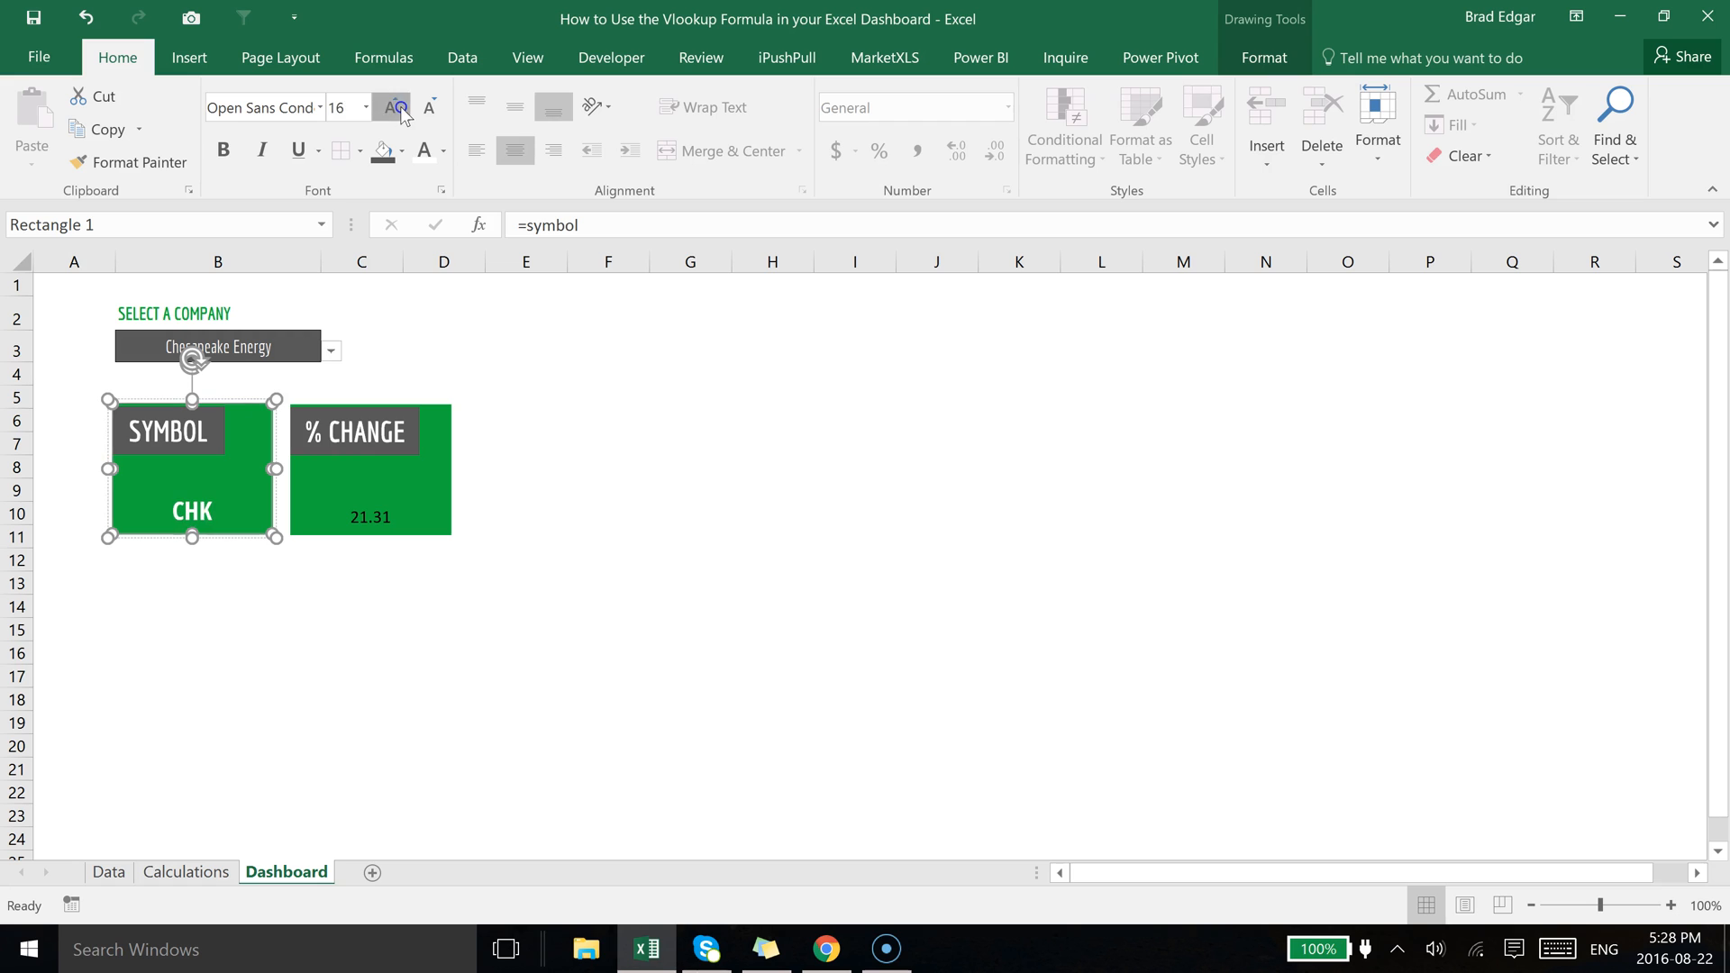
left_click(390, 106)
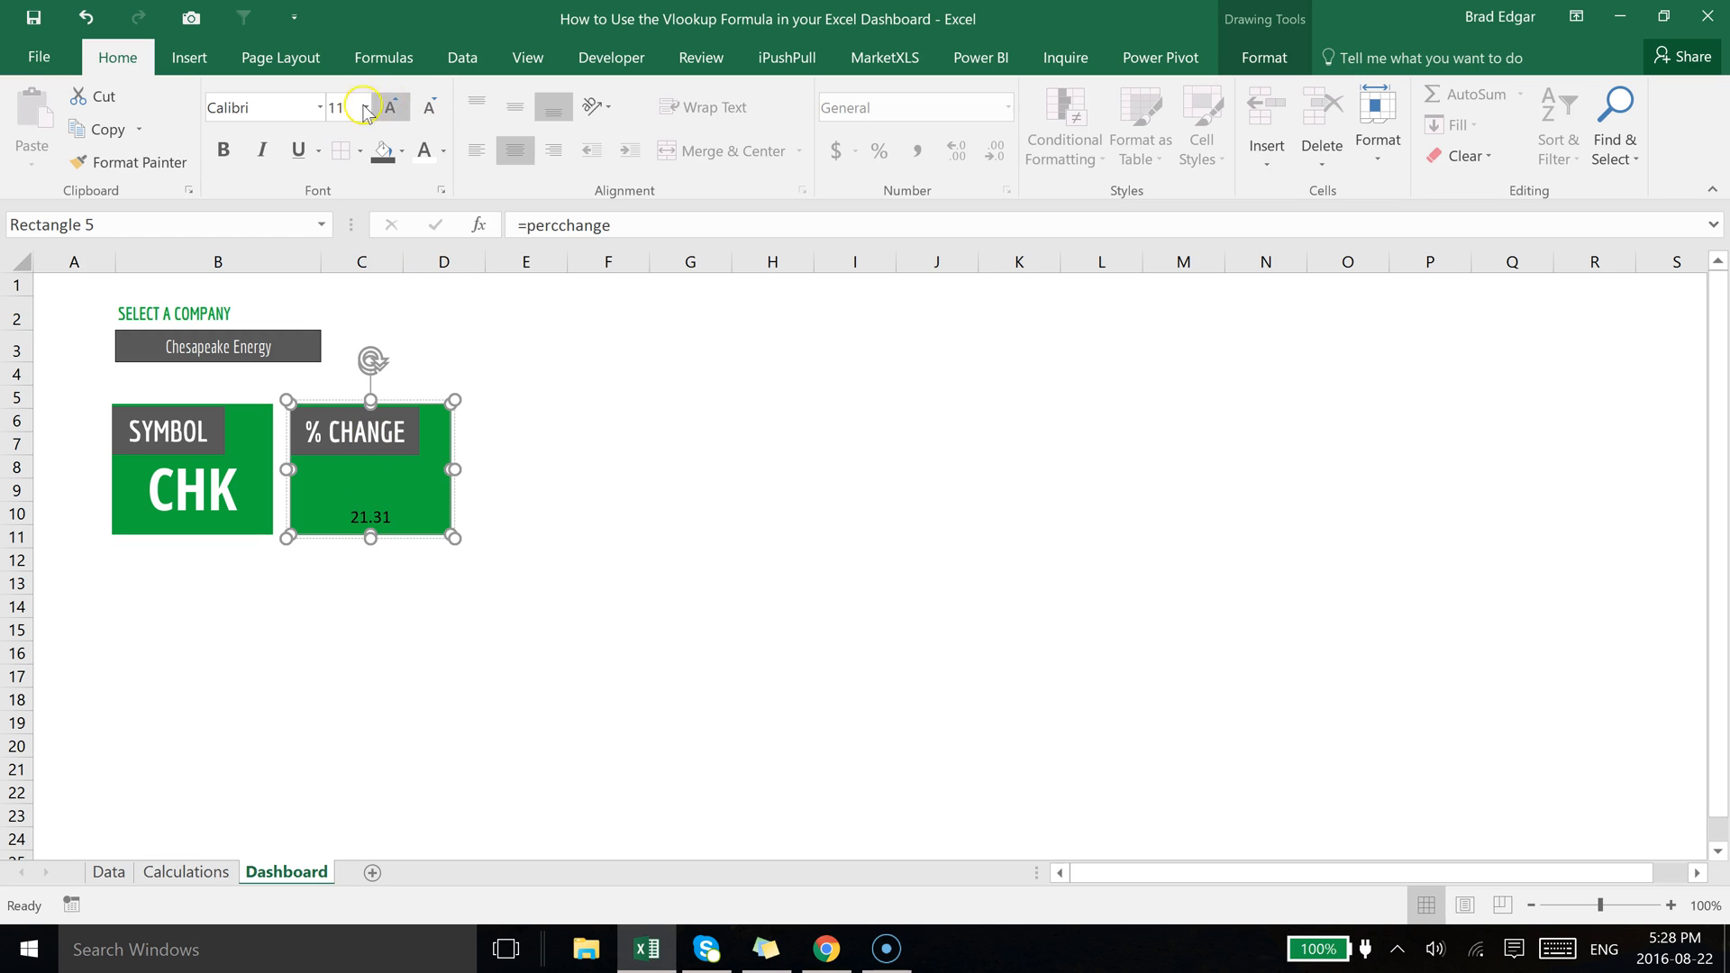
Style the 21.31 percentage text as large white Open Sans Condensed to match CHK.
left_click(364, 107)
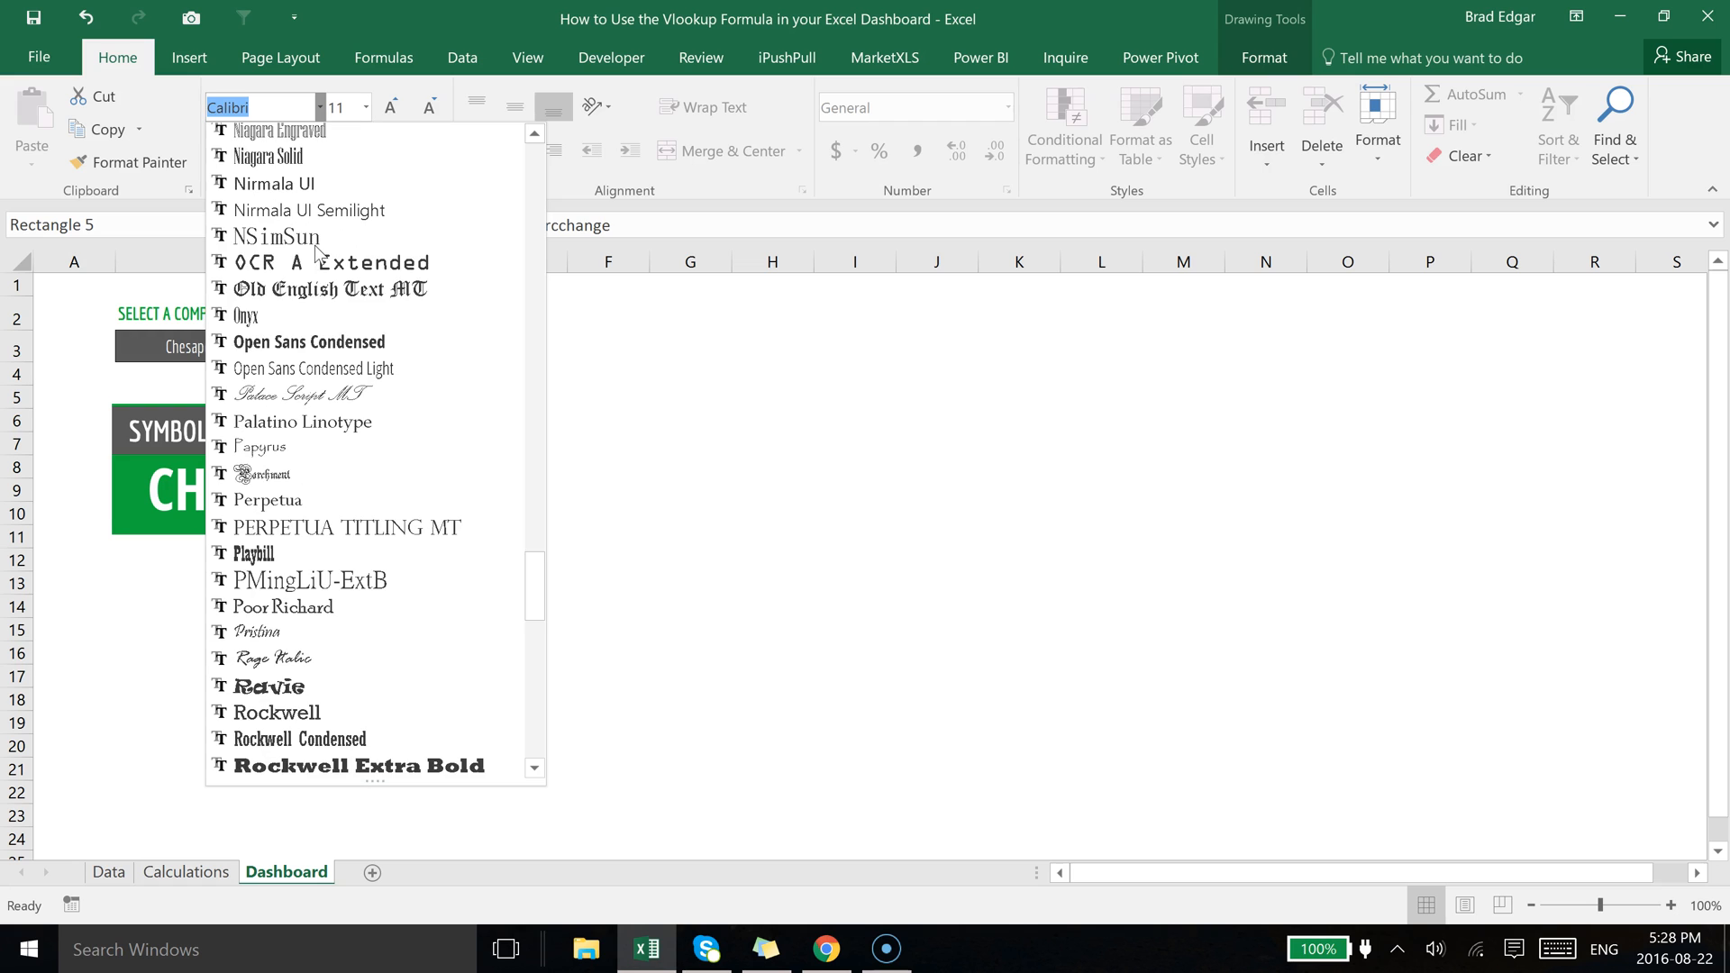
left_click(308, 340)
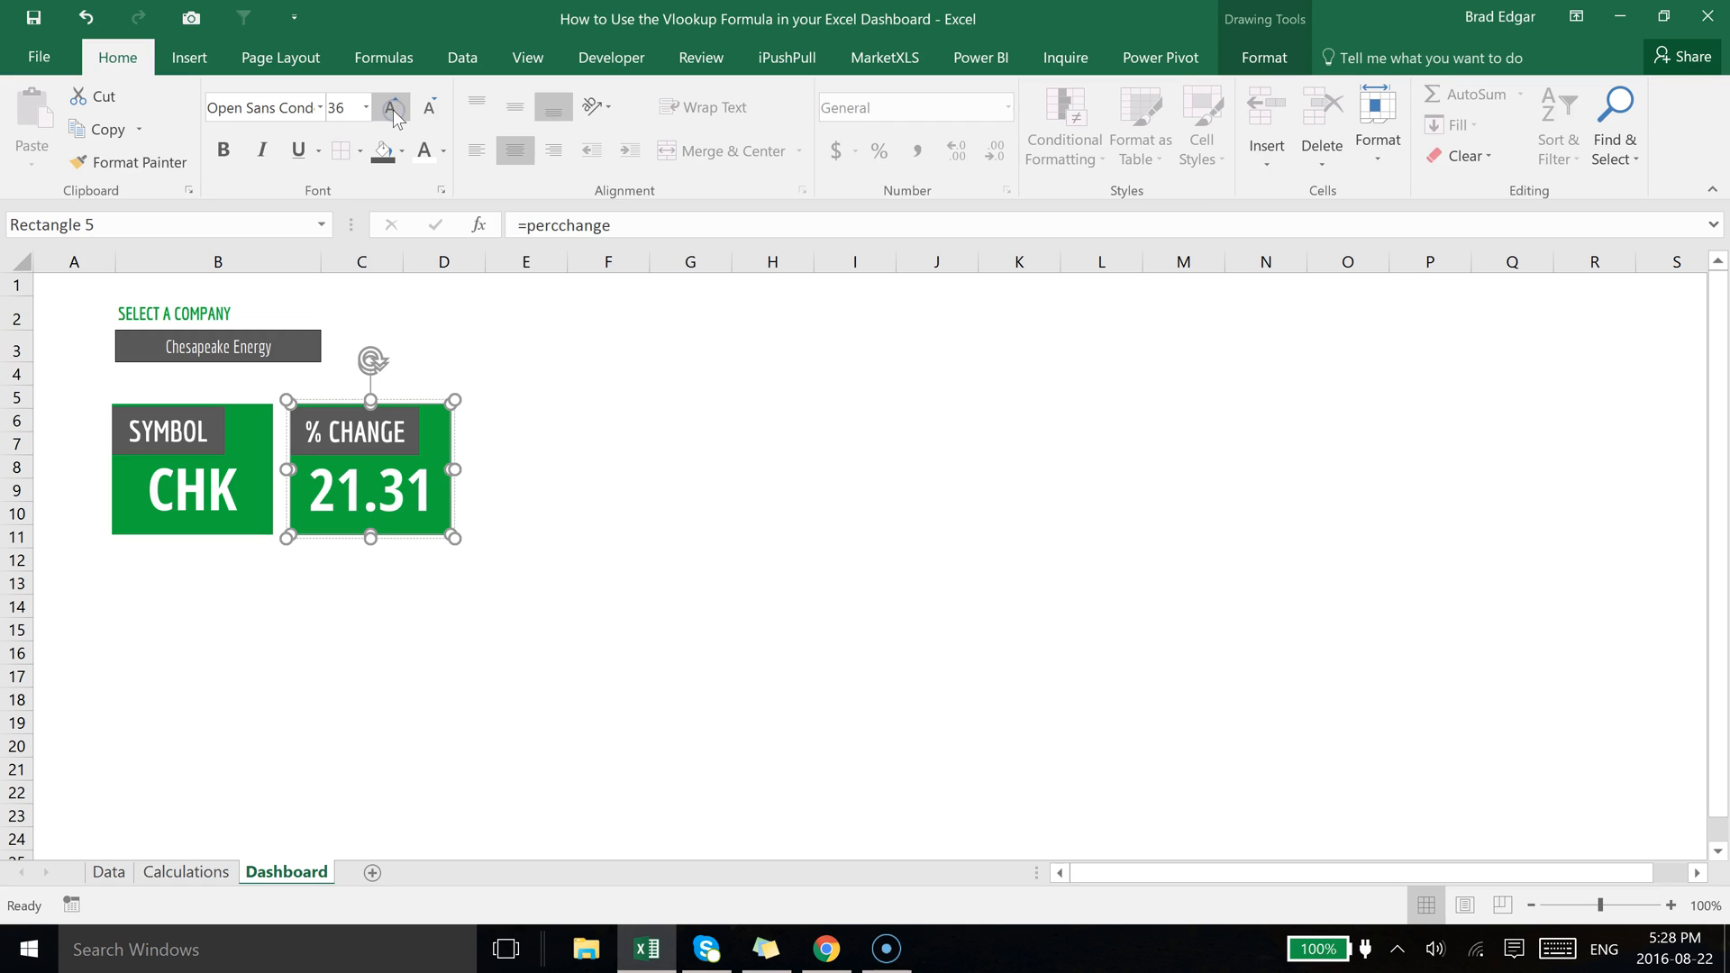
left_click(392, 106)
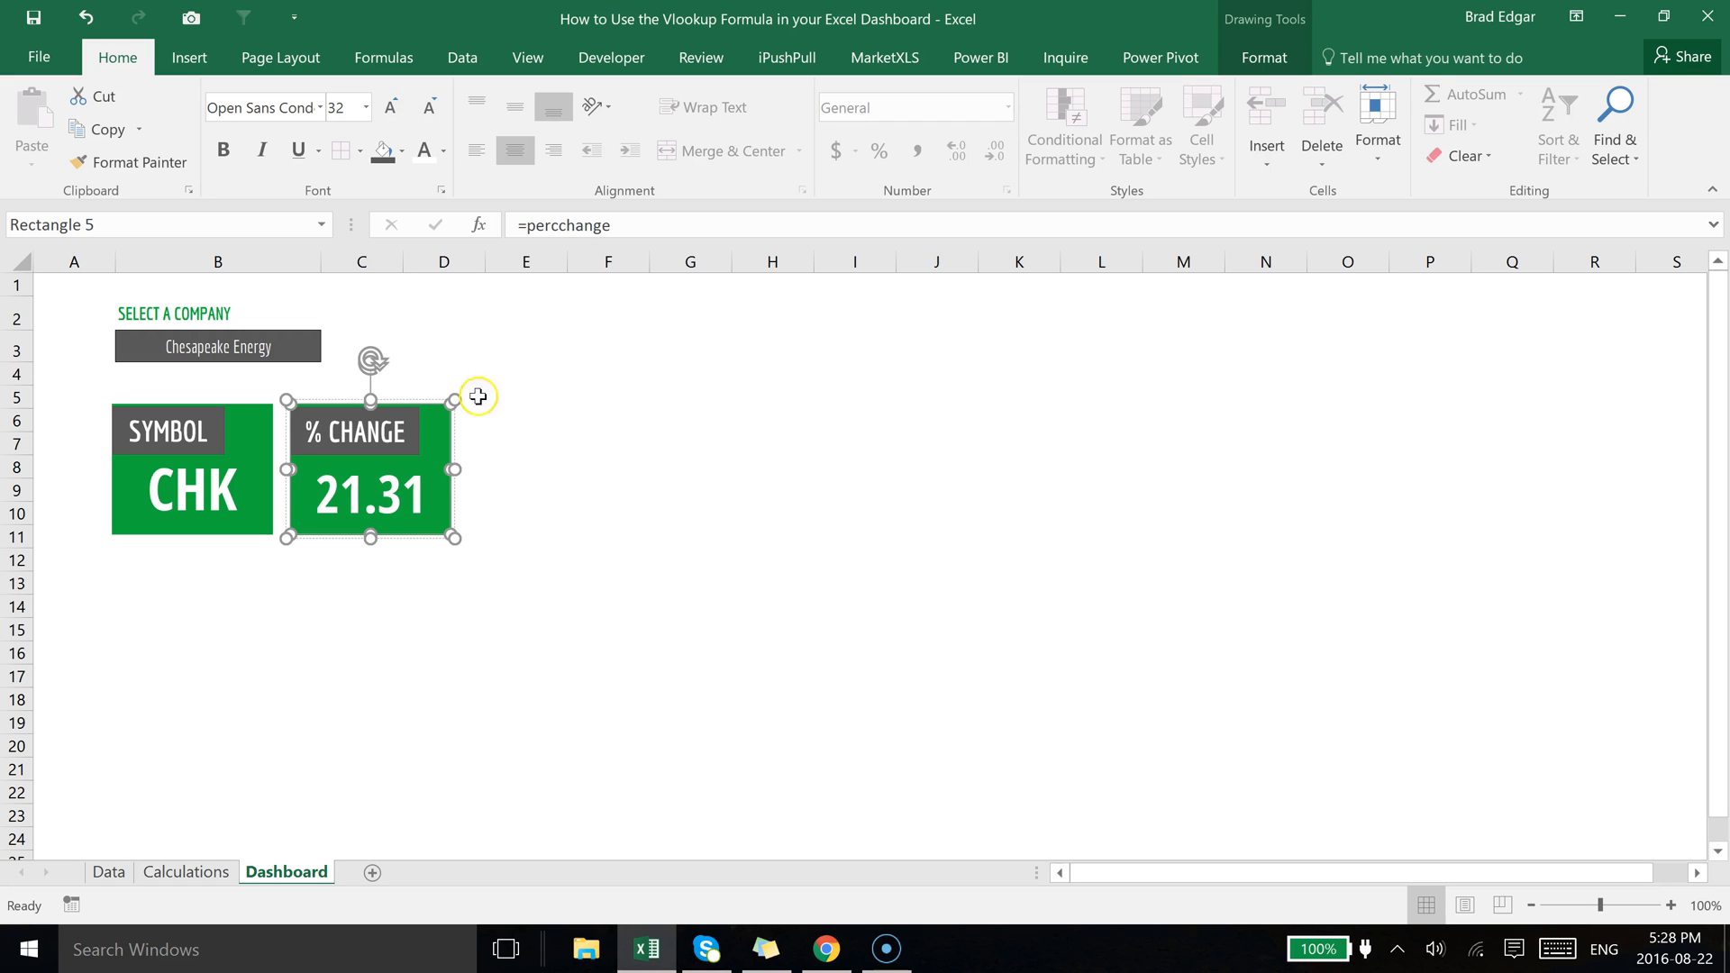
left_click(607, 582)
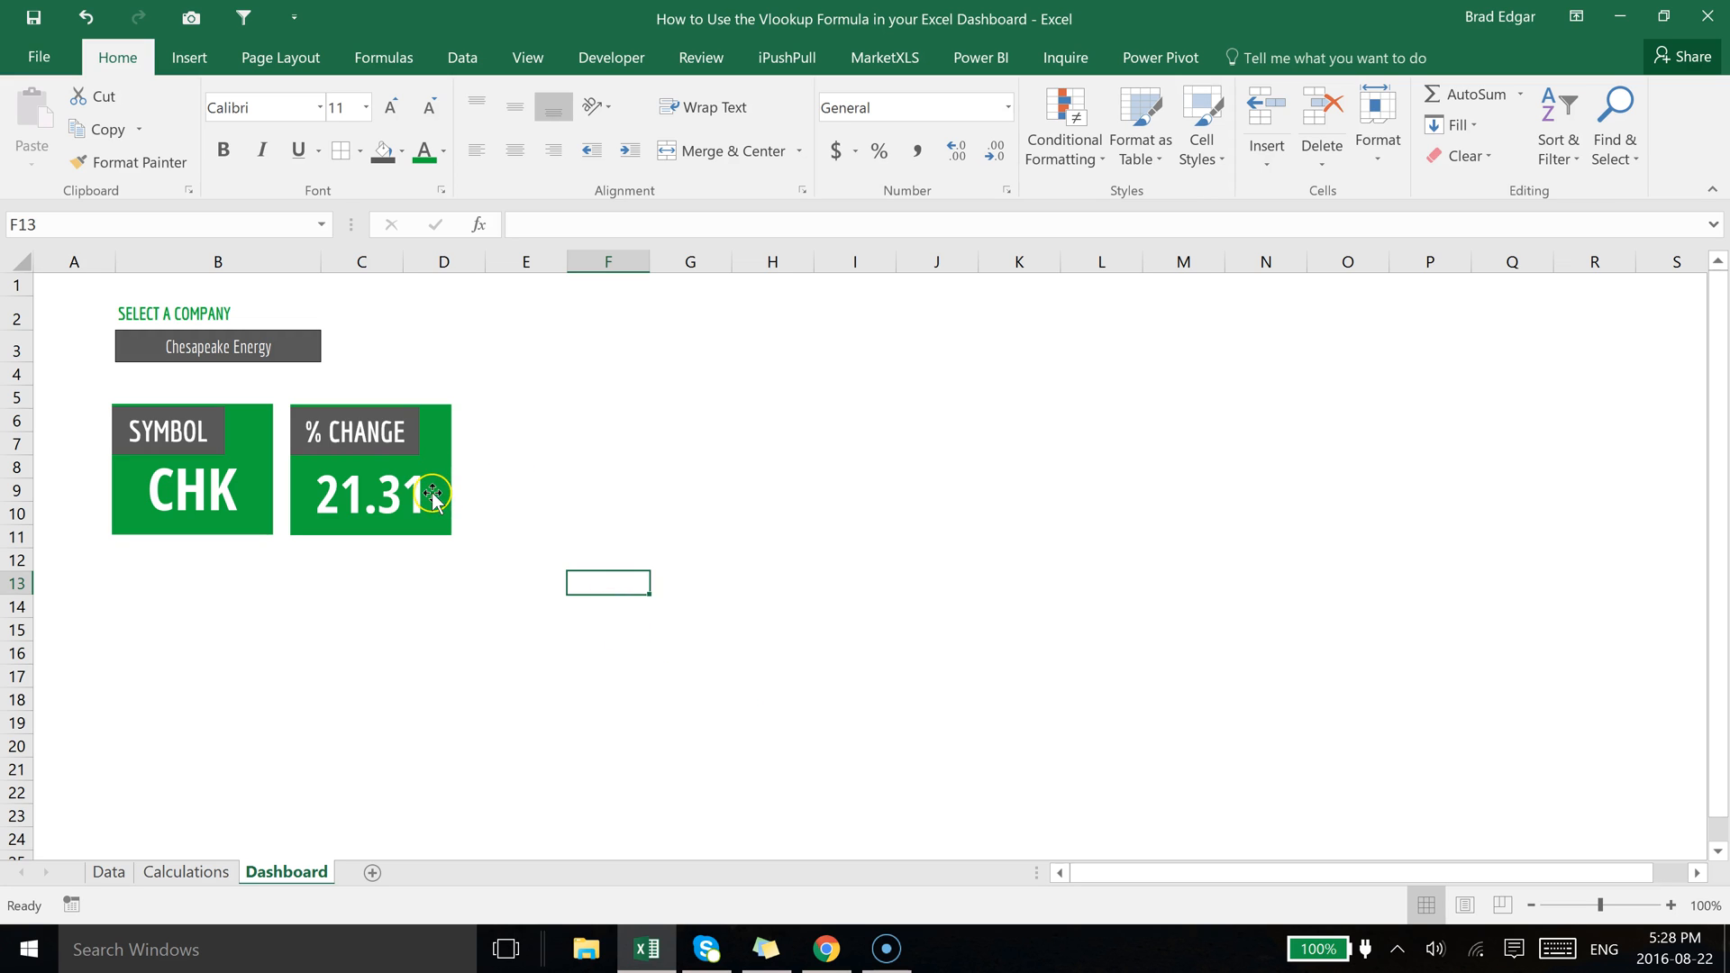
mouse_move(247, 456)
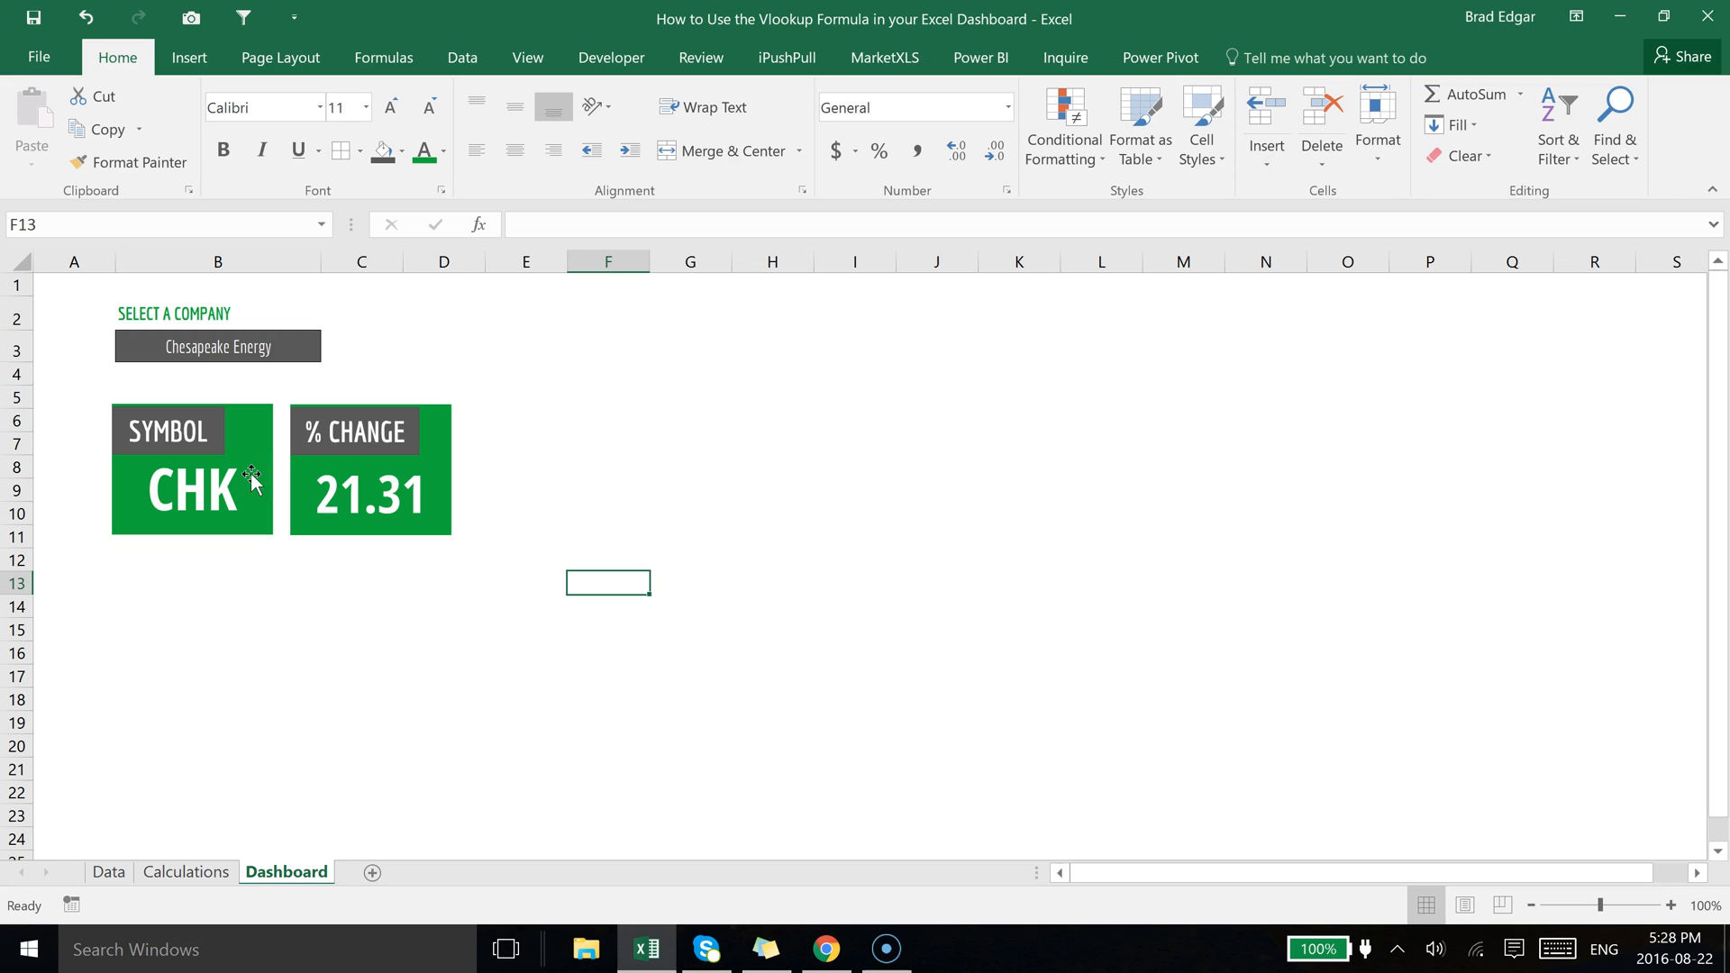
Pick Clayton Williams Energy from the B3 dropdown so the boxes show CWEI and 15.25.
left_click(219, 346)
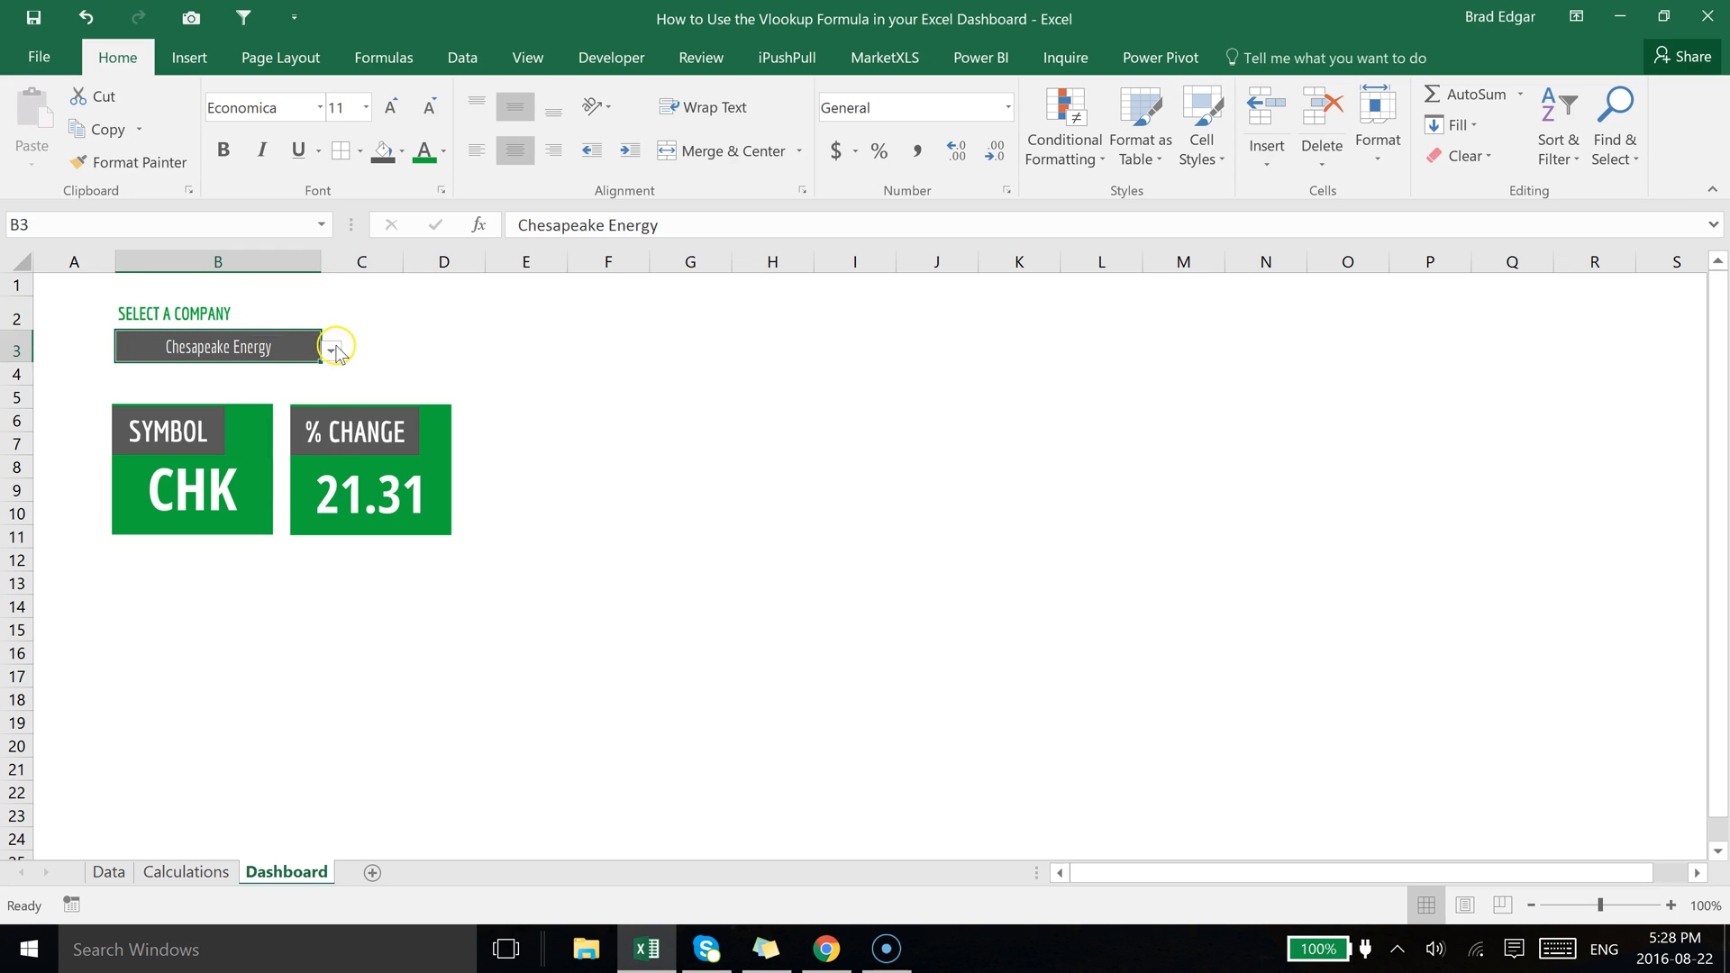
left_click(332, 351)
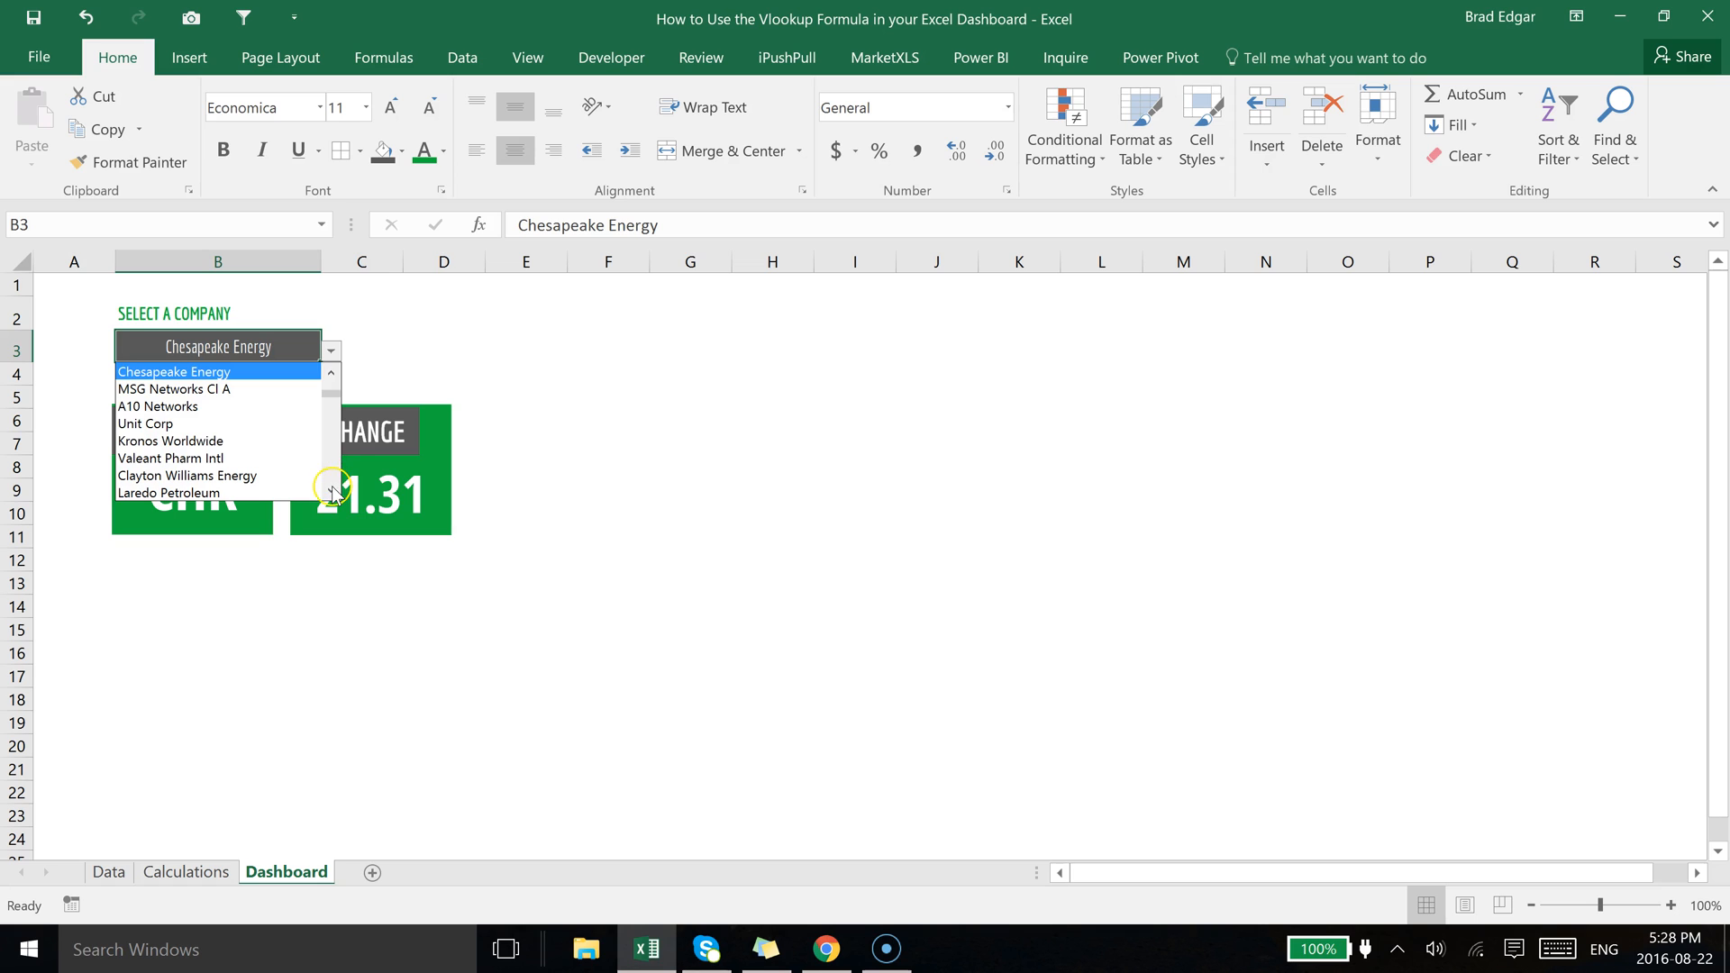
scroll("down", 3)
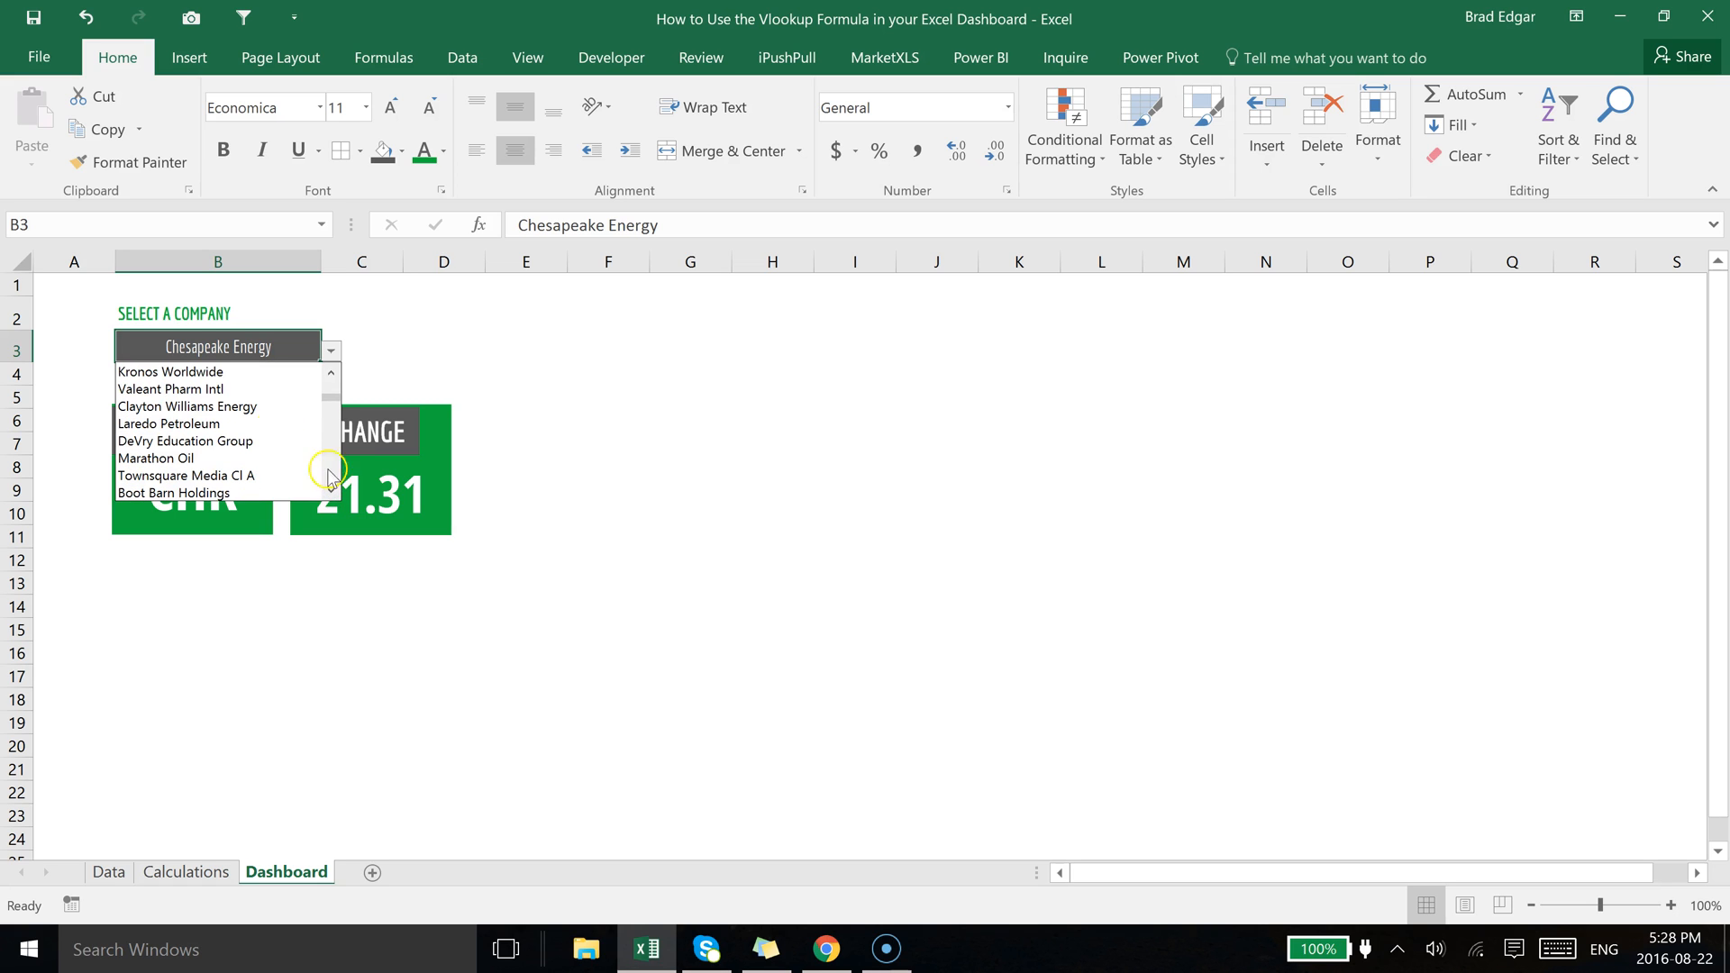
mouse_move(187, 406)
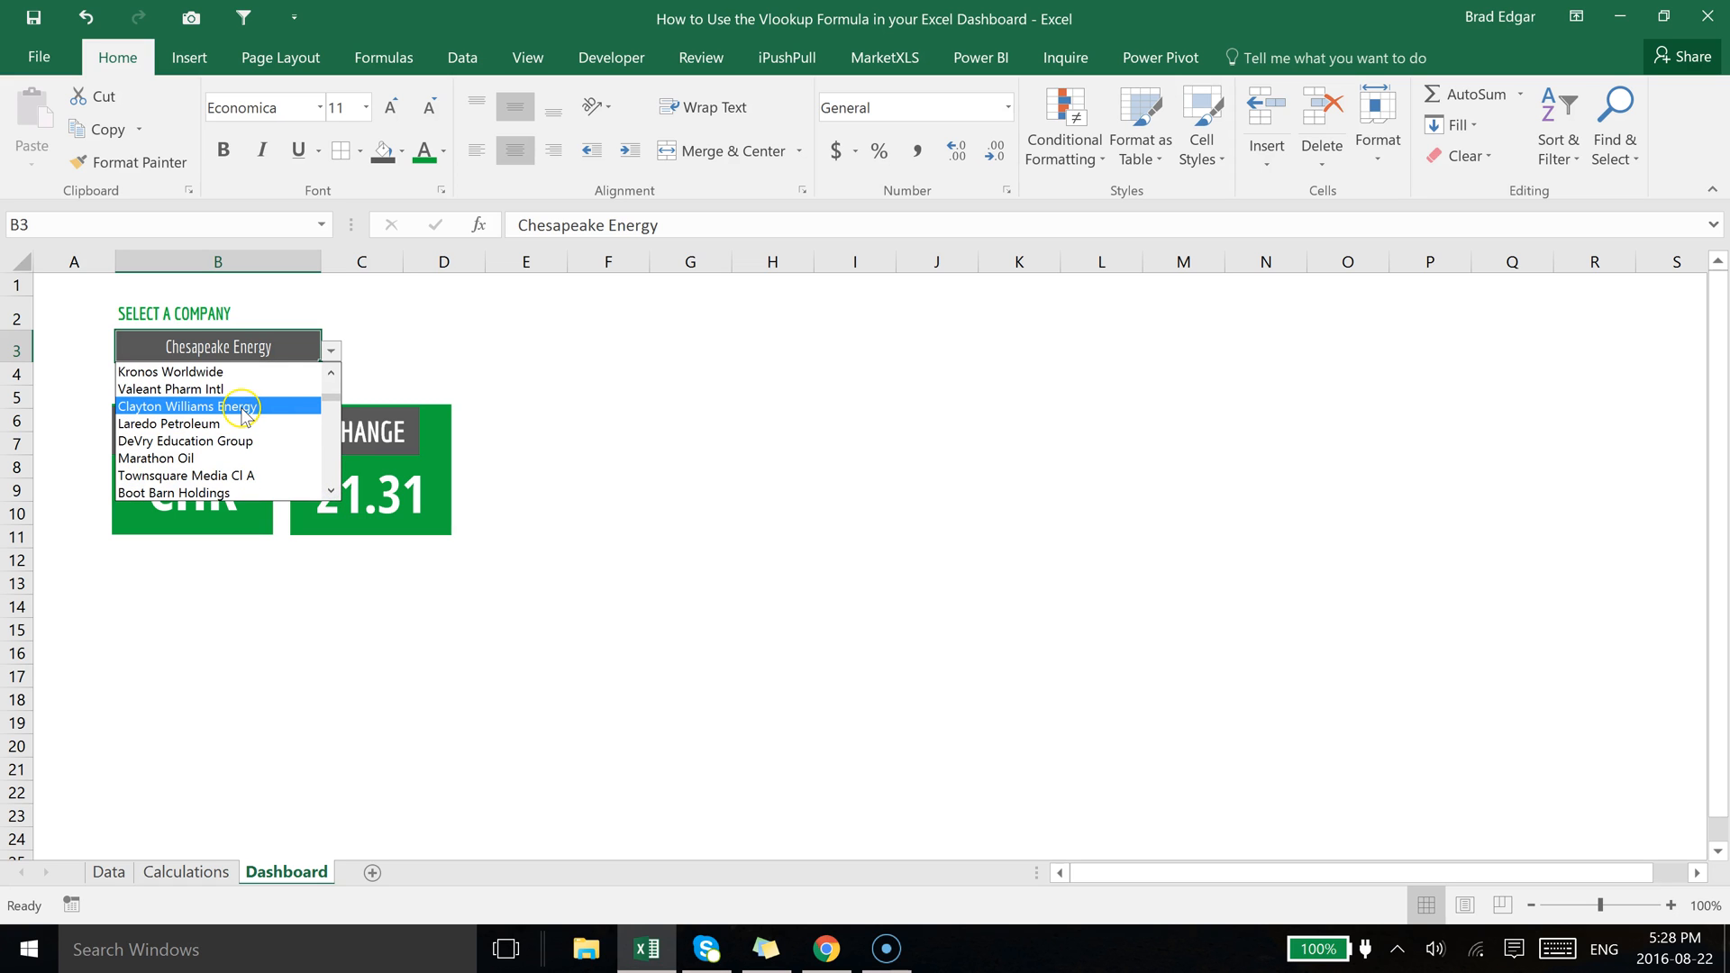
left_click(188, 406)
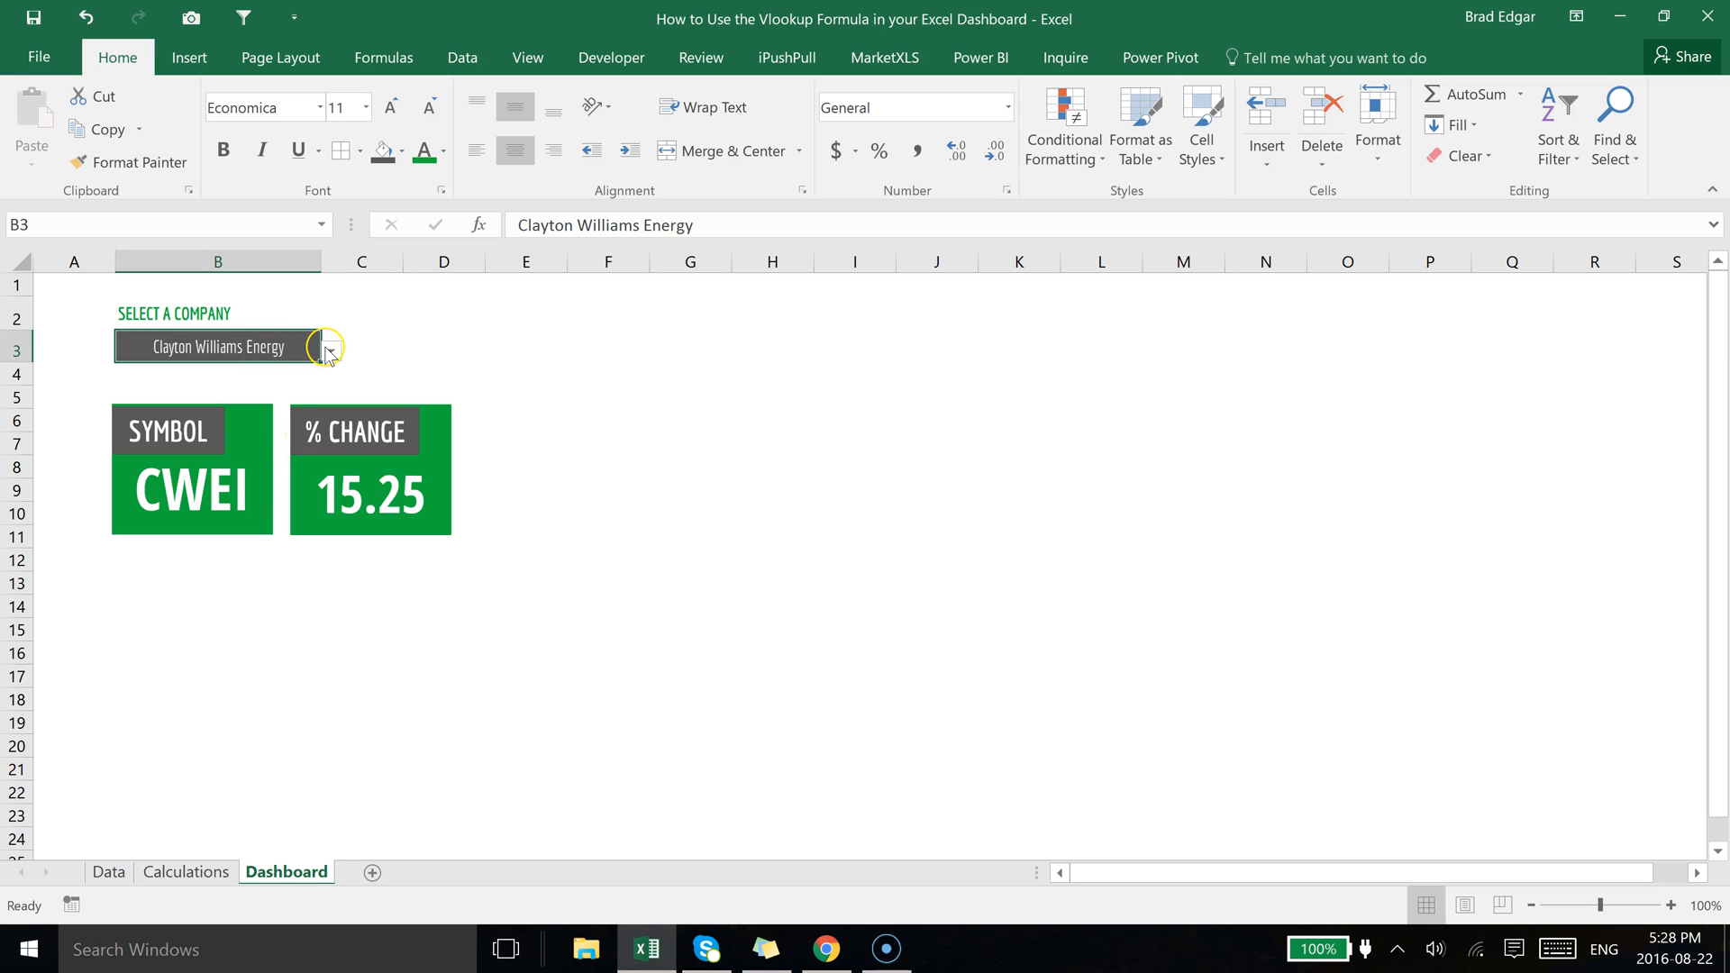
left_click(328, 350)
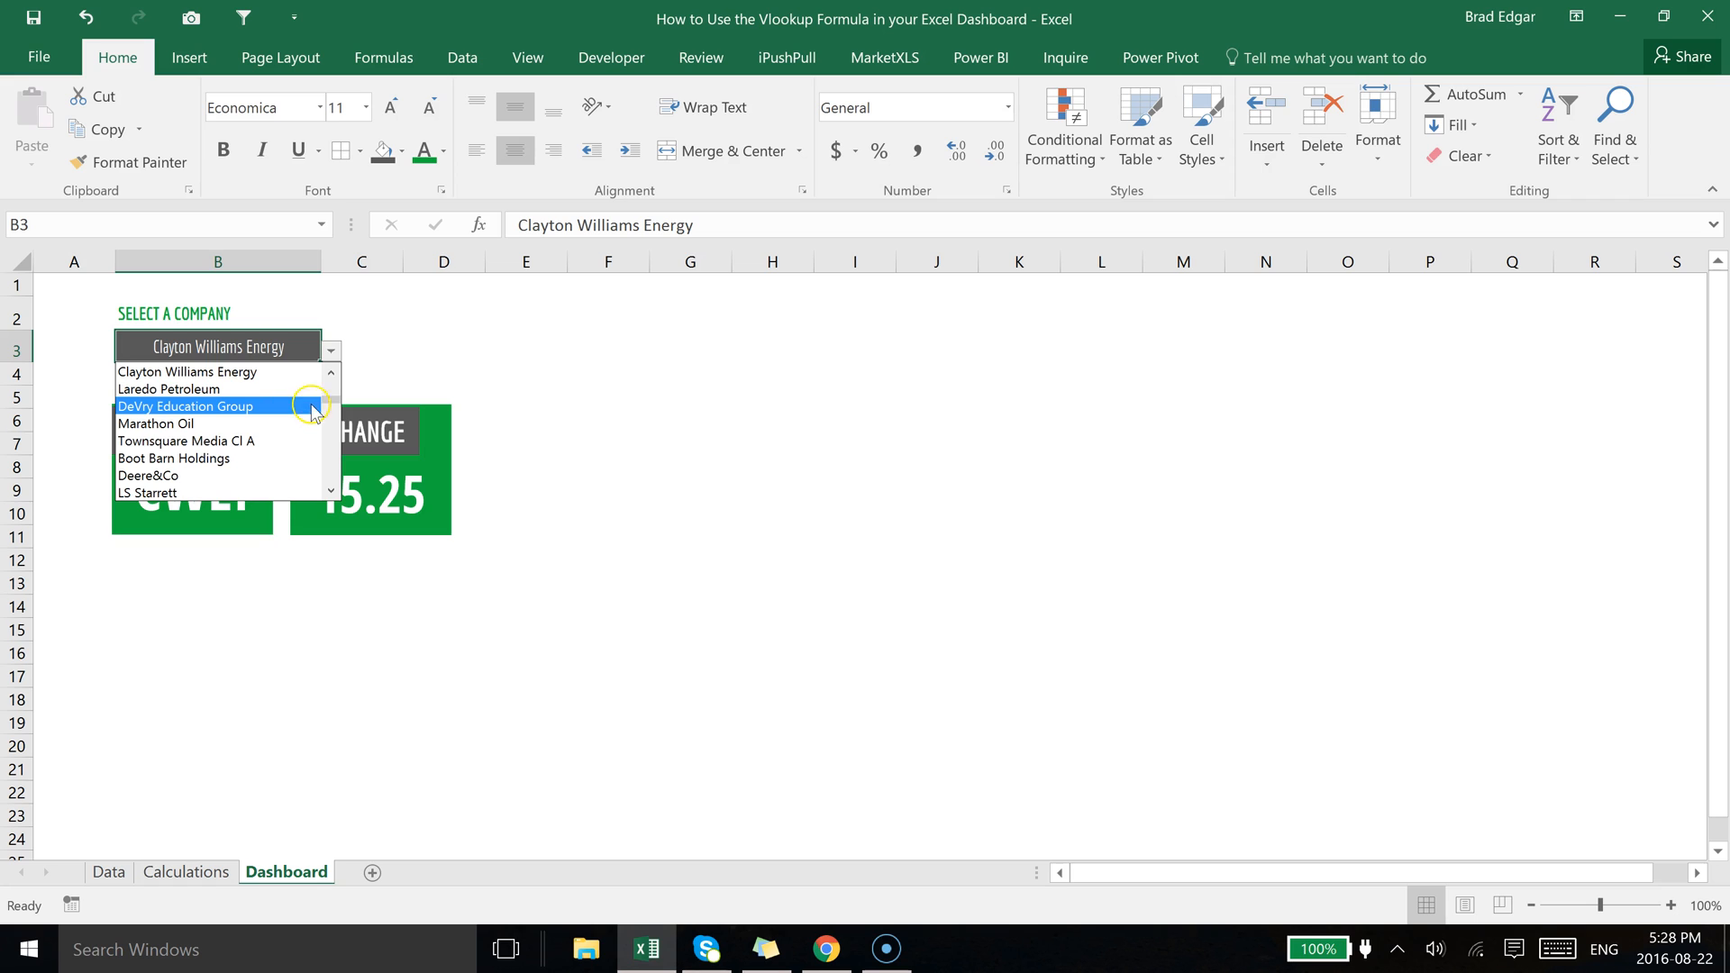